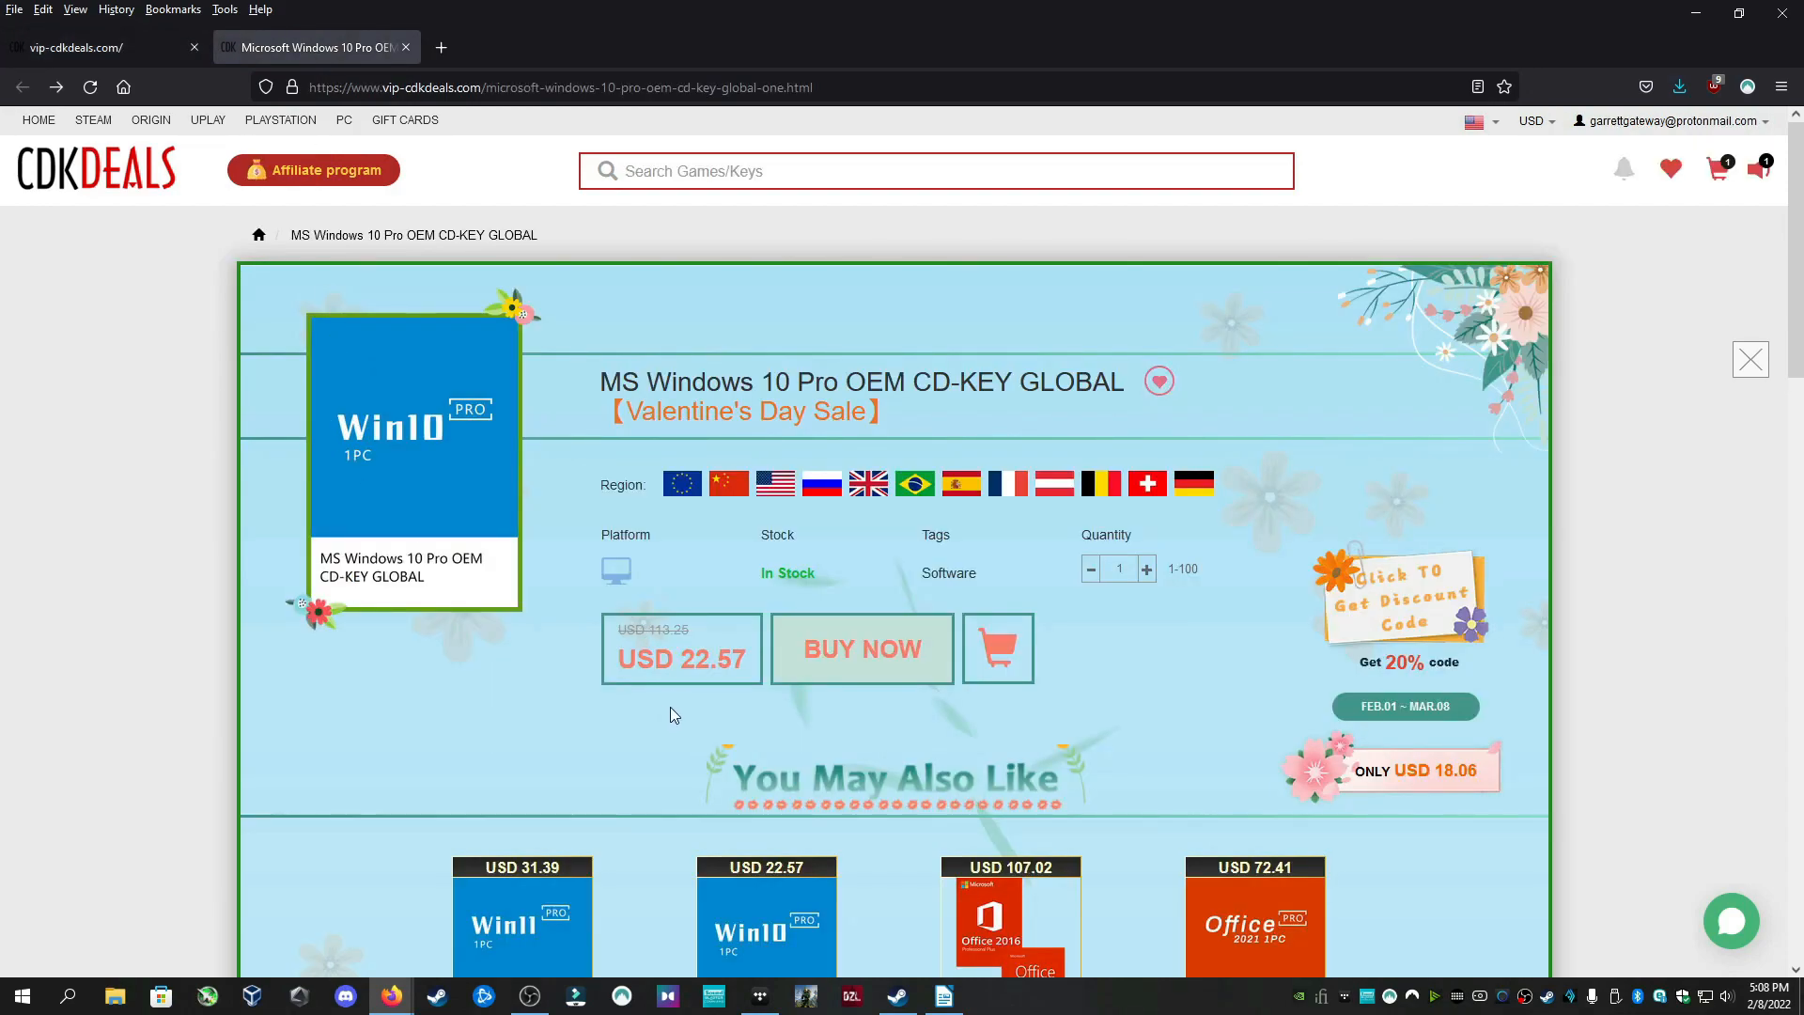
{"action": "mouse_move", "coordinate": [872, 666]}
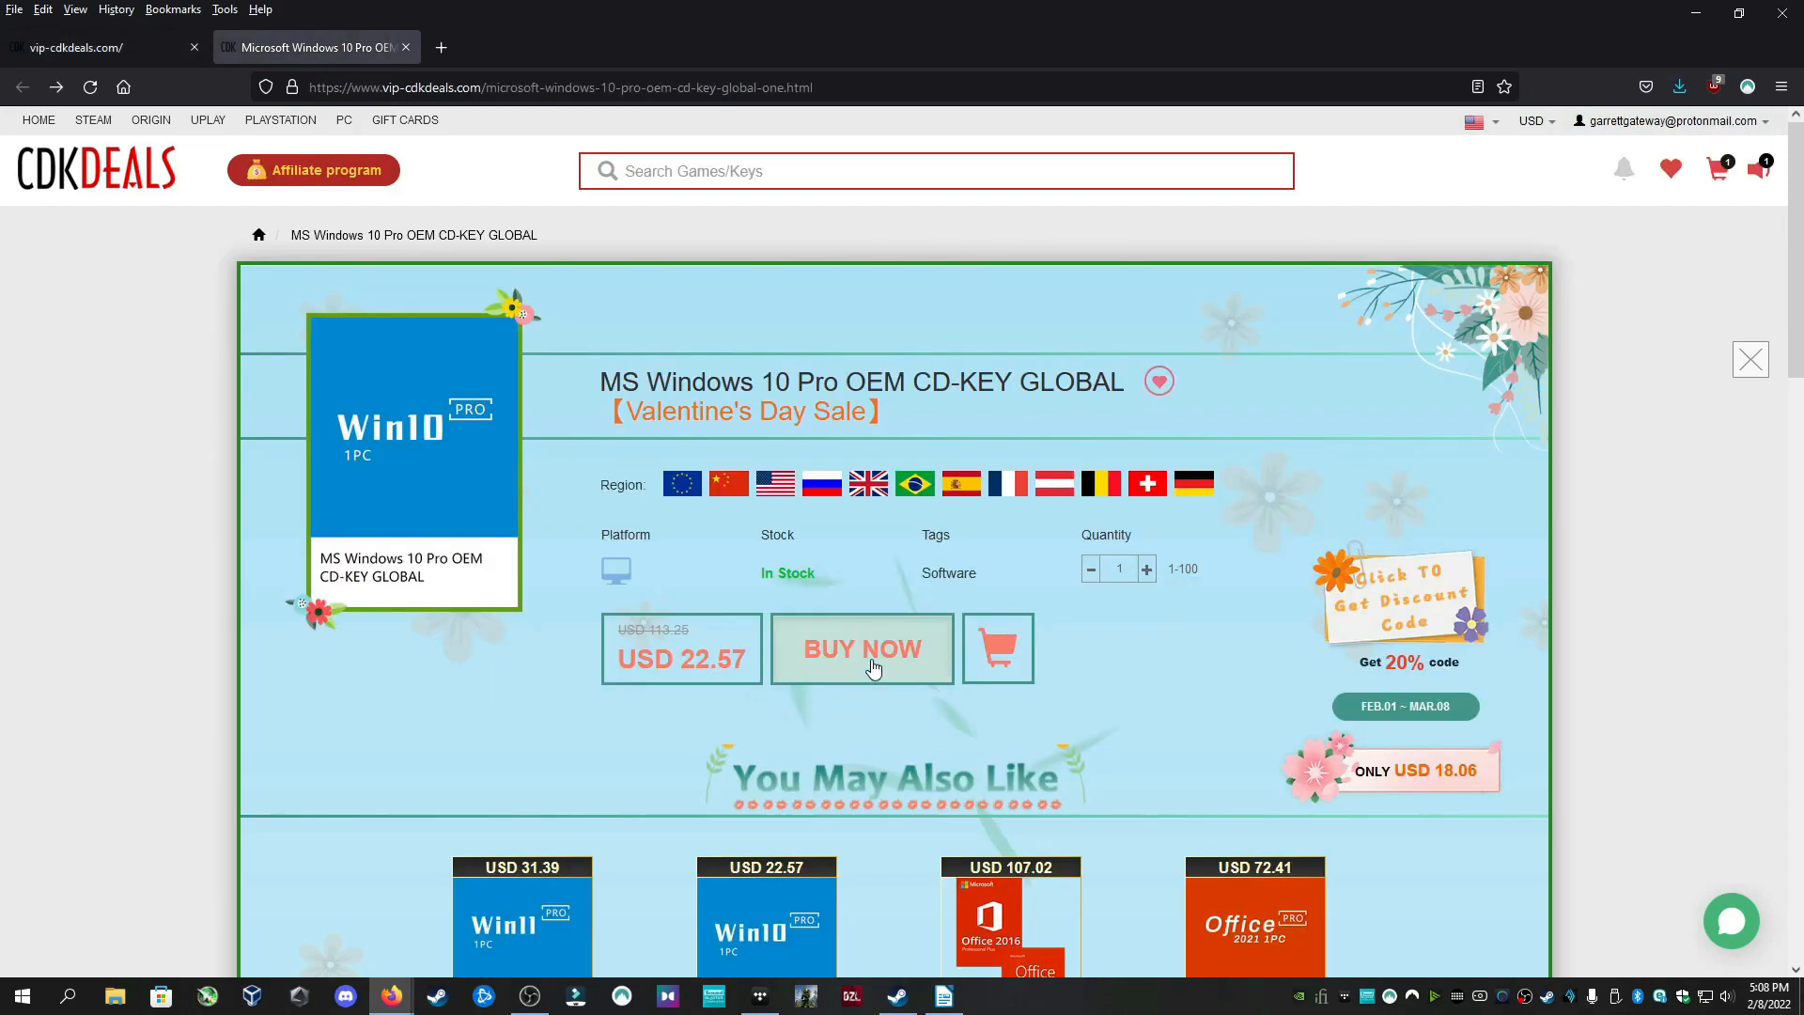
Buy the Windows 10 Pro OEM key with promo code NK25, bringing the total to USD 15.8
{"action": "left_click", "coordinate": [862, 648]}
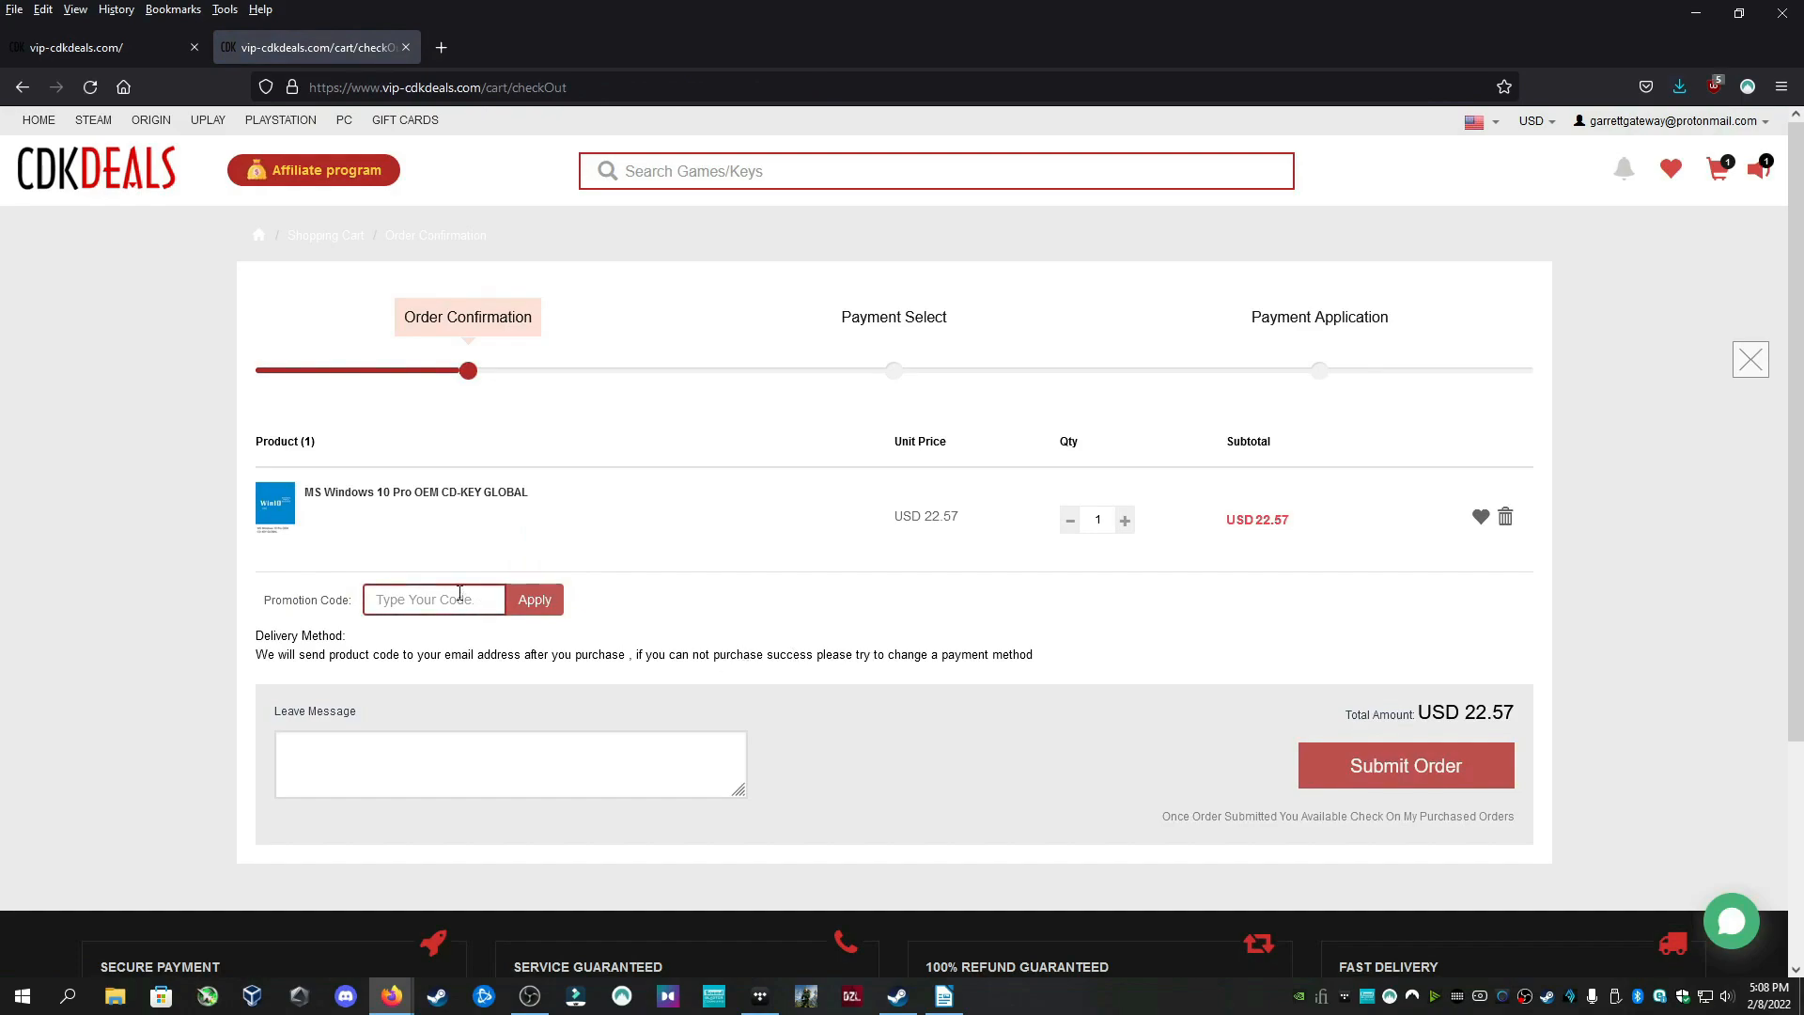
{"action": "type", "text": "NK25"}
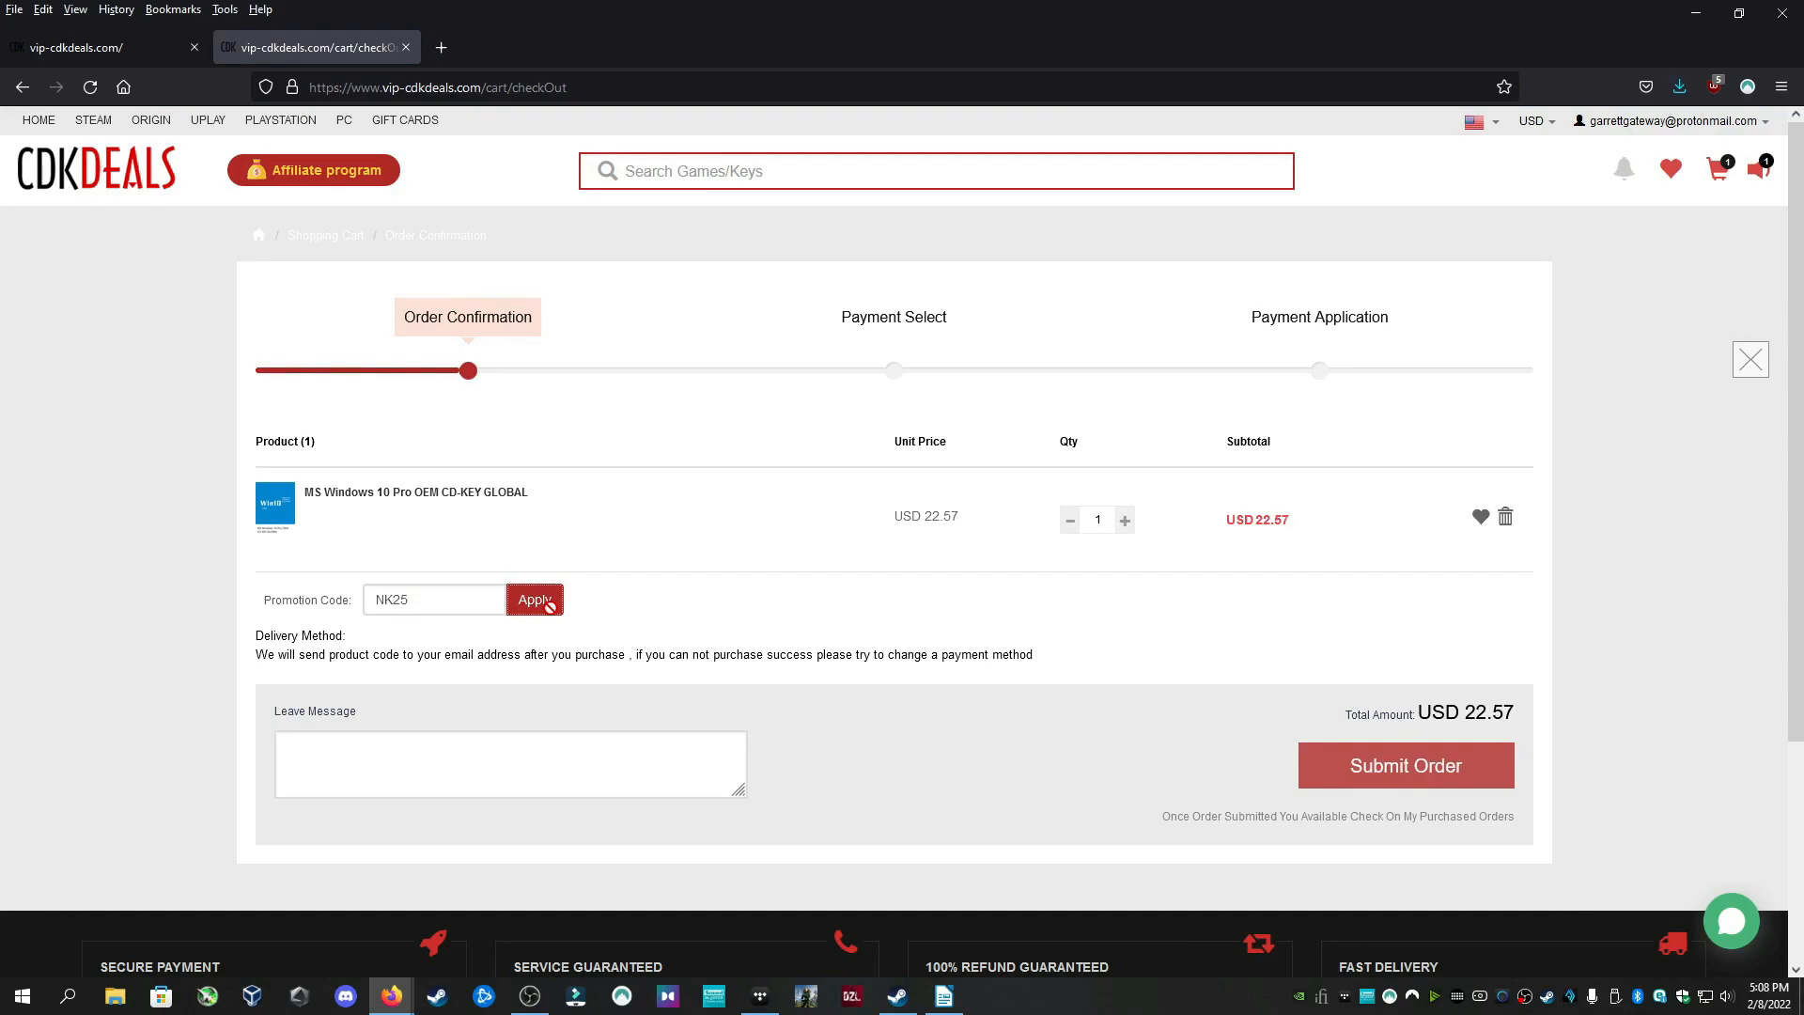
{"action": "left_click", "coordinate": [534, 599]}
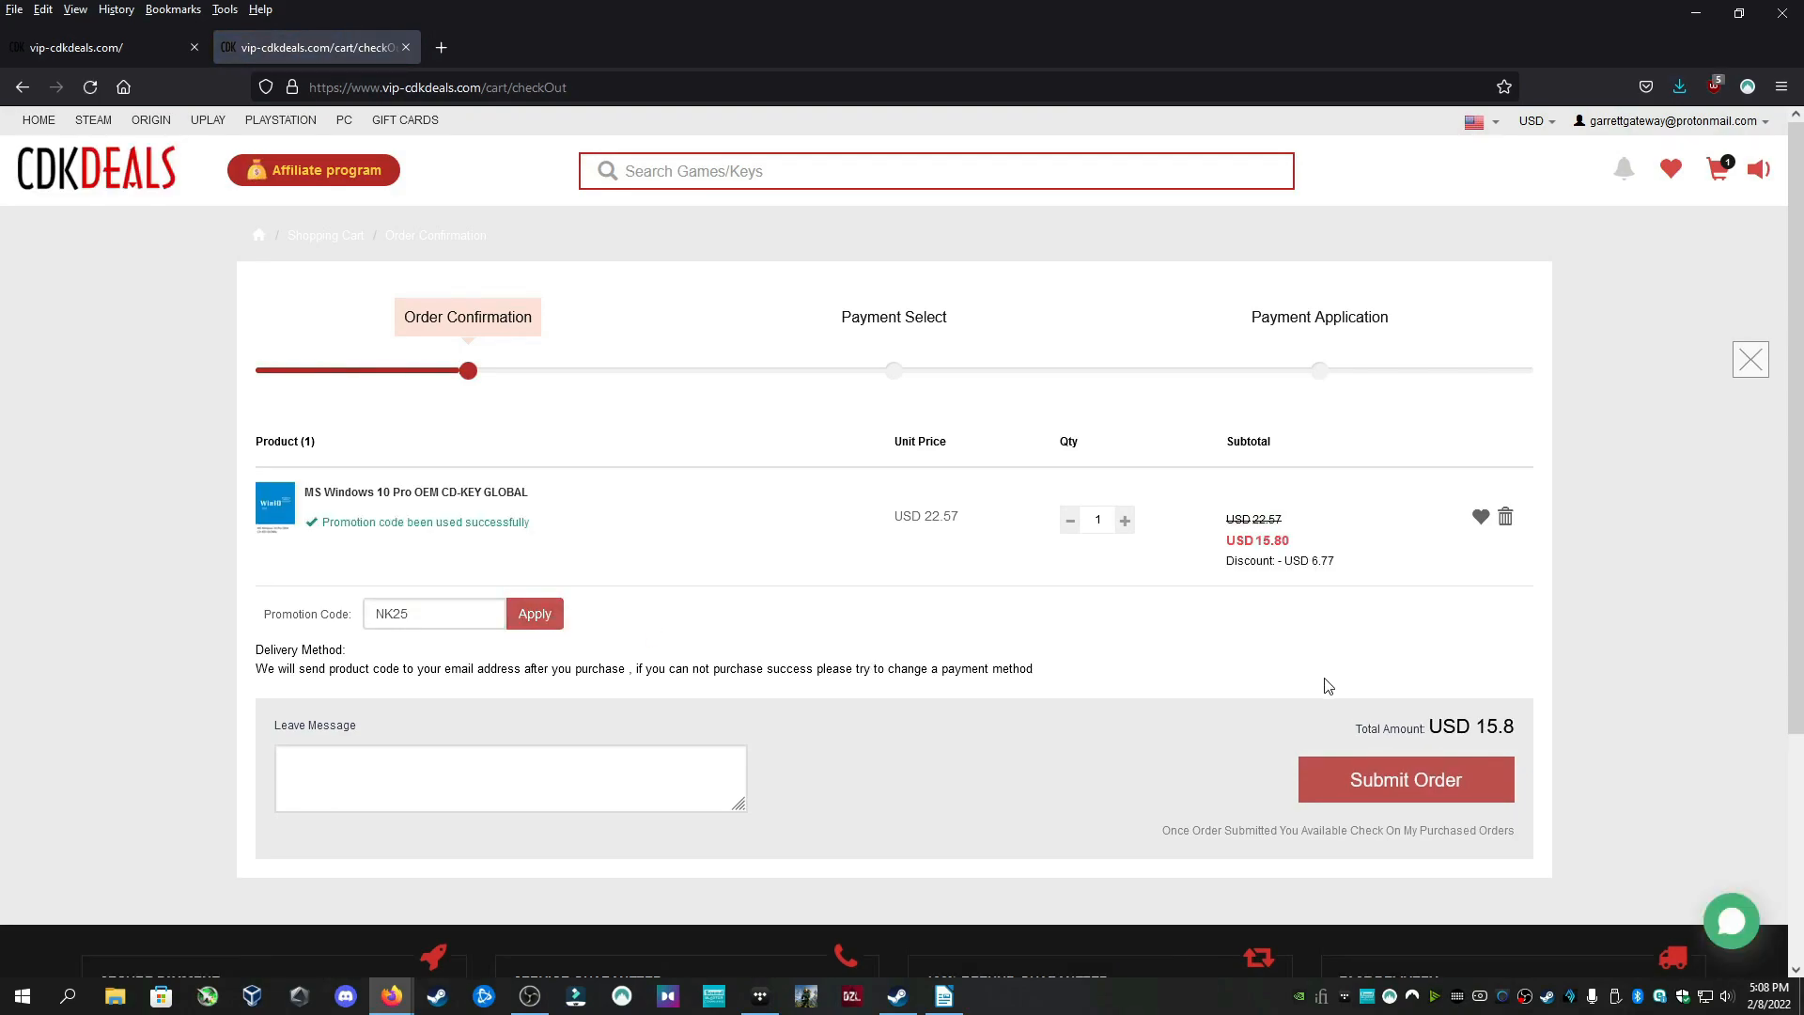
{"action": "left_click", "coordinate": [1406, 779]}
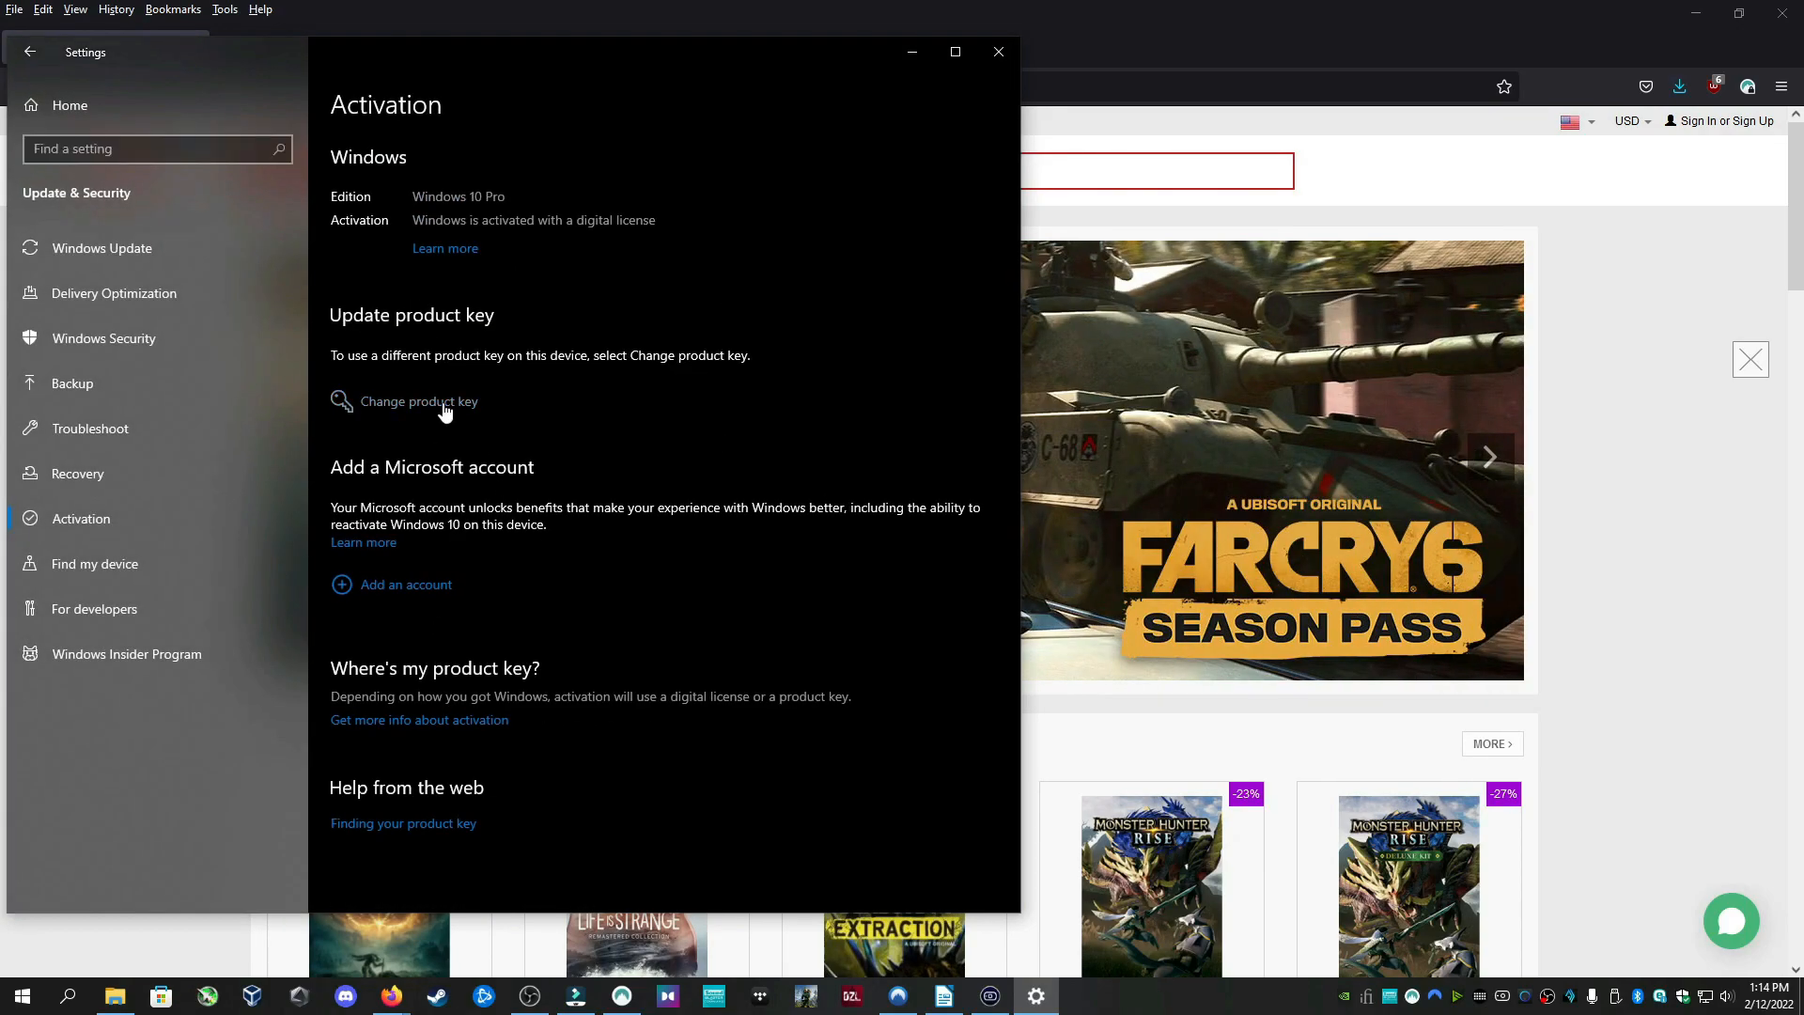
Confirm Windows 10 Pro is activated, then switch to the Hard Disk Sentinel window
{"action": "left_click", "coordinate": [420, 401]}
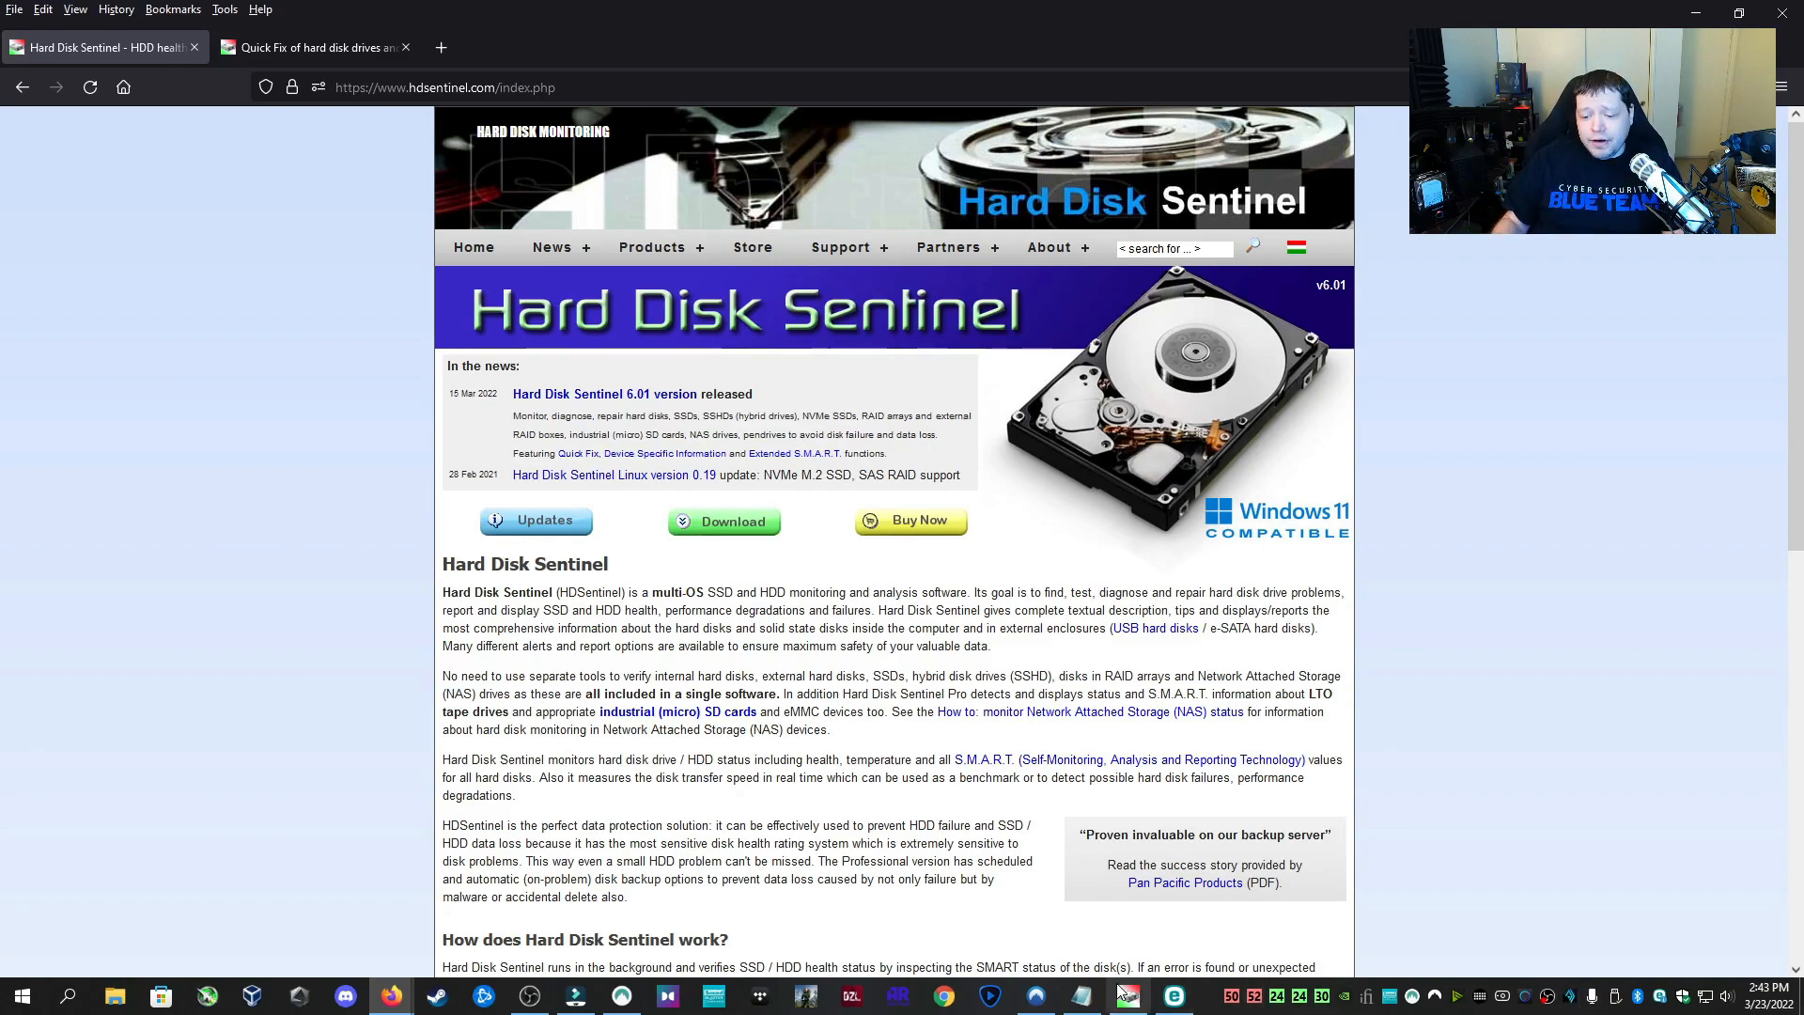
{"action": "left_click", "coordinate": [1127, 997]}
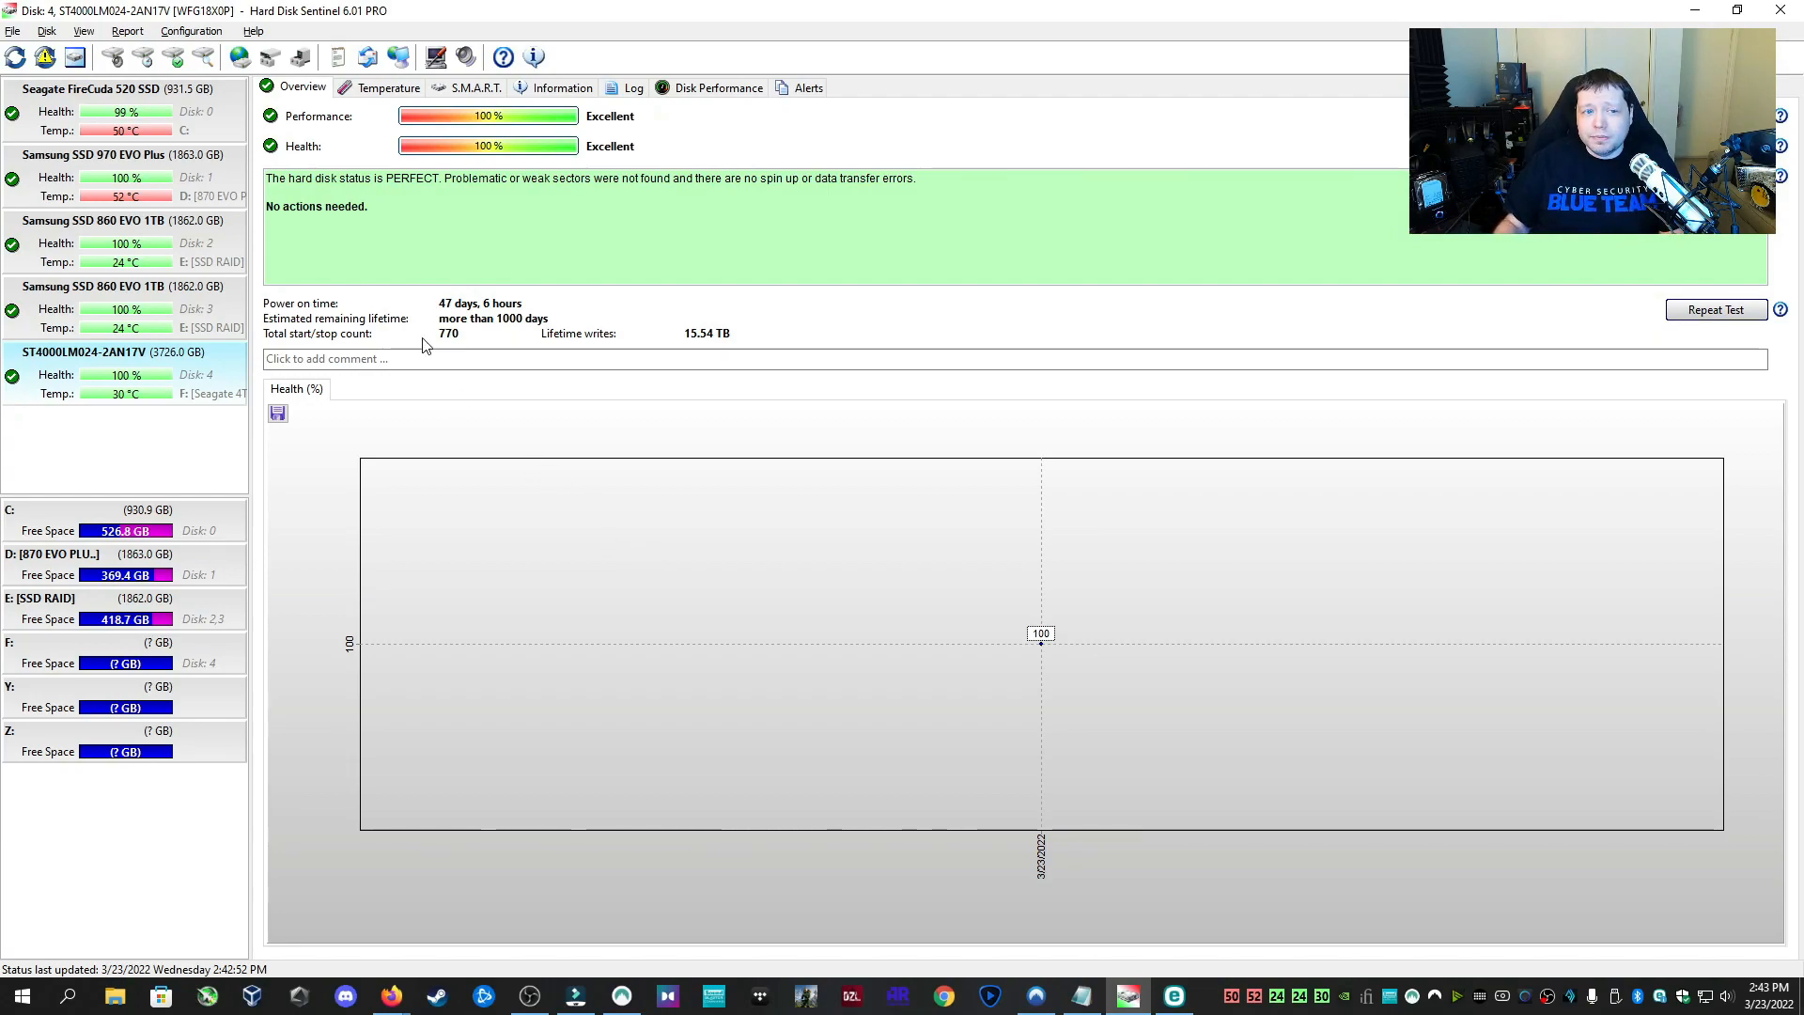
{"action": "mouse_move", "coordinate": [47, 117]}
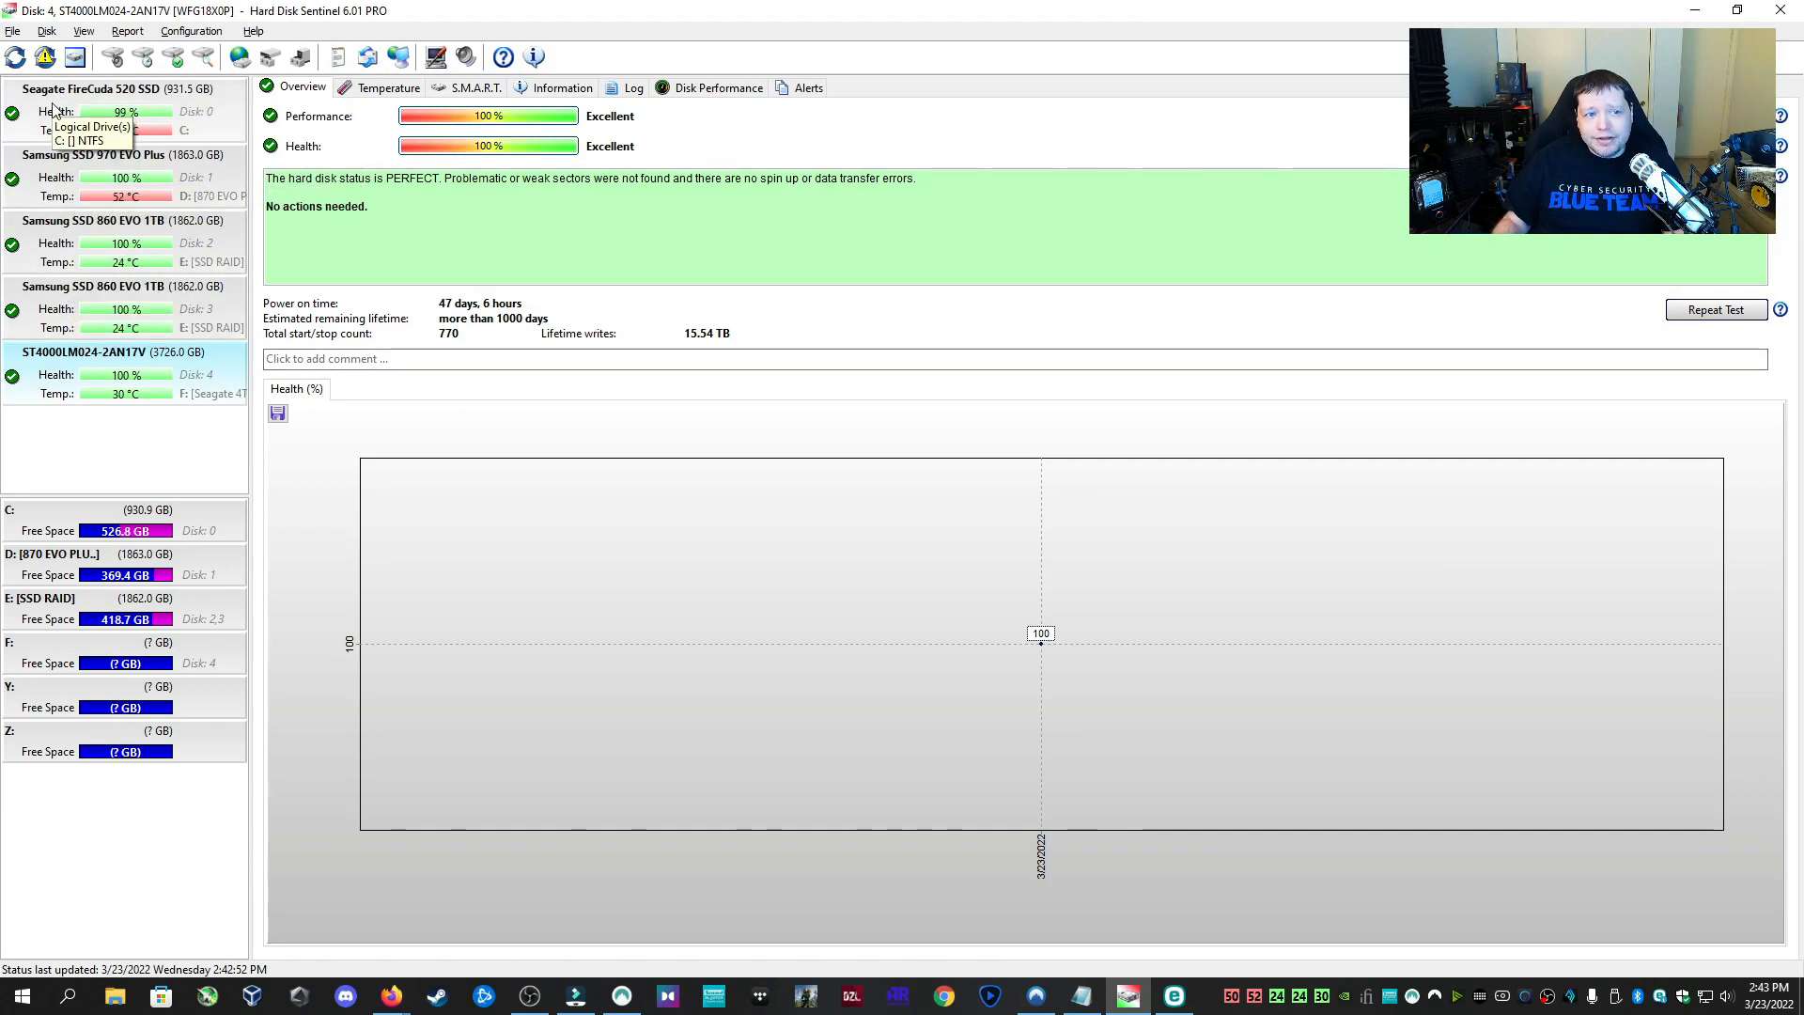
Review drive overviews and E: SSD RAID partitions, ending on the second 860 EVO's S.M.A.R.T. table
{"action": "left_click", "coordinate": [99, 177]}
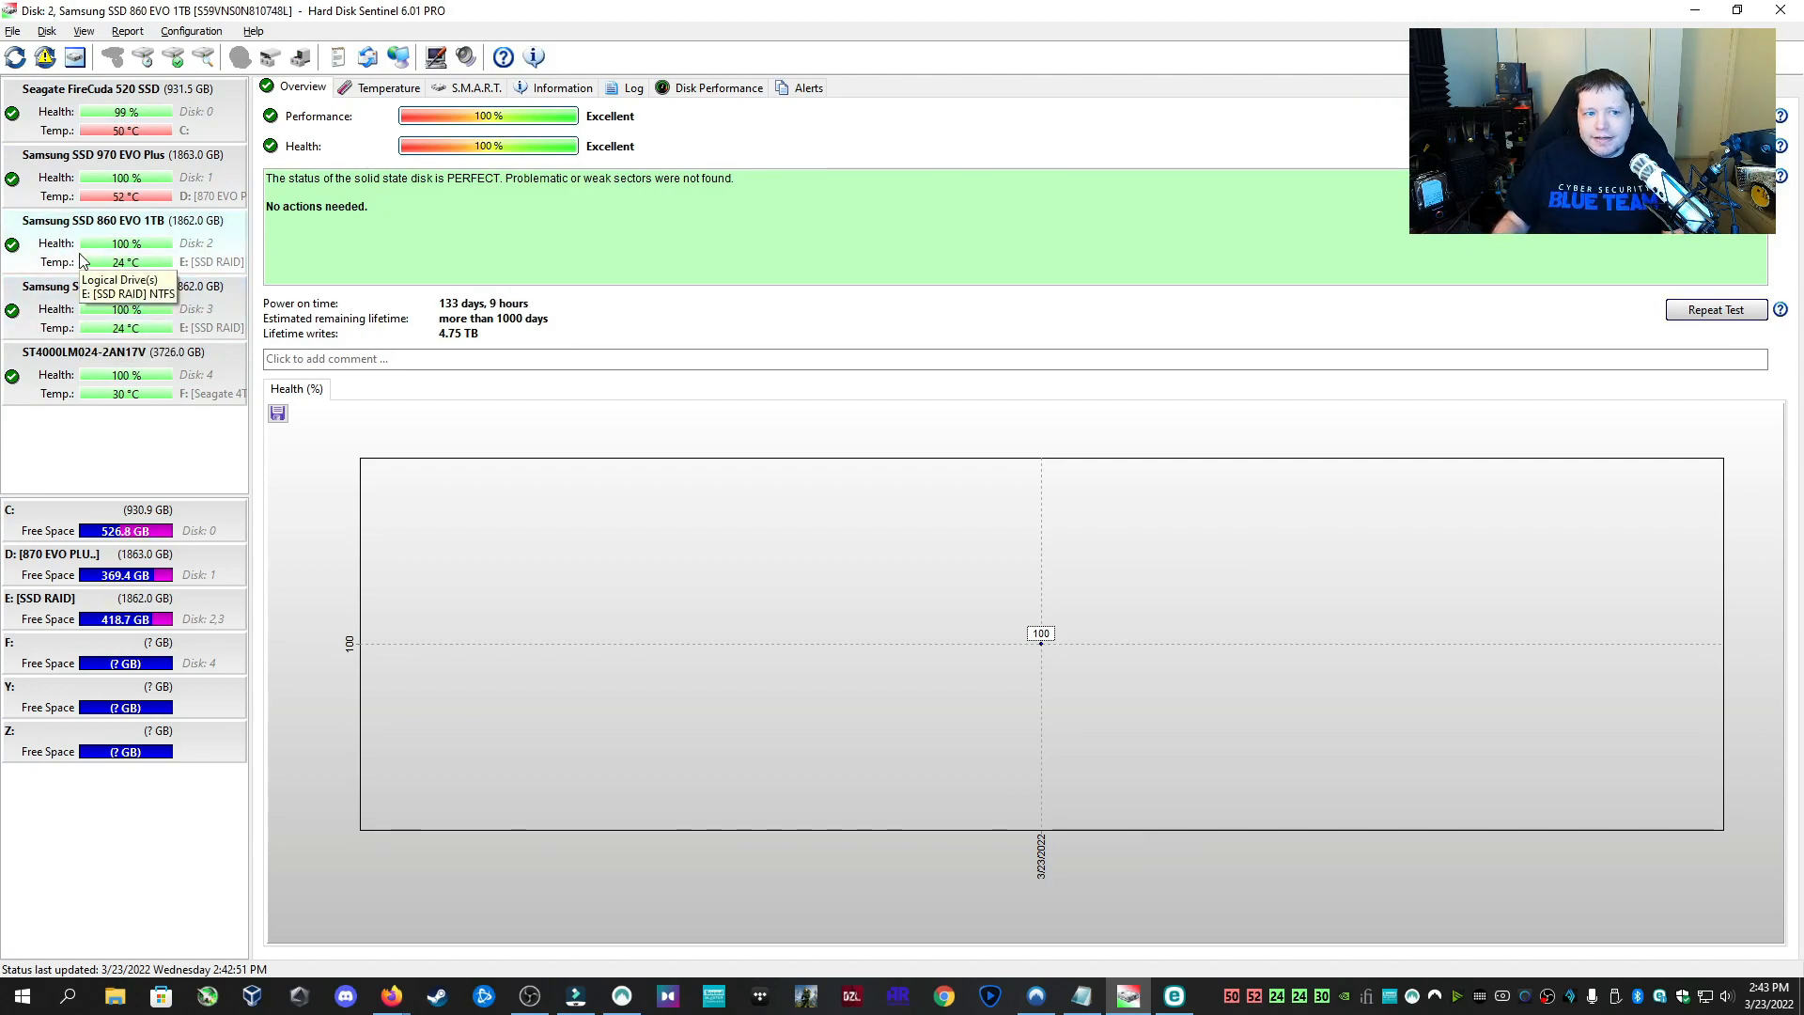
{"action": "left_click", "coordinate": [94, 286]}
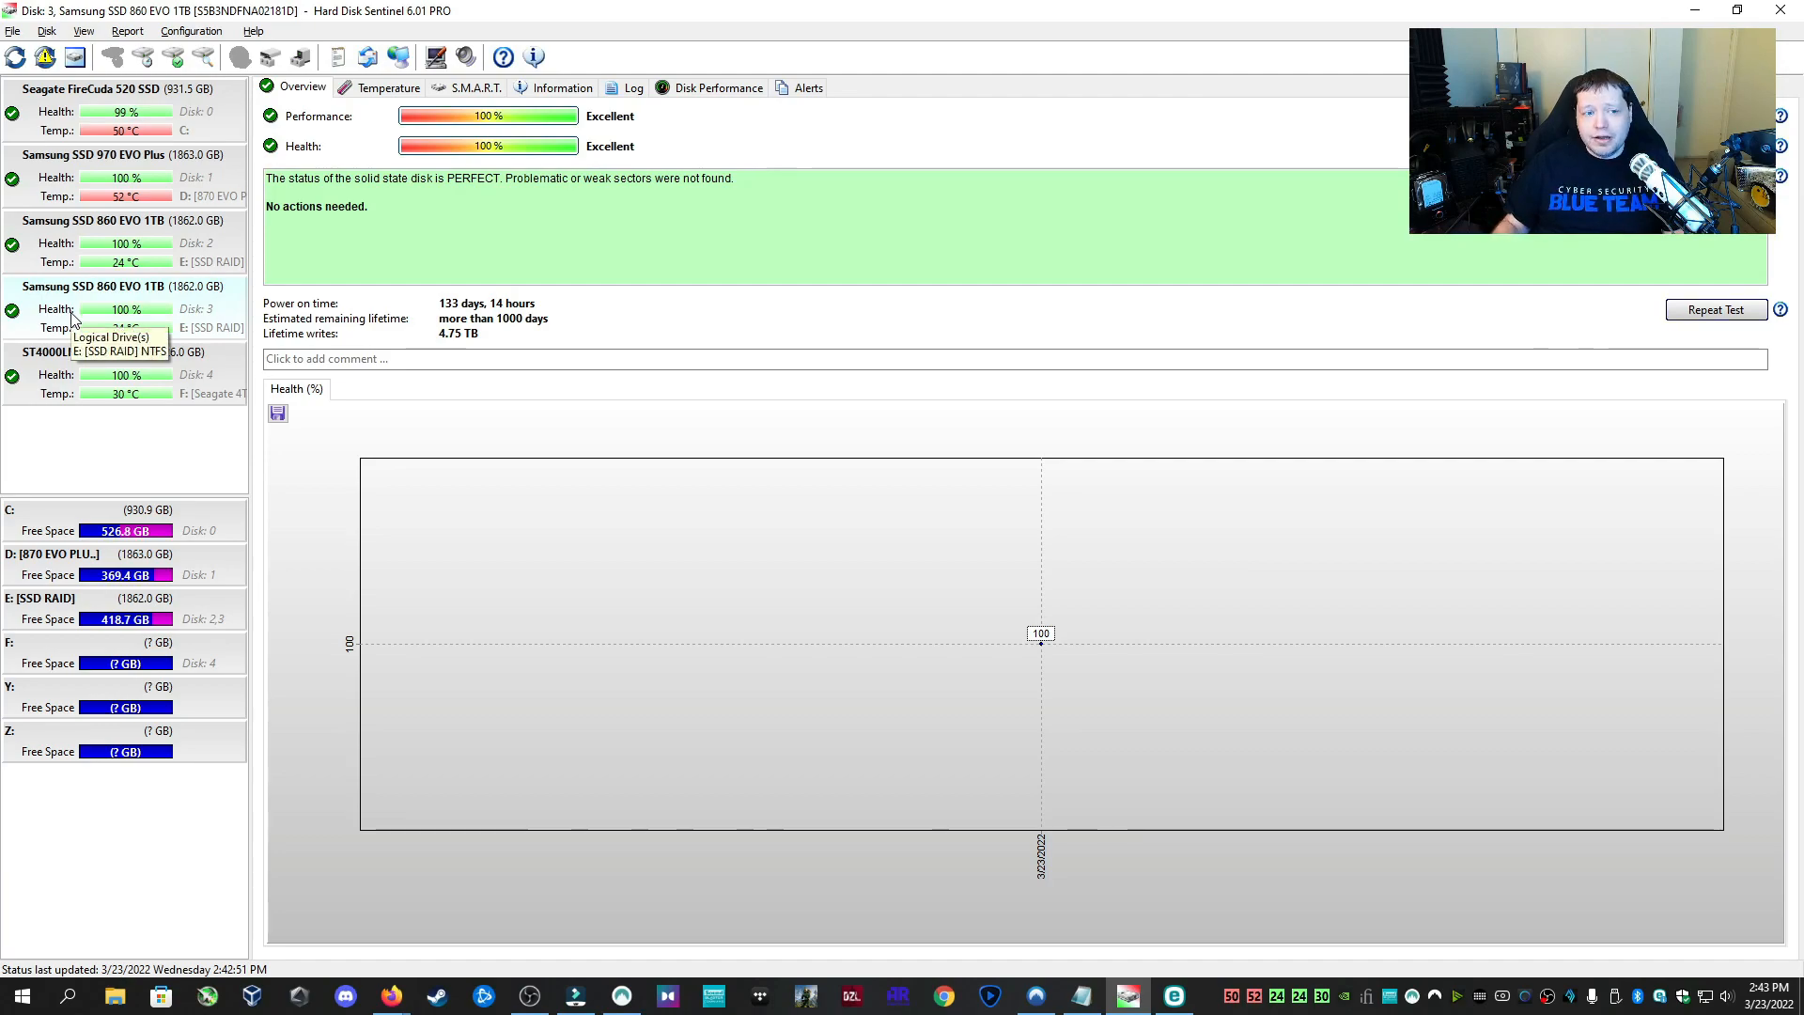
{"action": "left_click", "coordinate": [42, 598]}
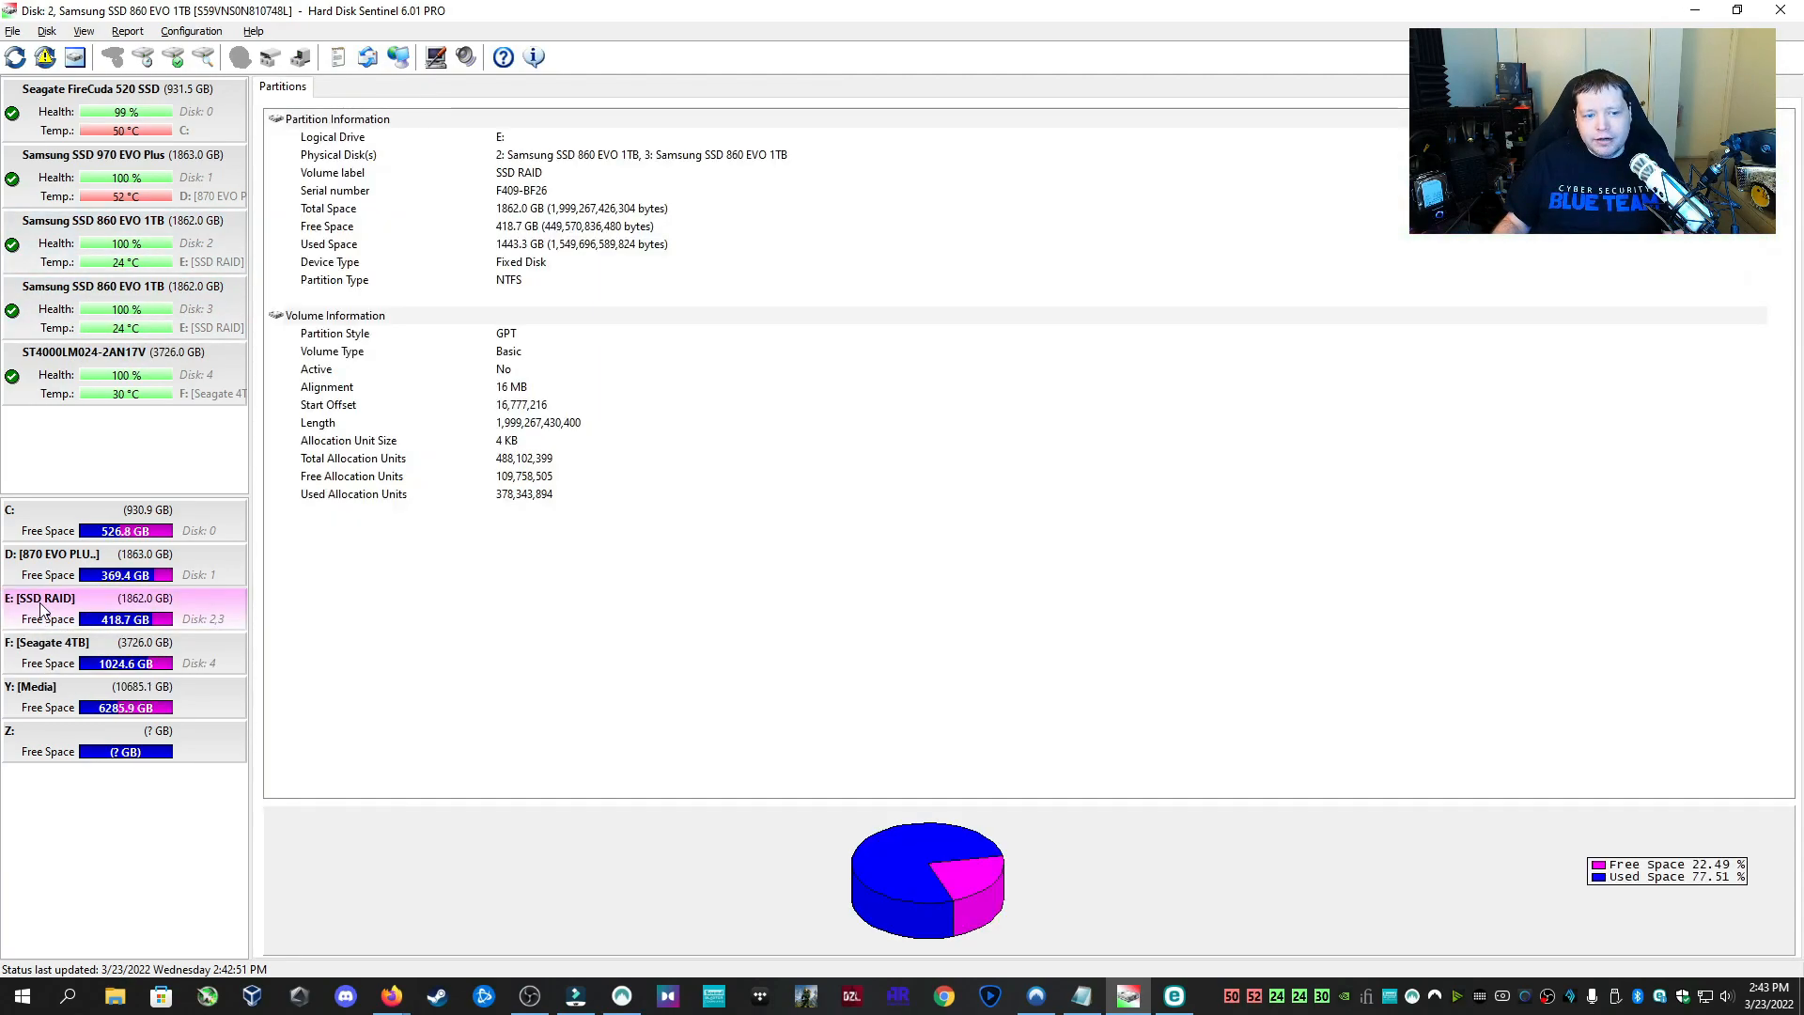
{"action": "mouse_move", "coordinate": [90, 245]}
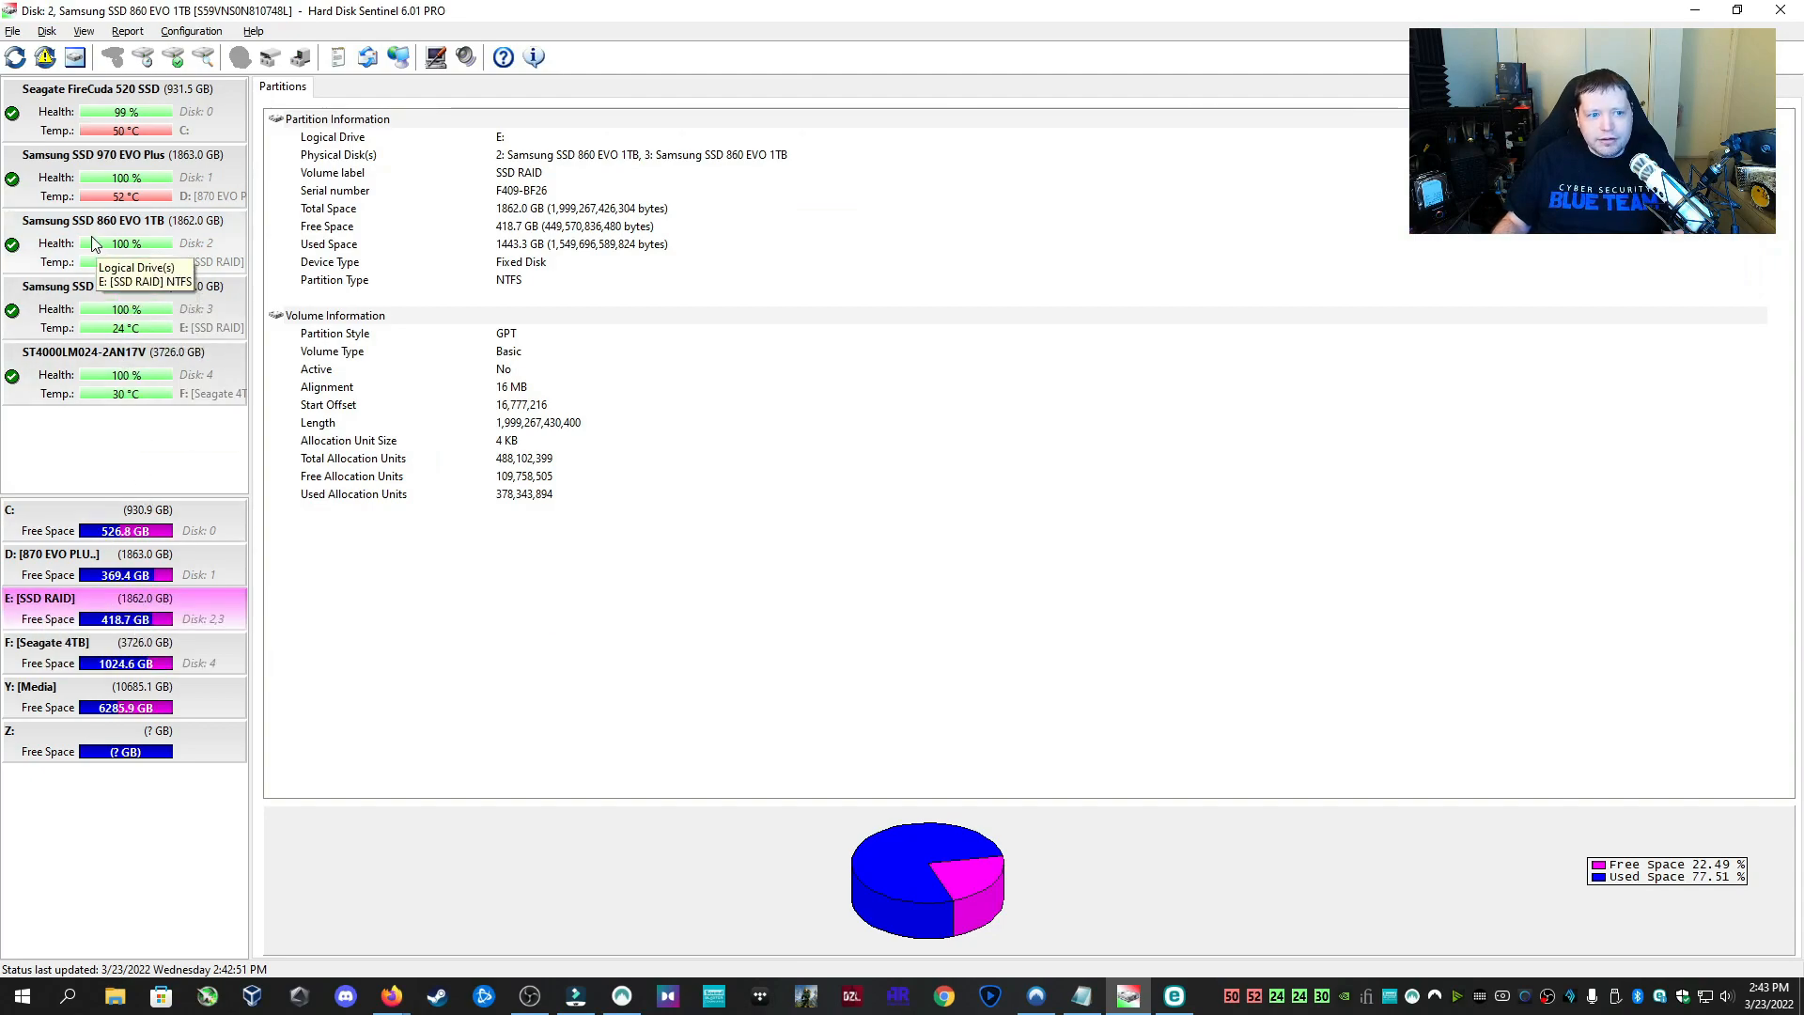
{"action": "left_click", "coordinate": [94, 287]}
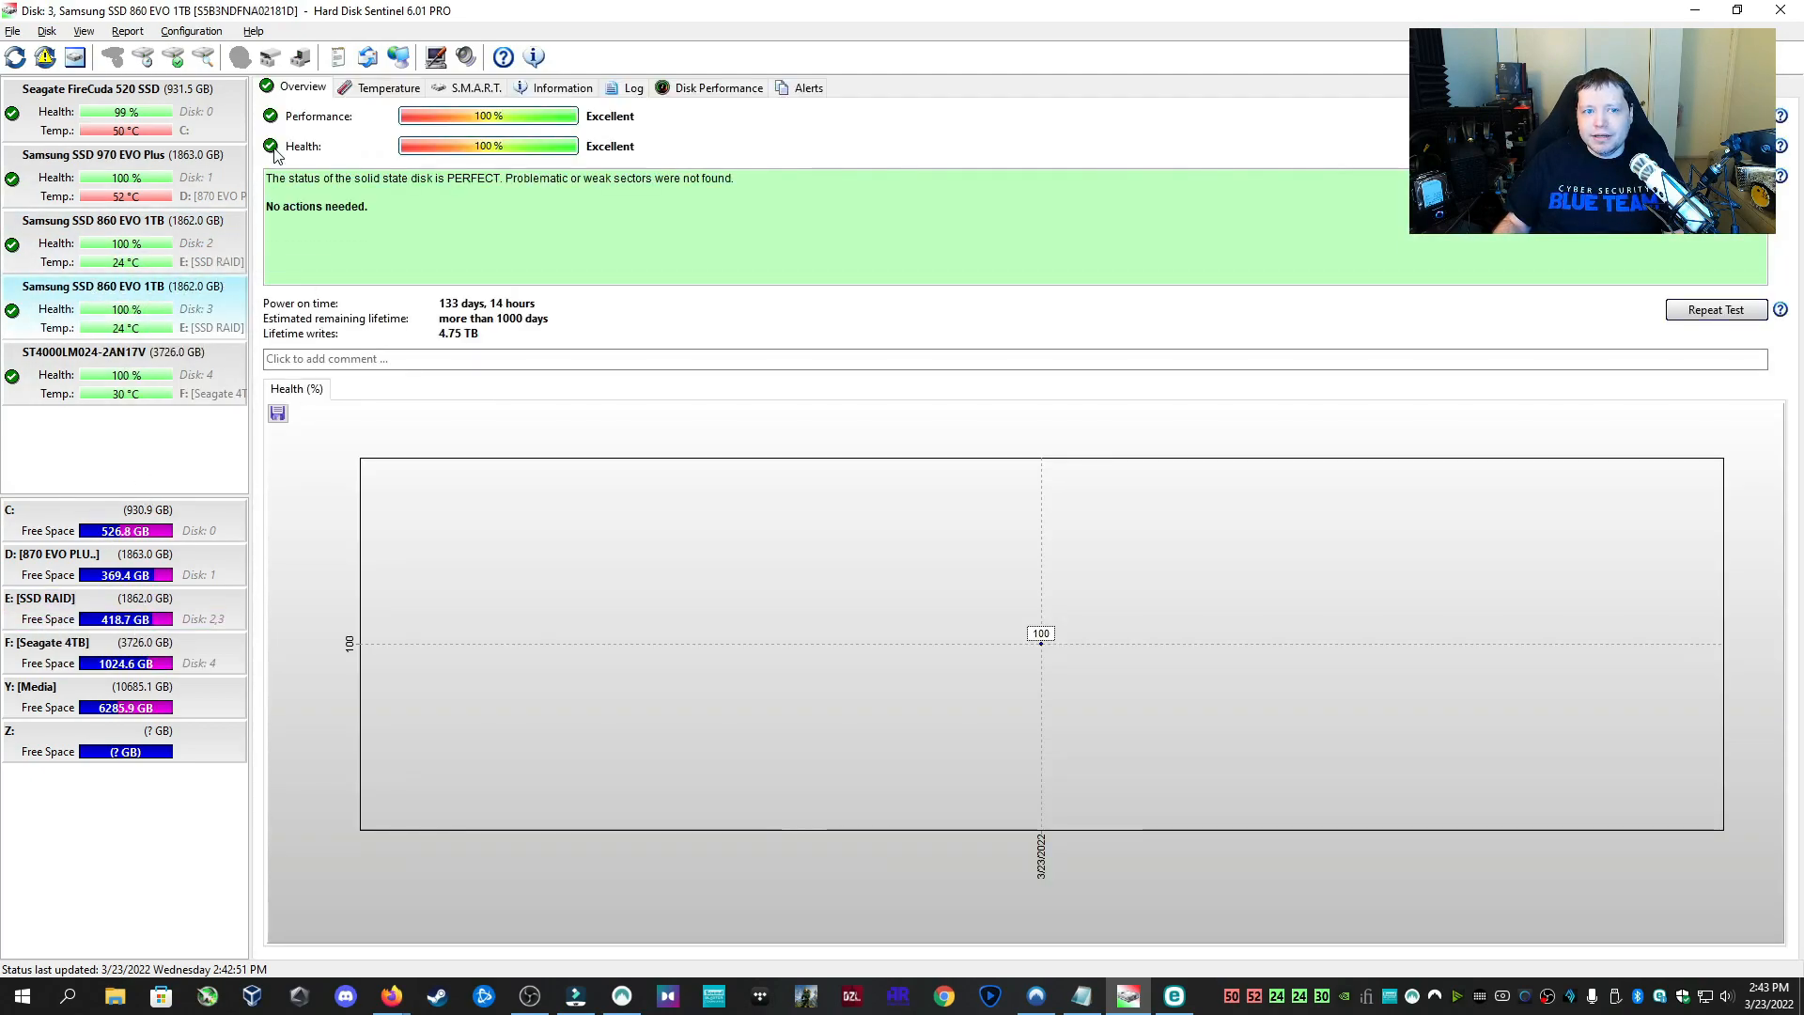
{"action": "left_click", "coordinate": [476, 87]}
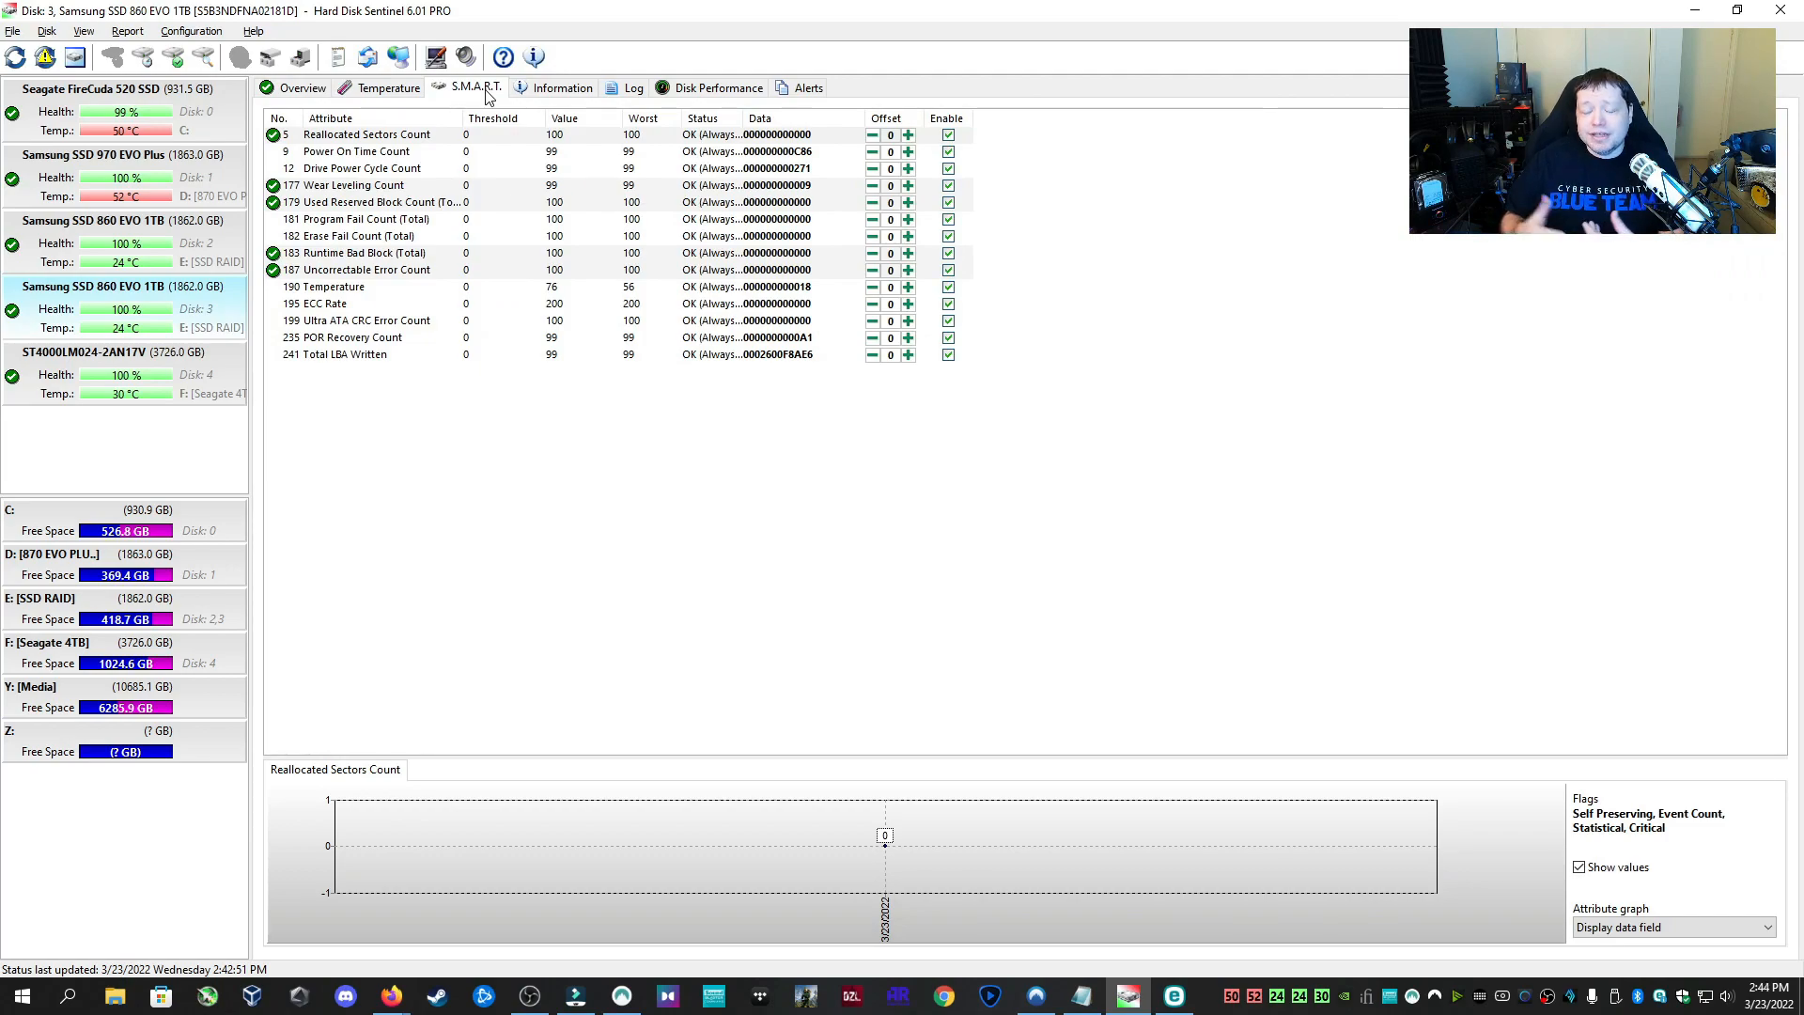
View the 860 EVO's temperature history and transfer statistics, then the ST4000LM024's performance
{"action": "left_click", "coordinate": [387, 87]}
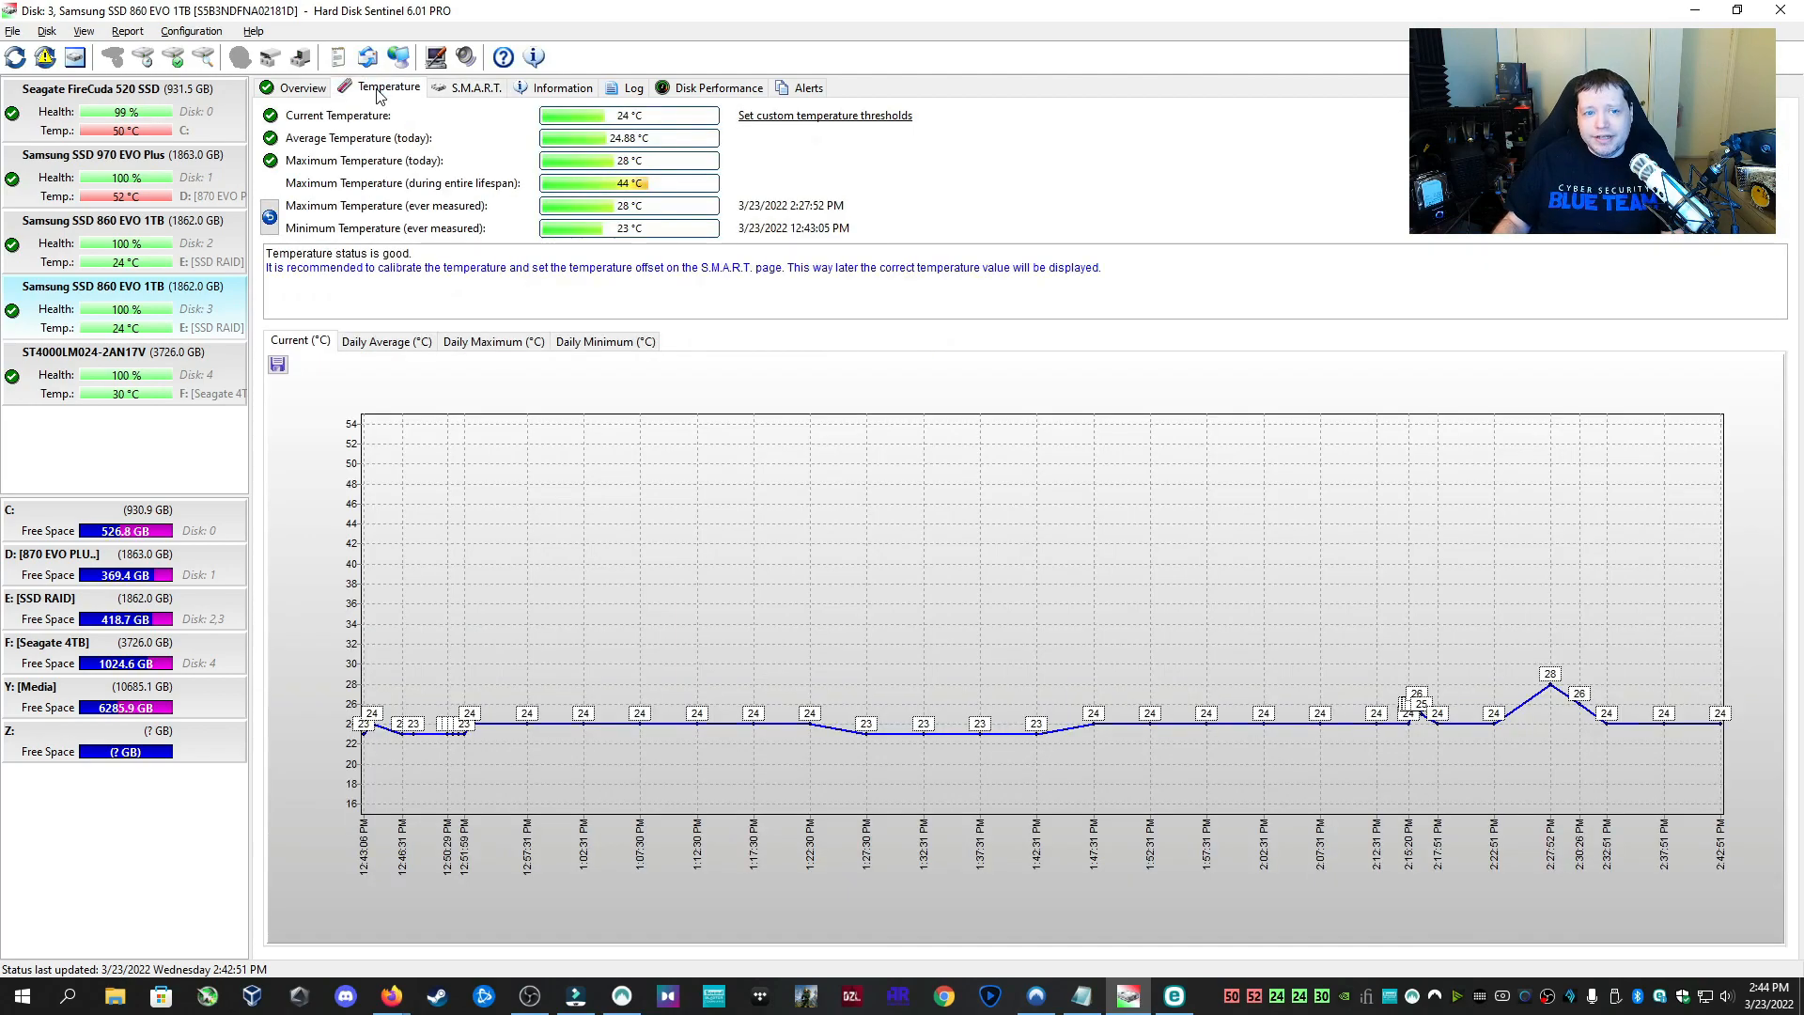
{"action": "mouse_move", "coordinate": [1042, 441]}
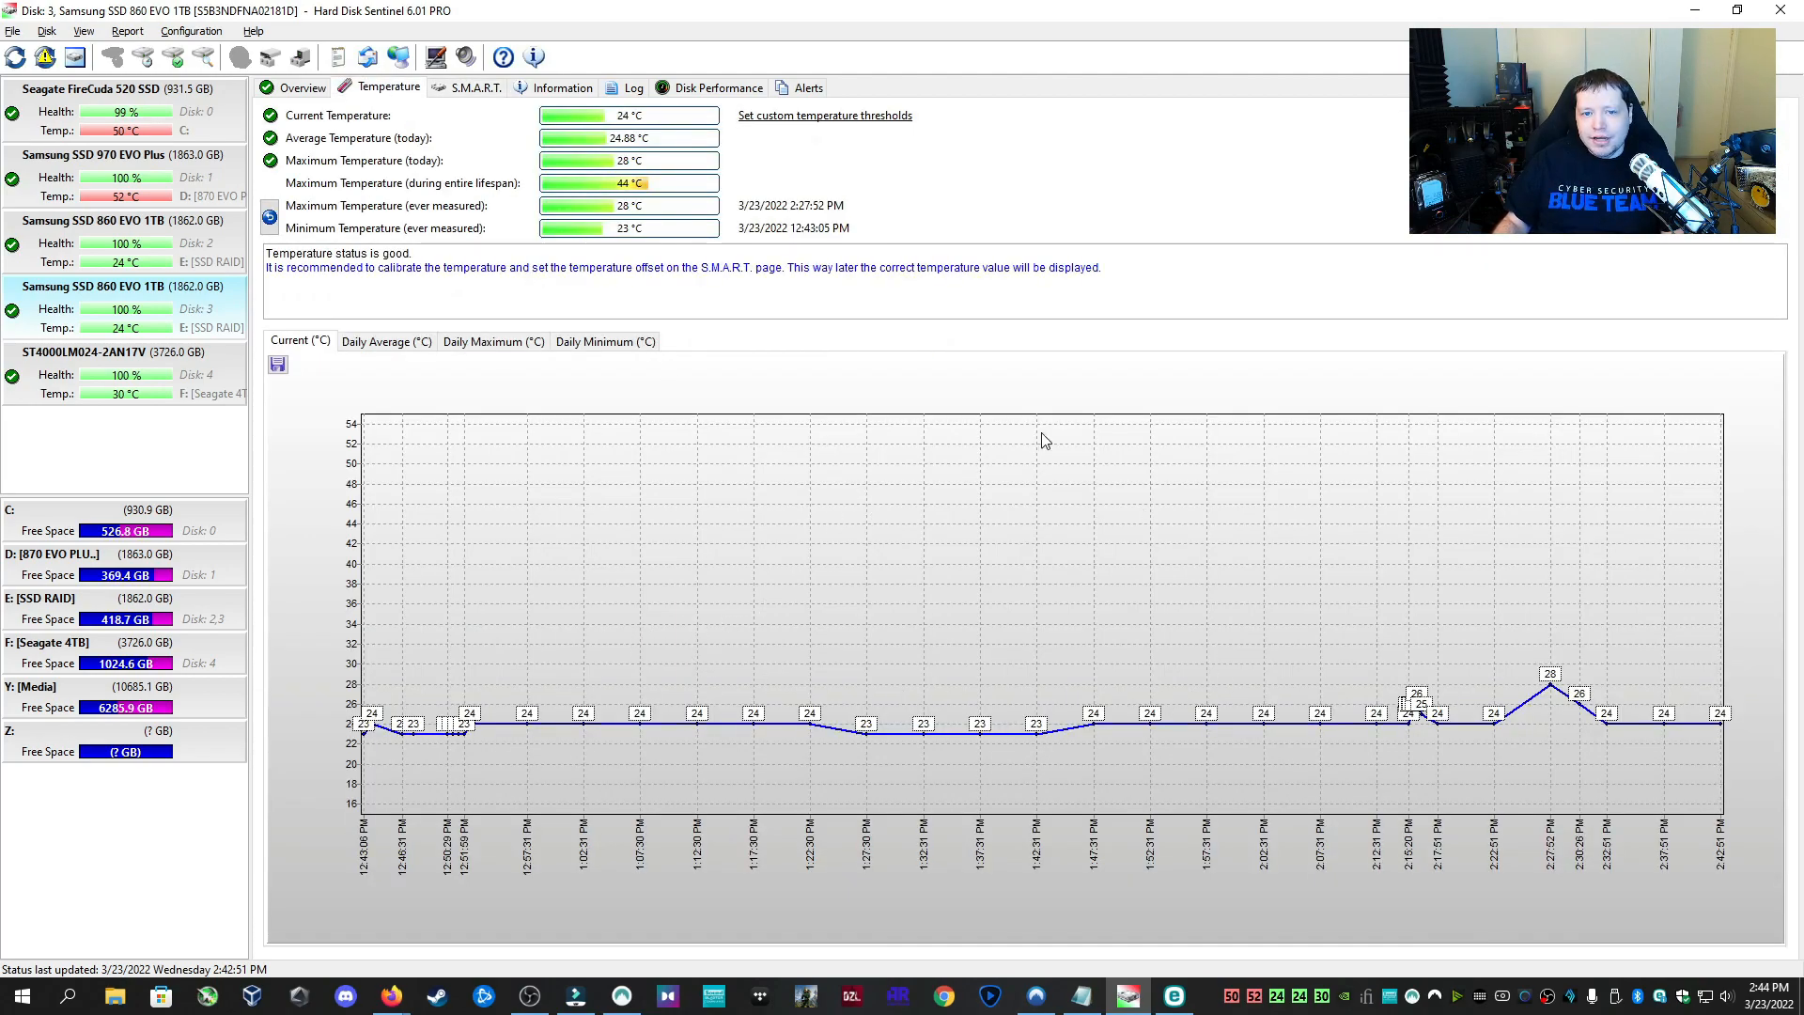
{"action": "left_click", "coordinate": [716, 87]}
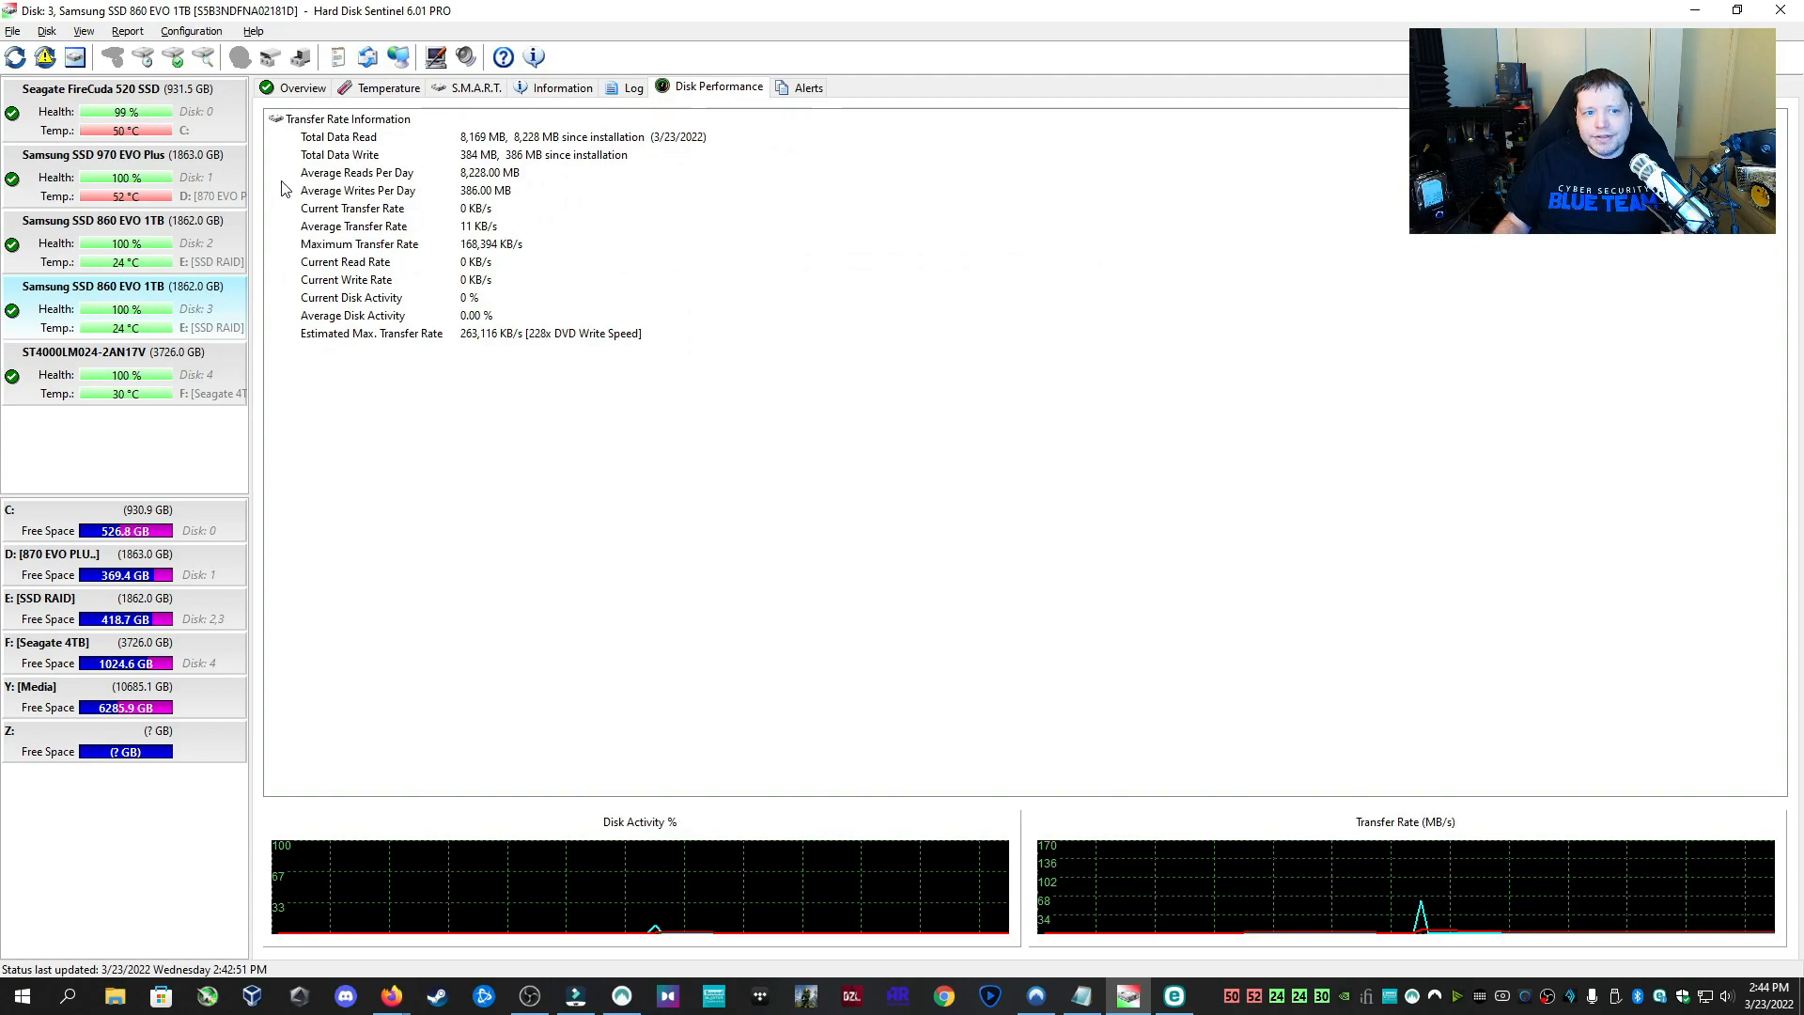
{"action": "left_click", "coordinate": [94, 364]}
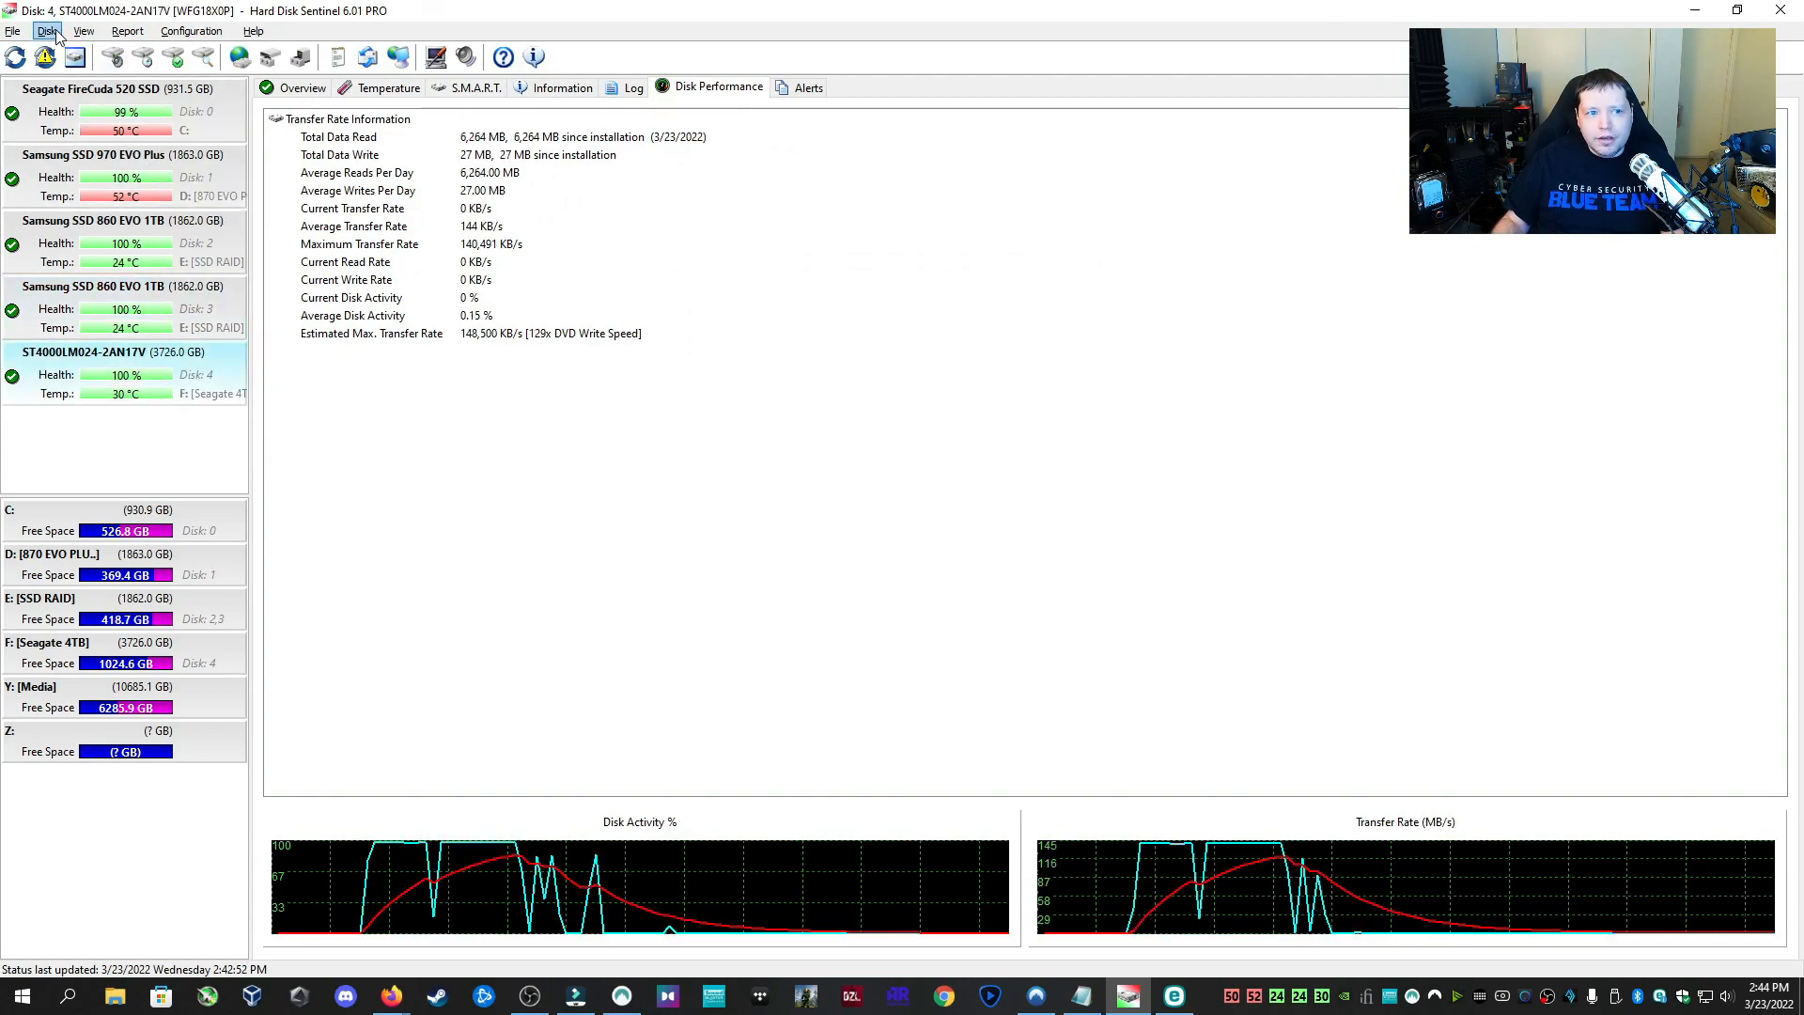
Open the Disk menu's Surface Test for the 3726 GB ST4000LM024 drive
{"action": "left_click", "coordinate": [46, 36]}
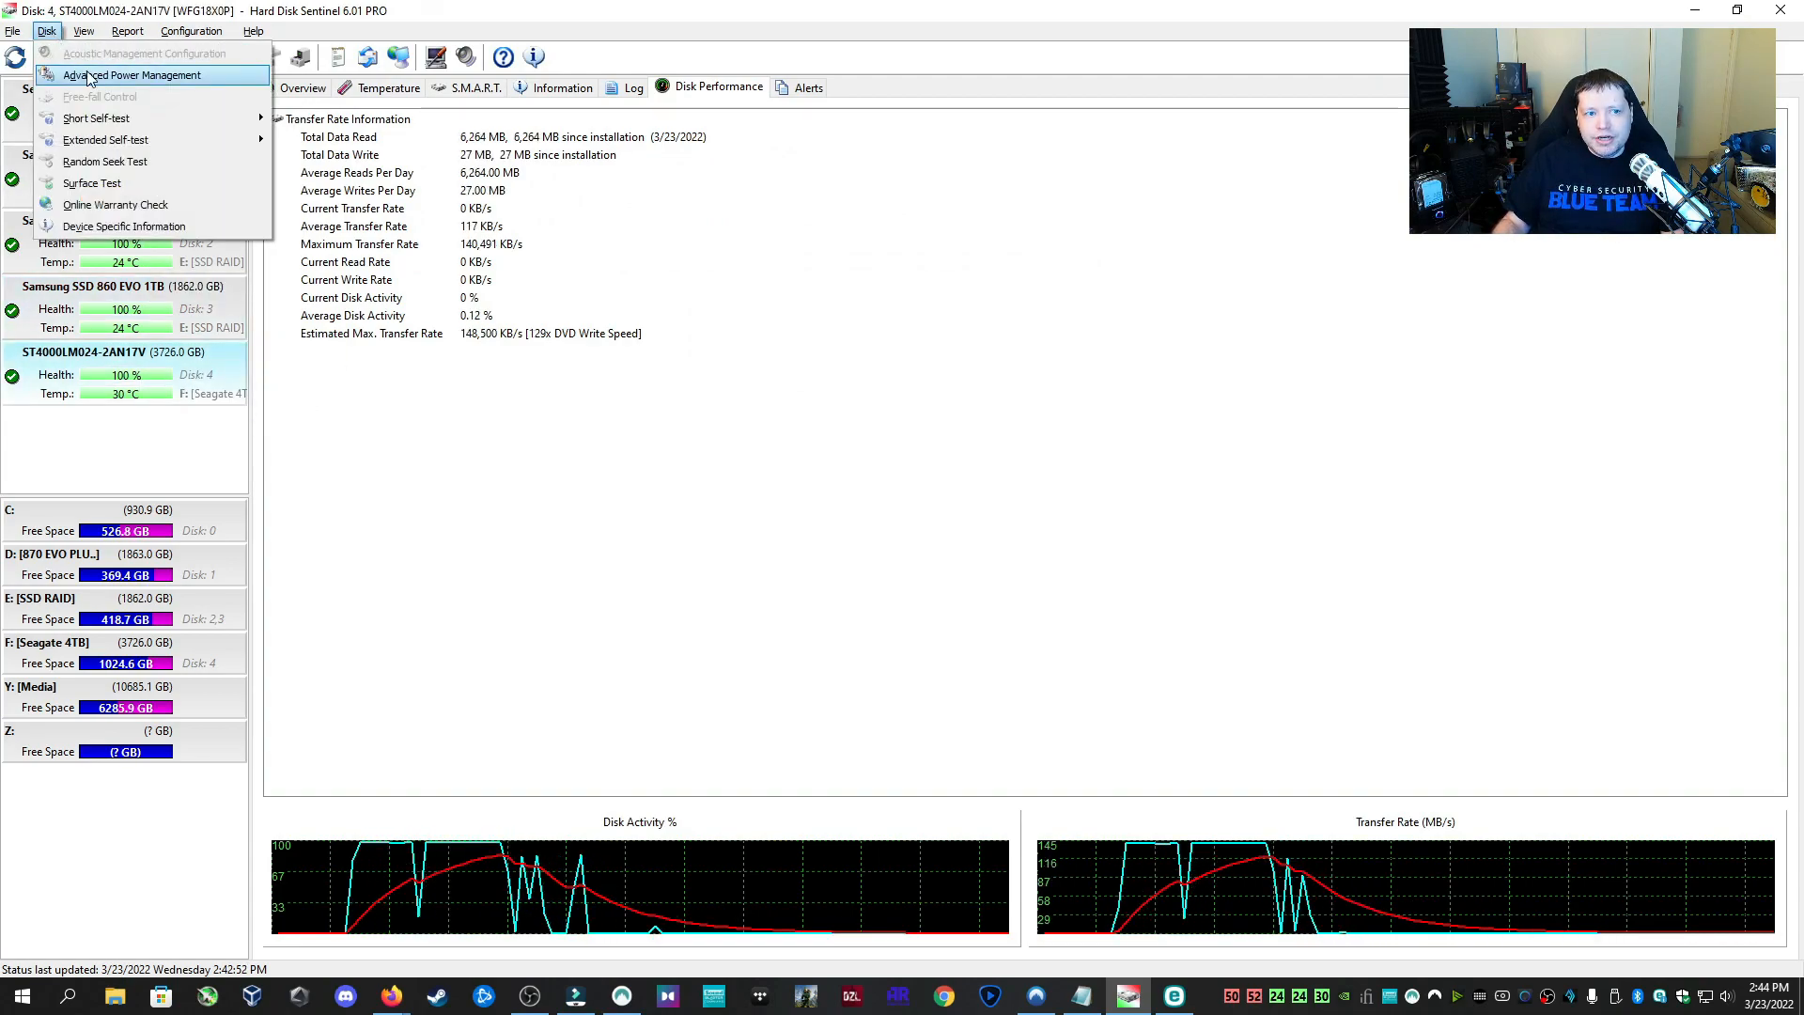
{"action": "mouse_move", "coordinate": [127, 121]}
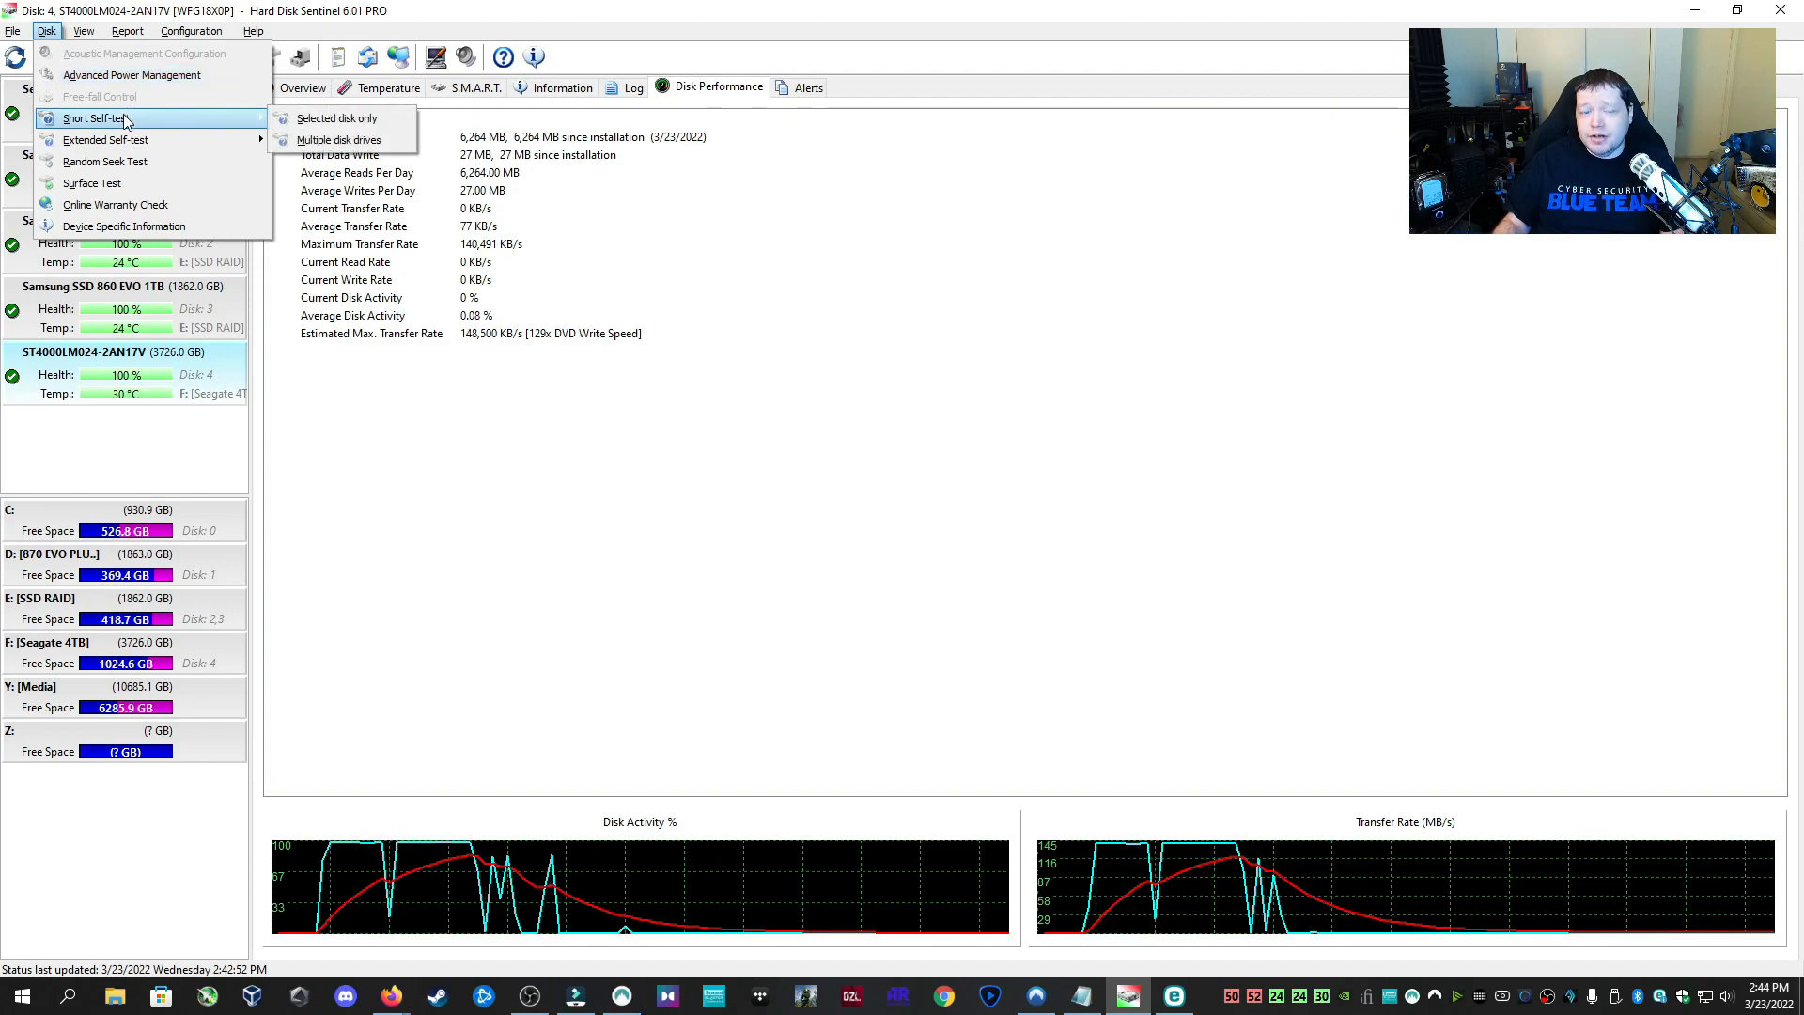
{"action": "mouse_move", "coordinate": [106, 139]}
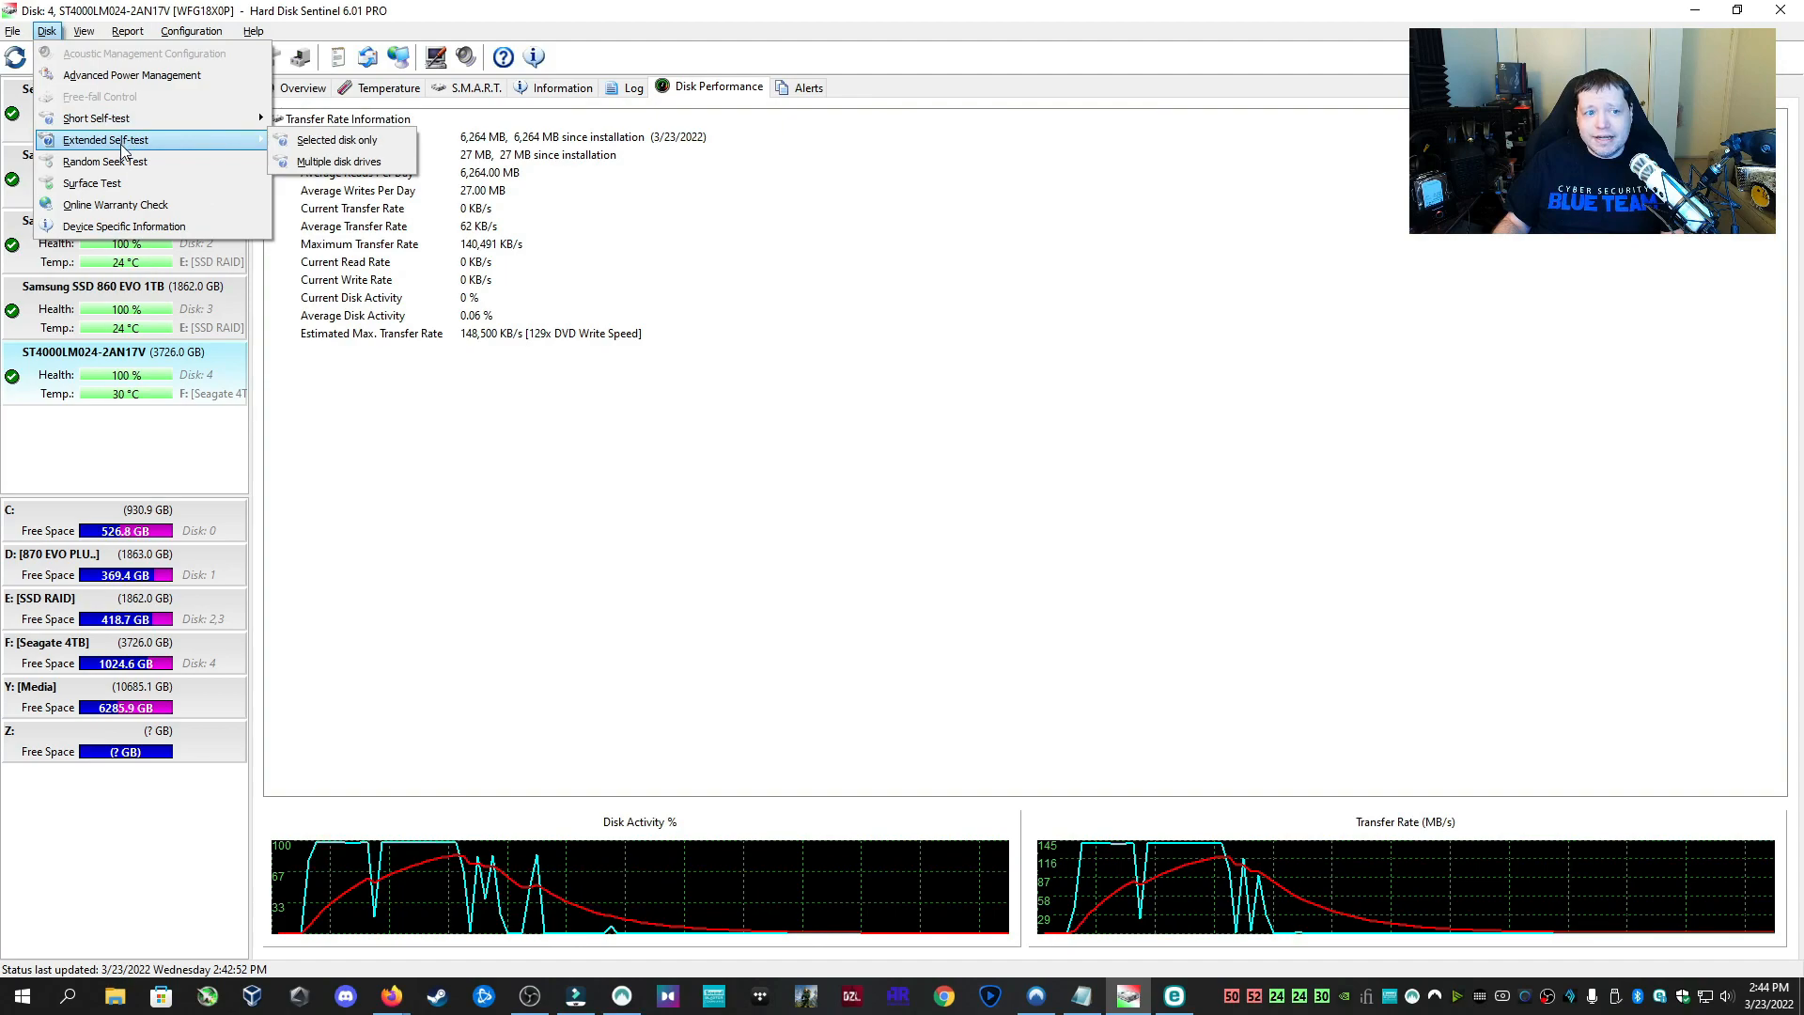
{"action": "mouse_move", "coordinate": [92, 183]}
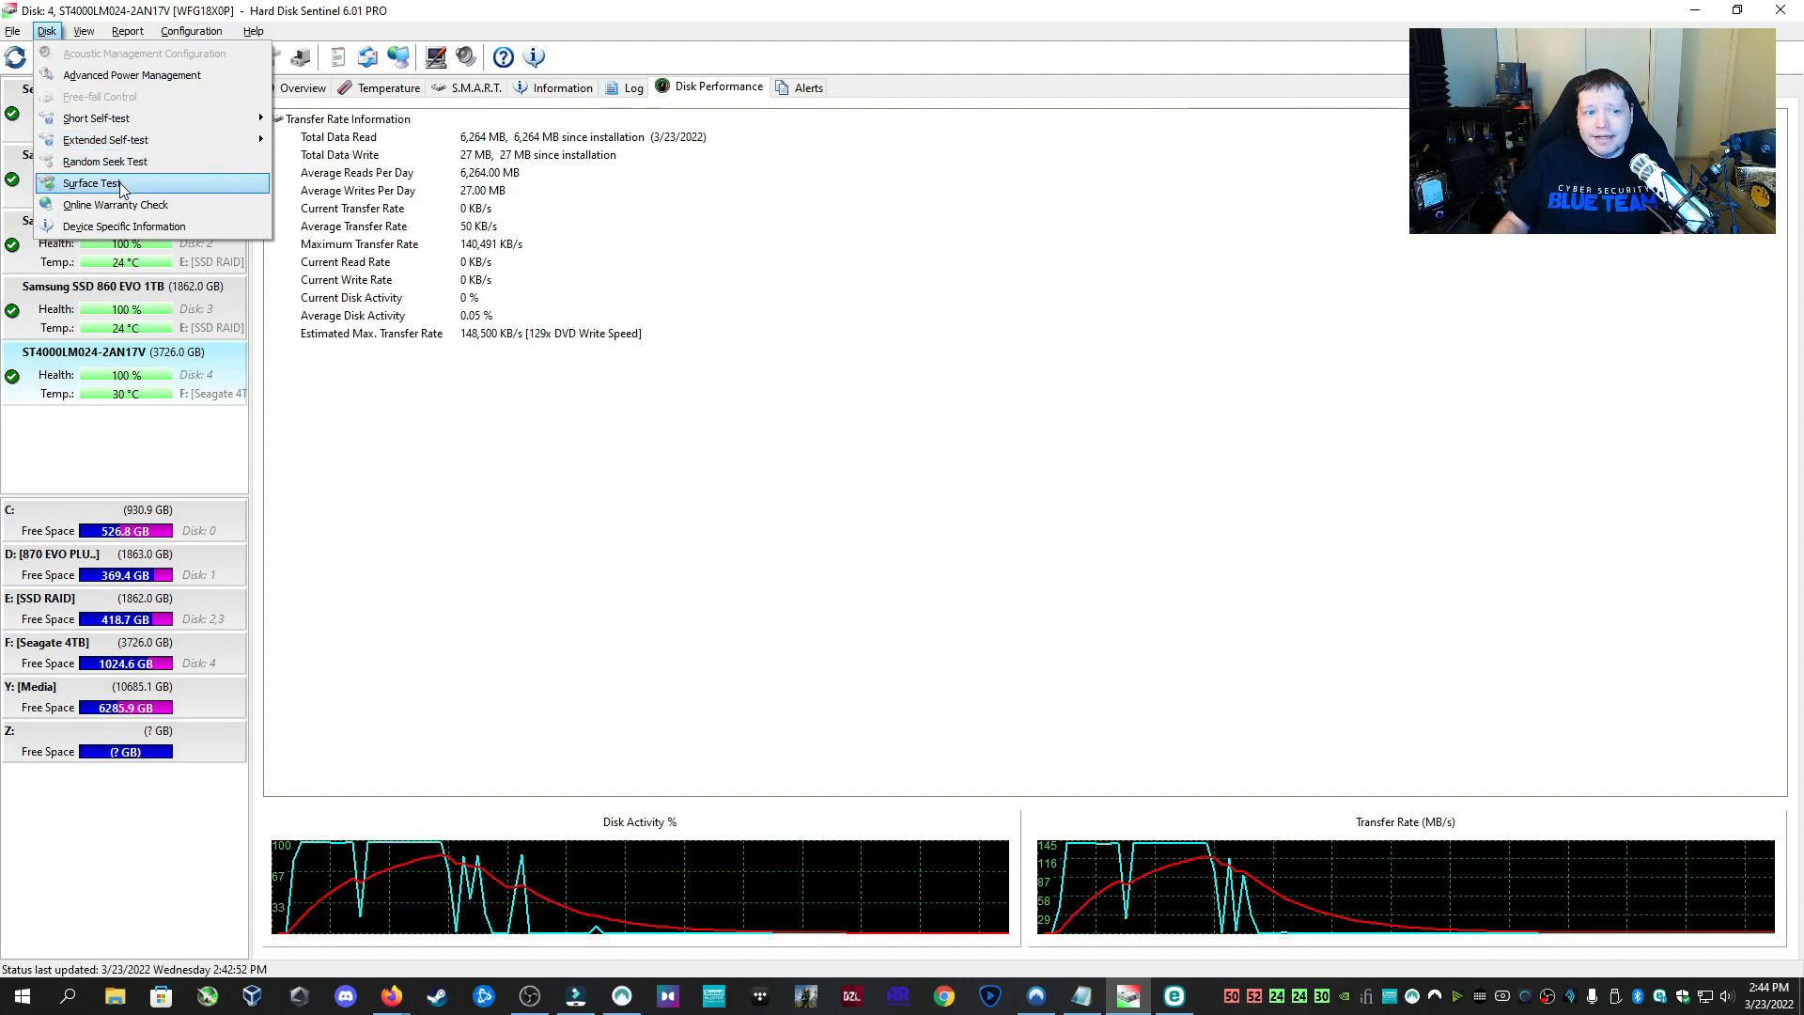
{"action": "left_click", "coordinate": [92, 184]}
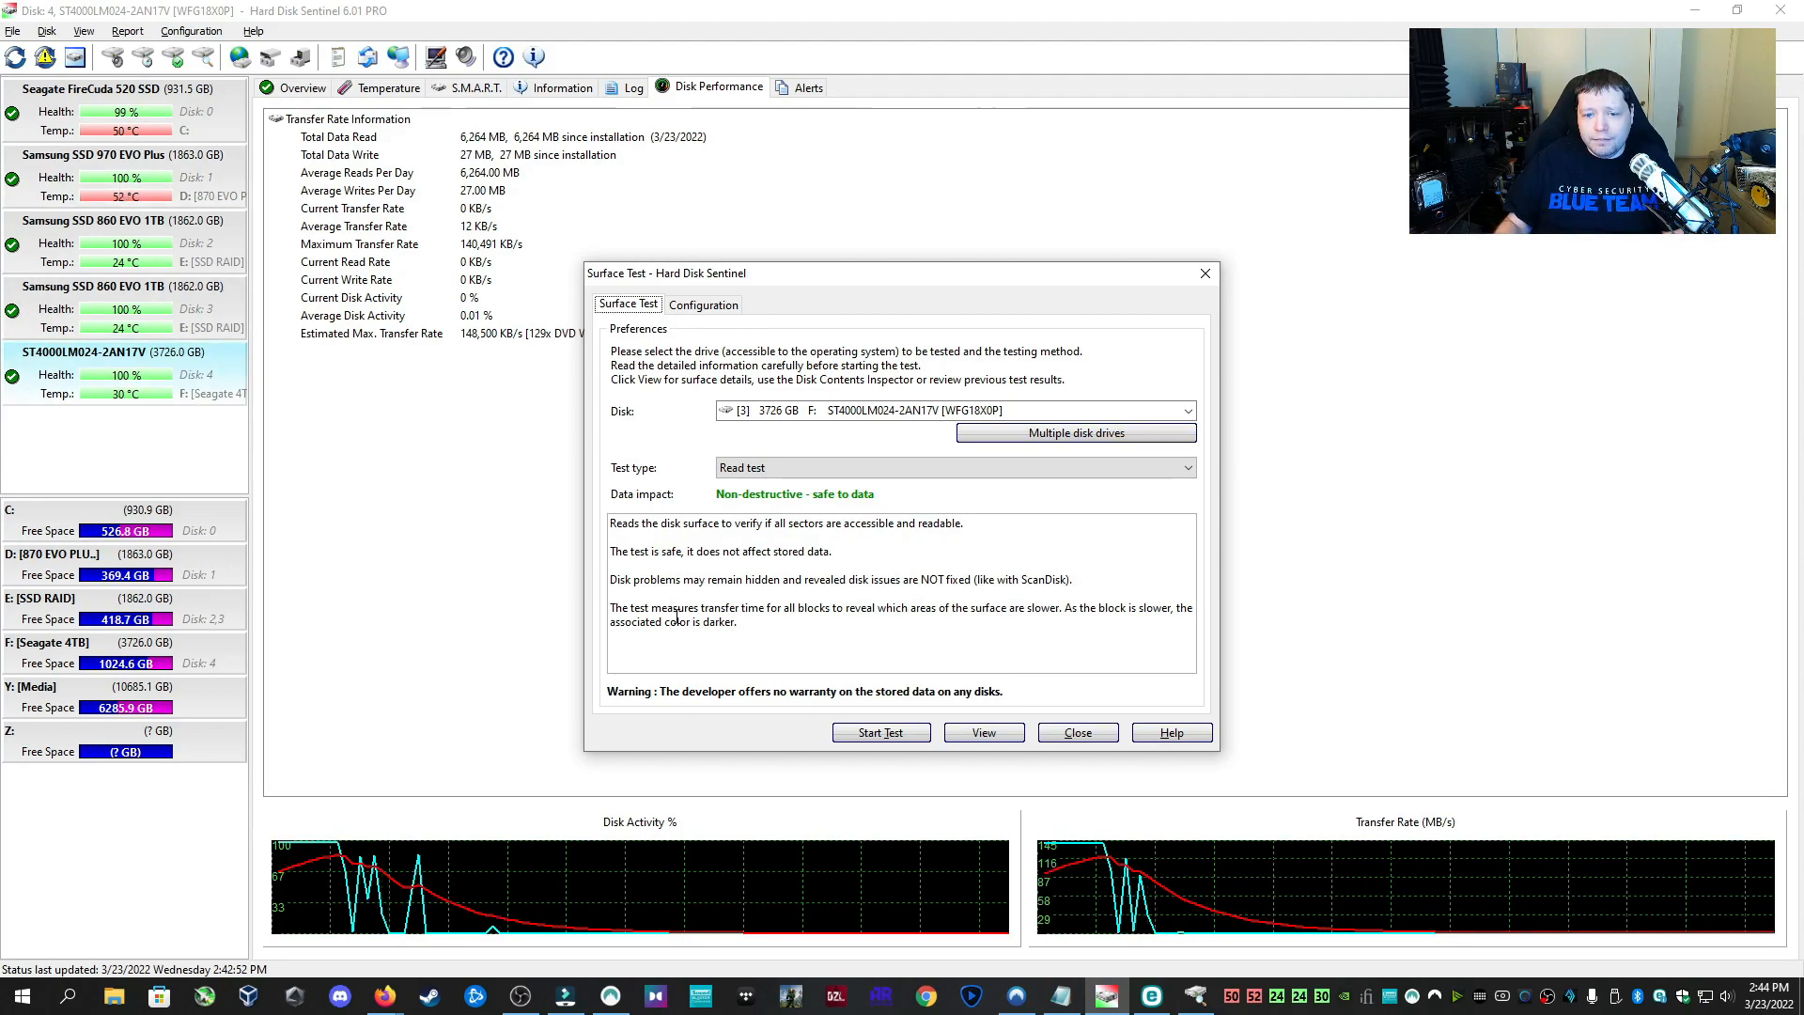
Start the non-destructive read surface test on the ST4000LM024 drive
{"action": "left_click", "coordinate": [881, 732]}
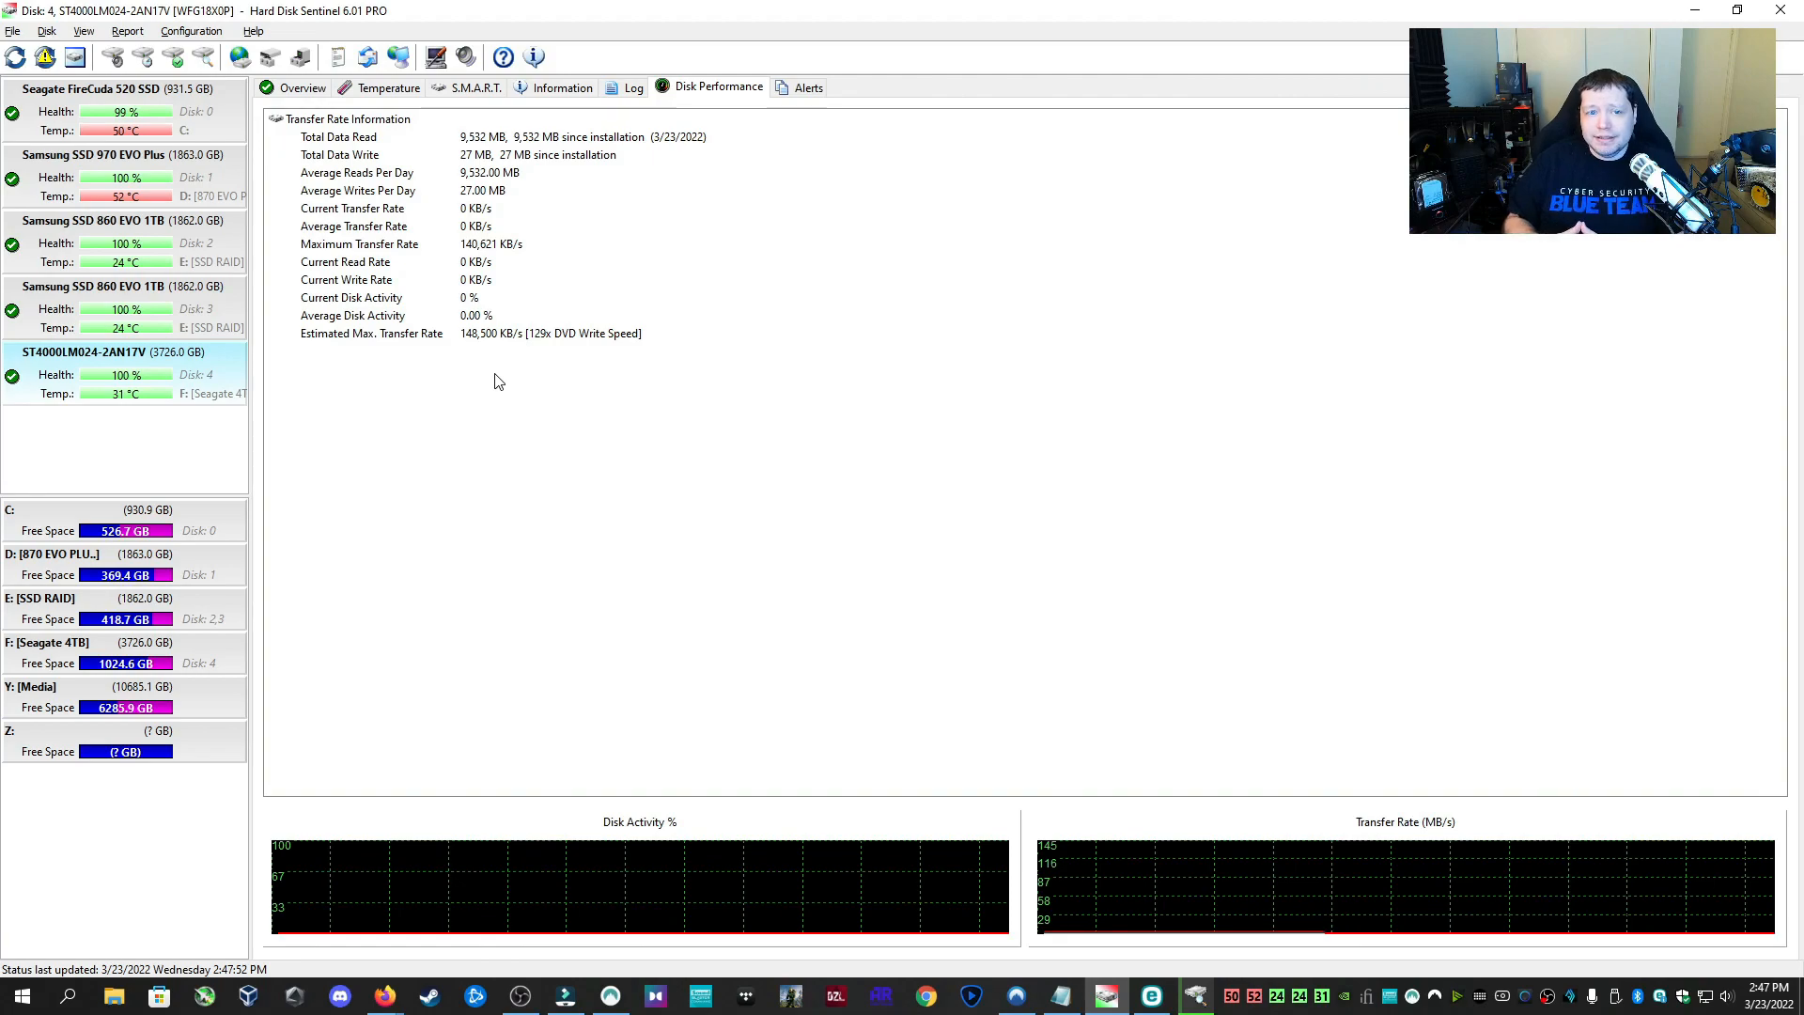
{"action": "mouse_move", "coordinate": [844, 536]}
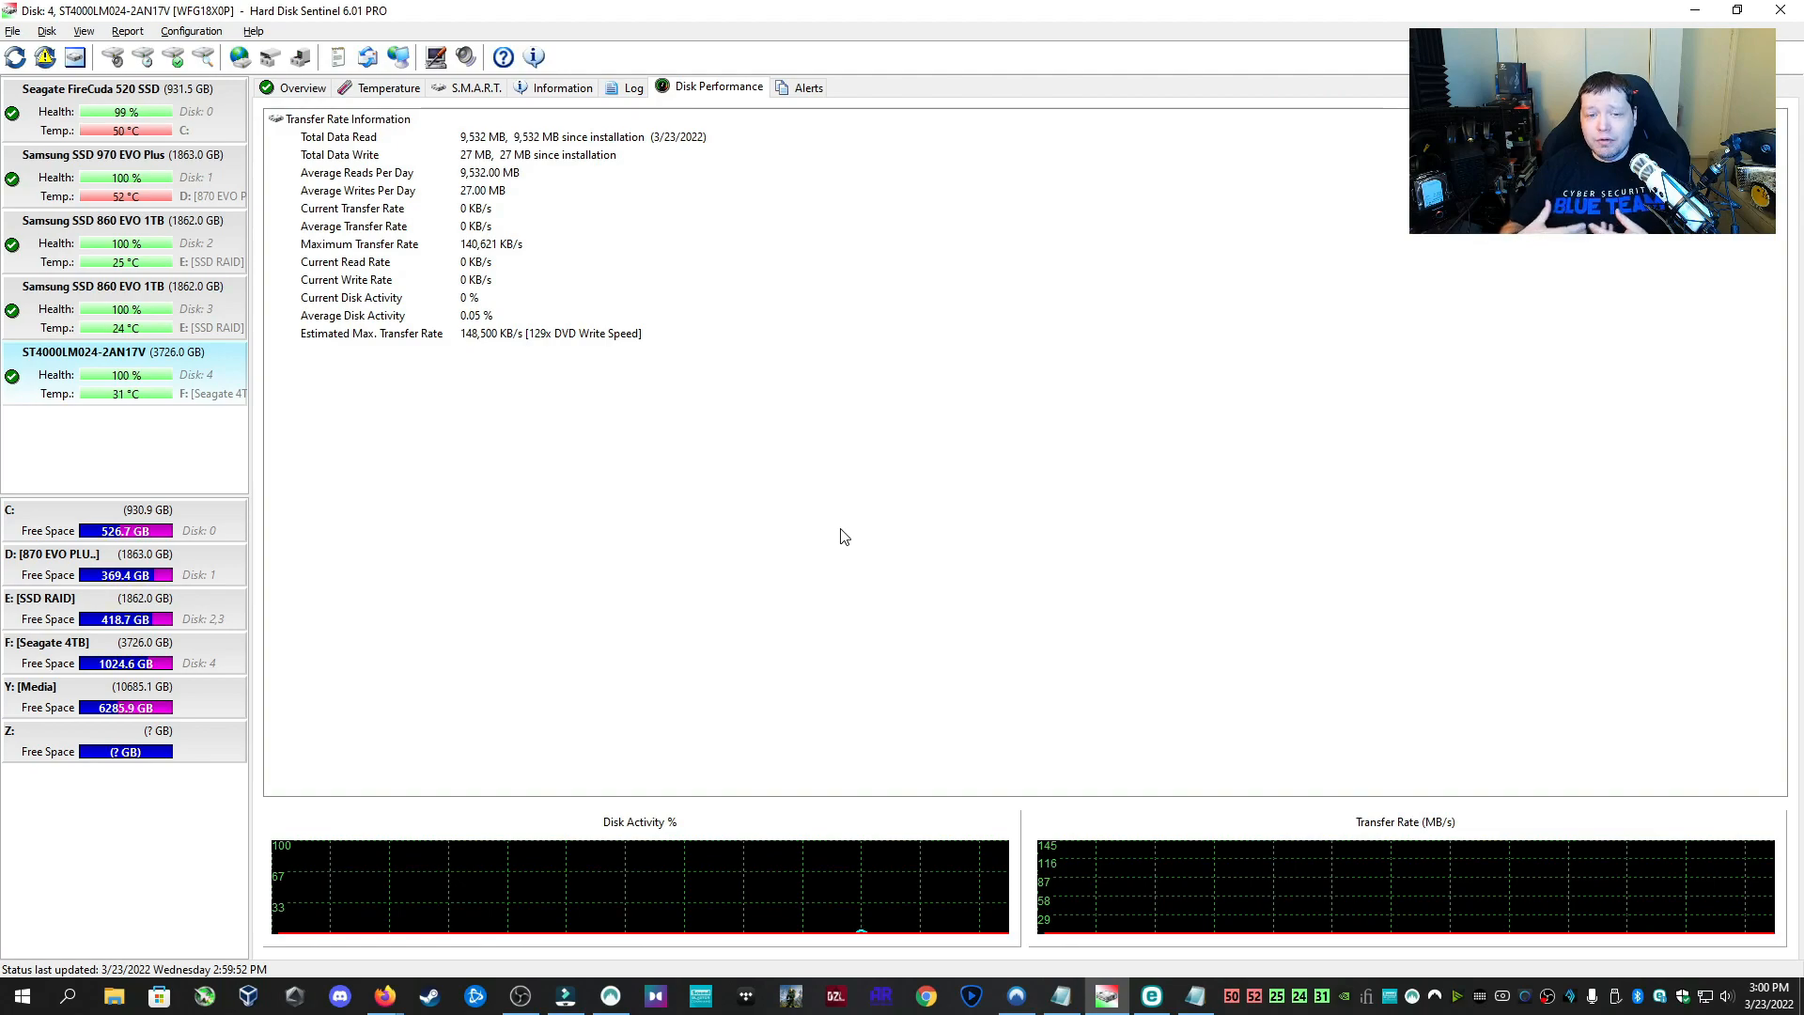
{"action": "mouse_move", "coordinate": [184, 247]}
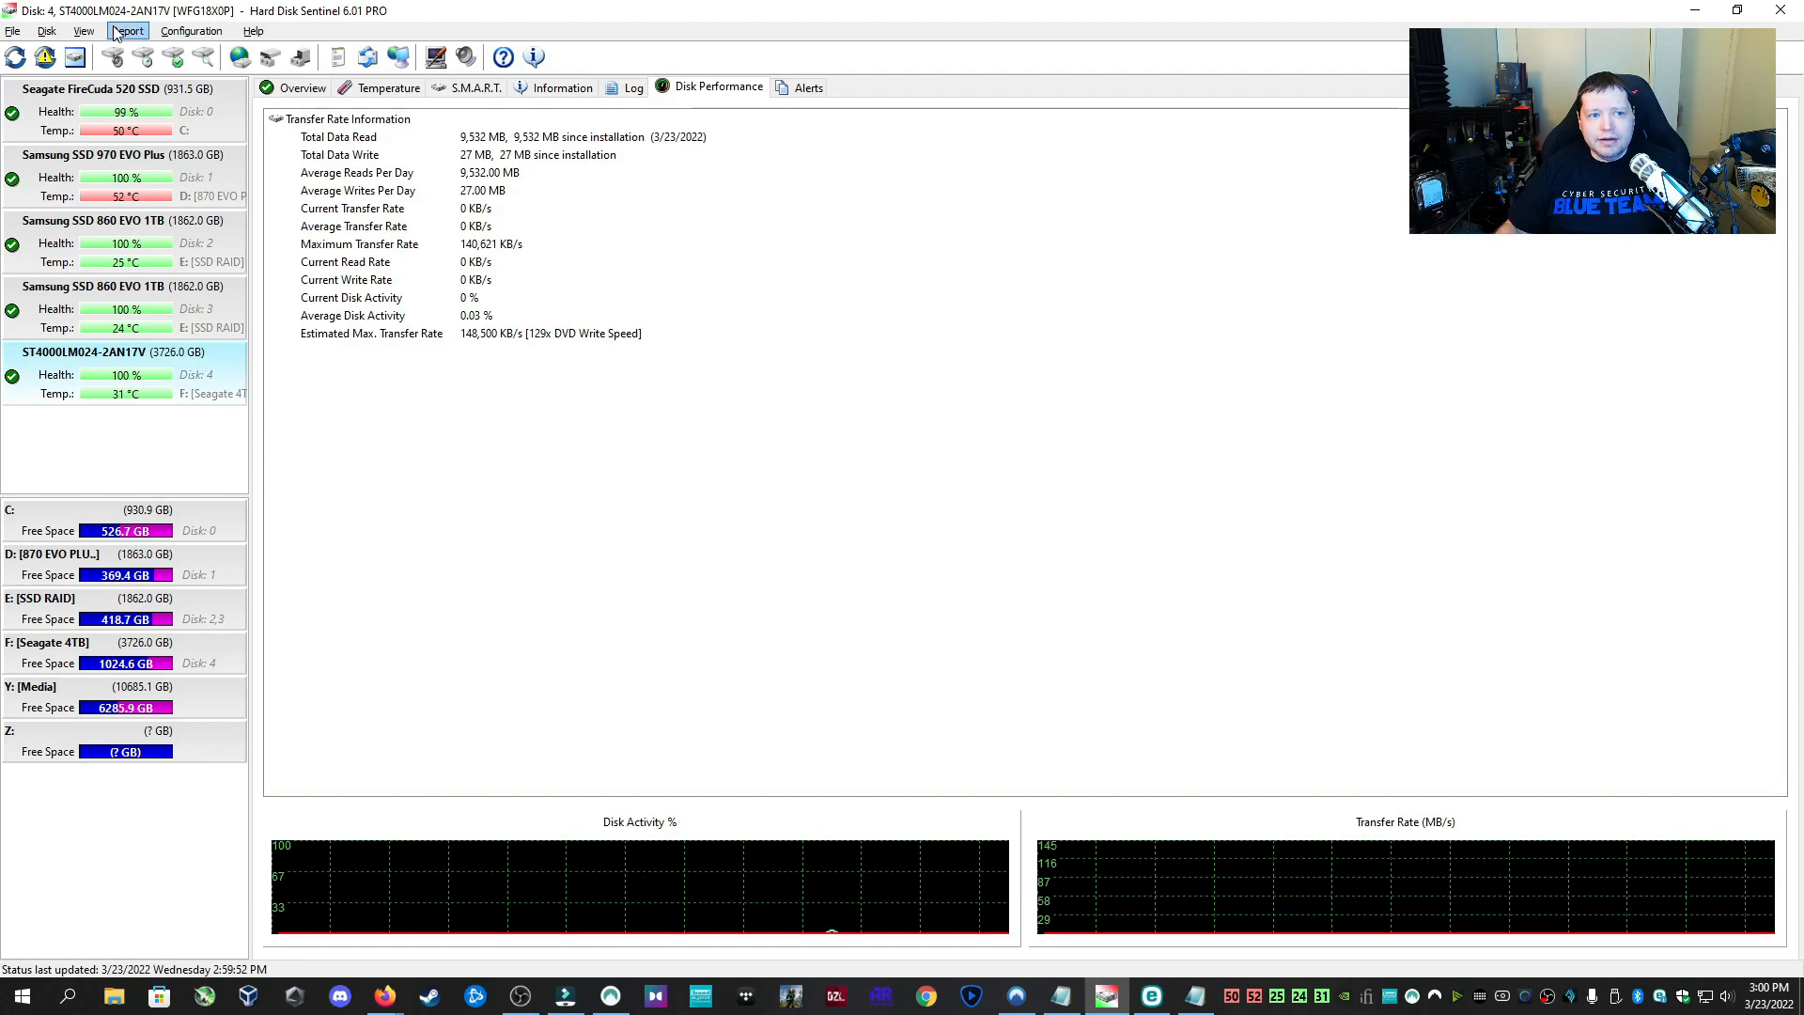
{"action": "mouse_move", "coordinate": [77, 381]}
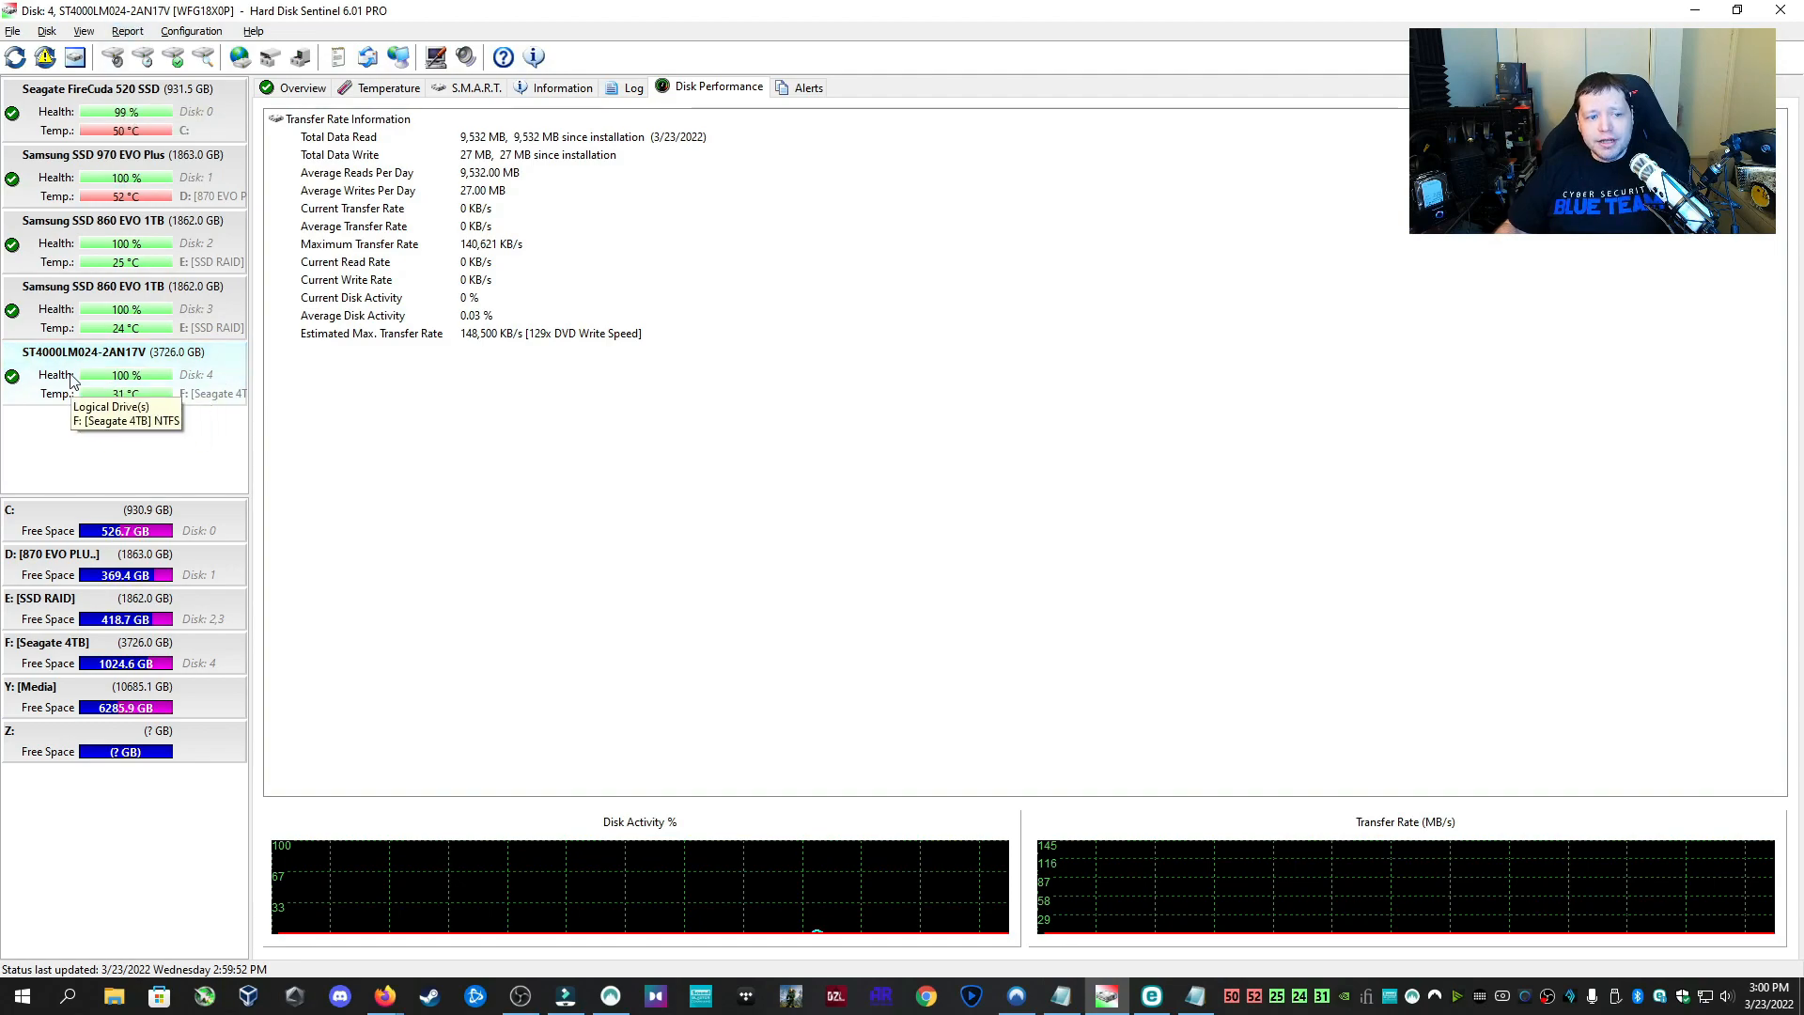
Save the TXT disk report to the Desktop, overwriting the existing file
{"action": "left_click", "coordinate": [127, 31]}
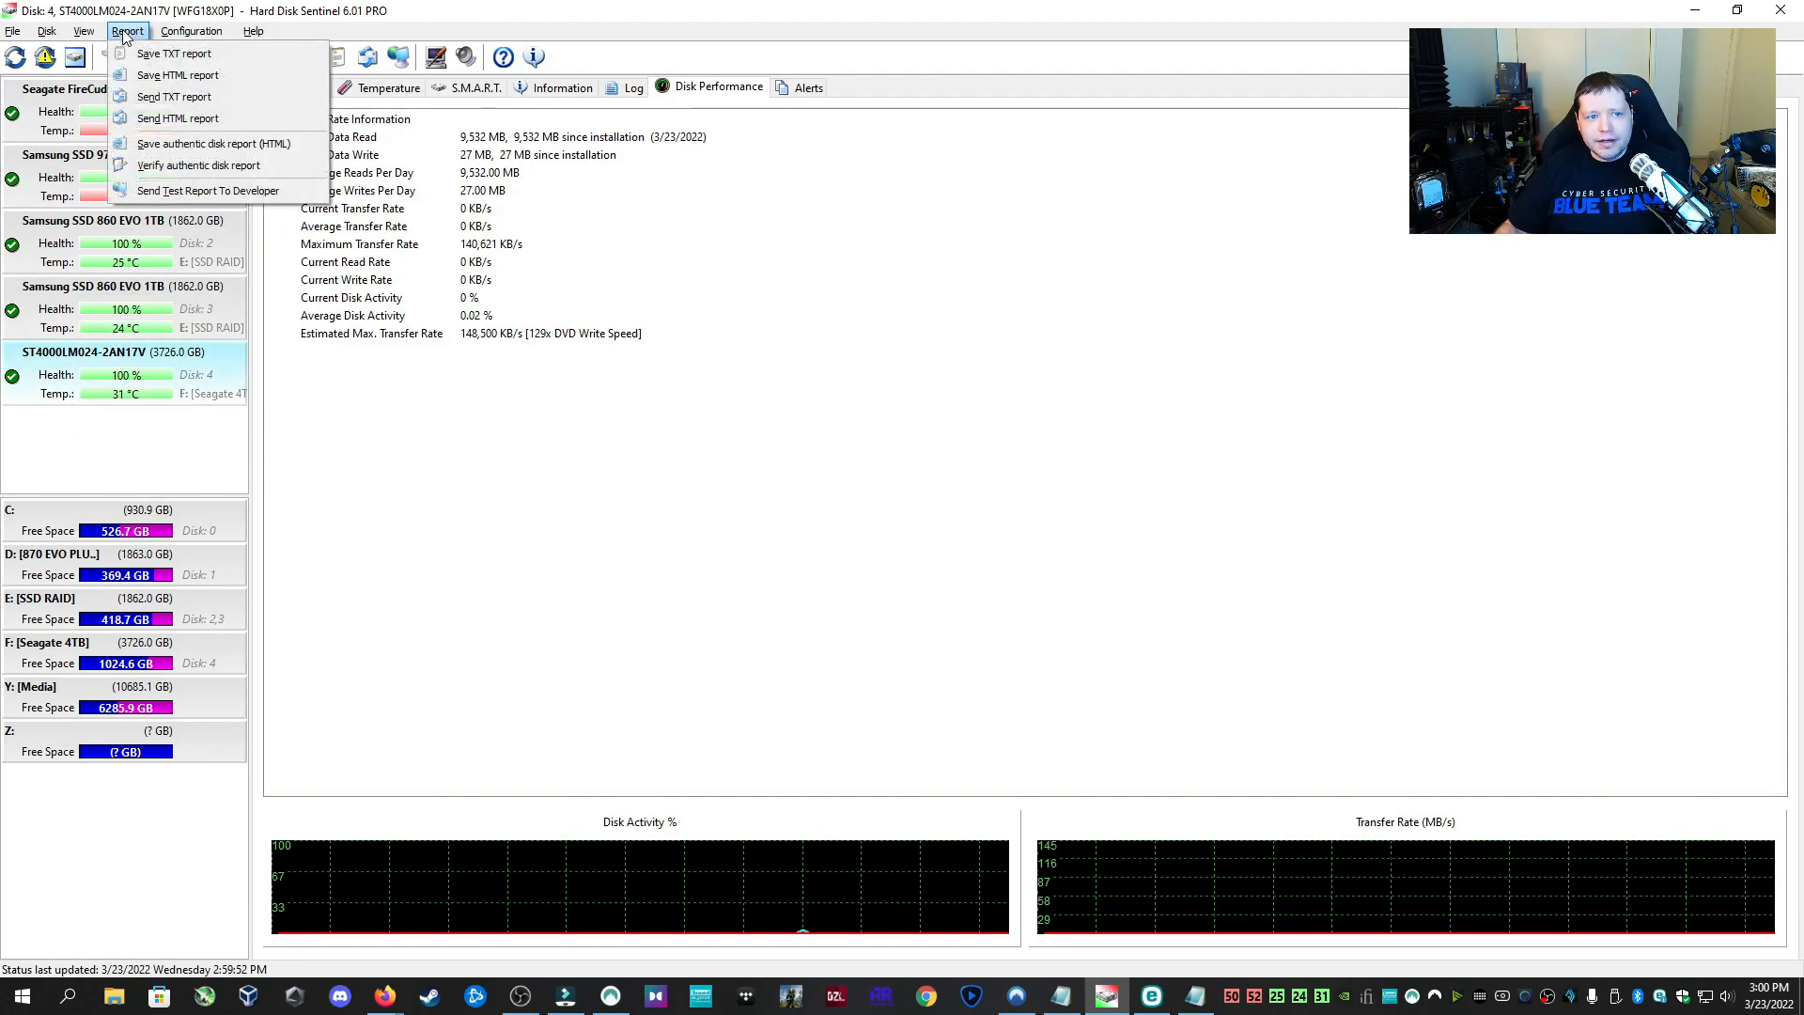
{"action": "left_click", "coordinate": [172, 54]}
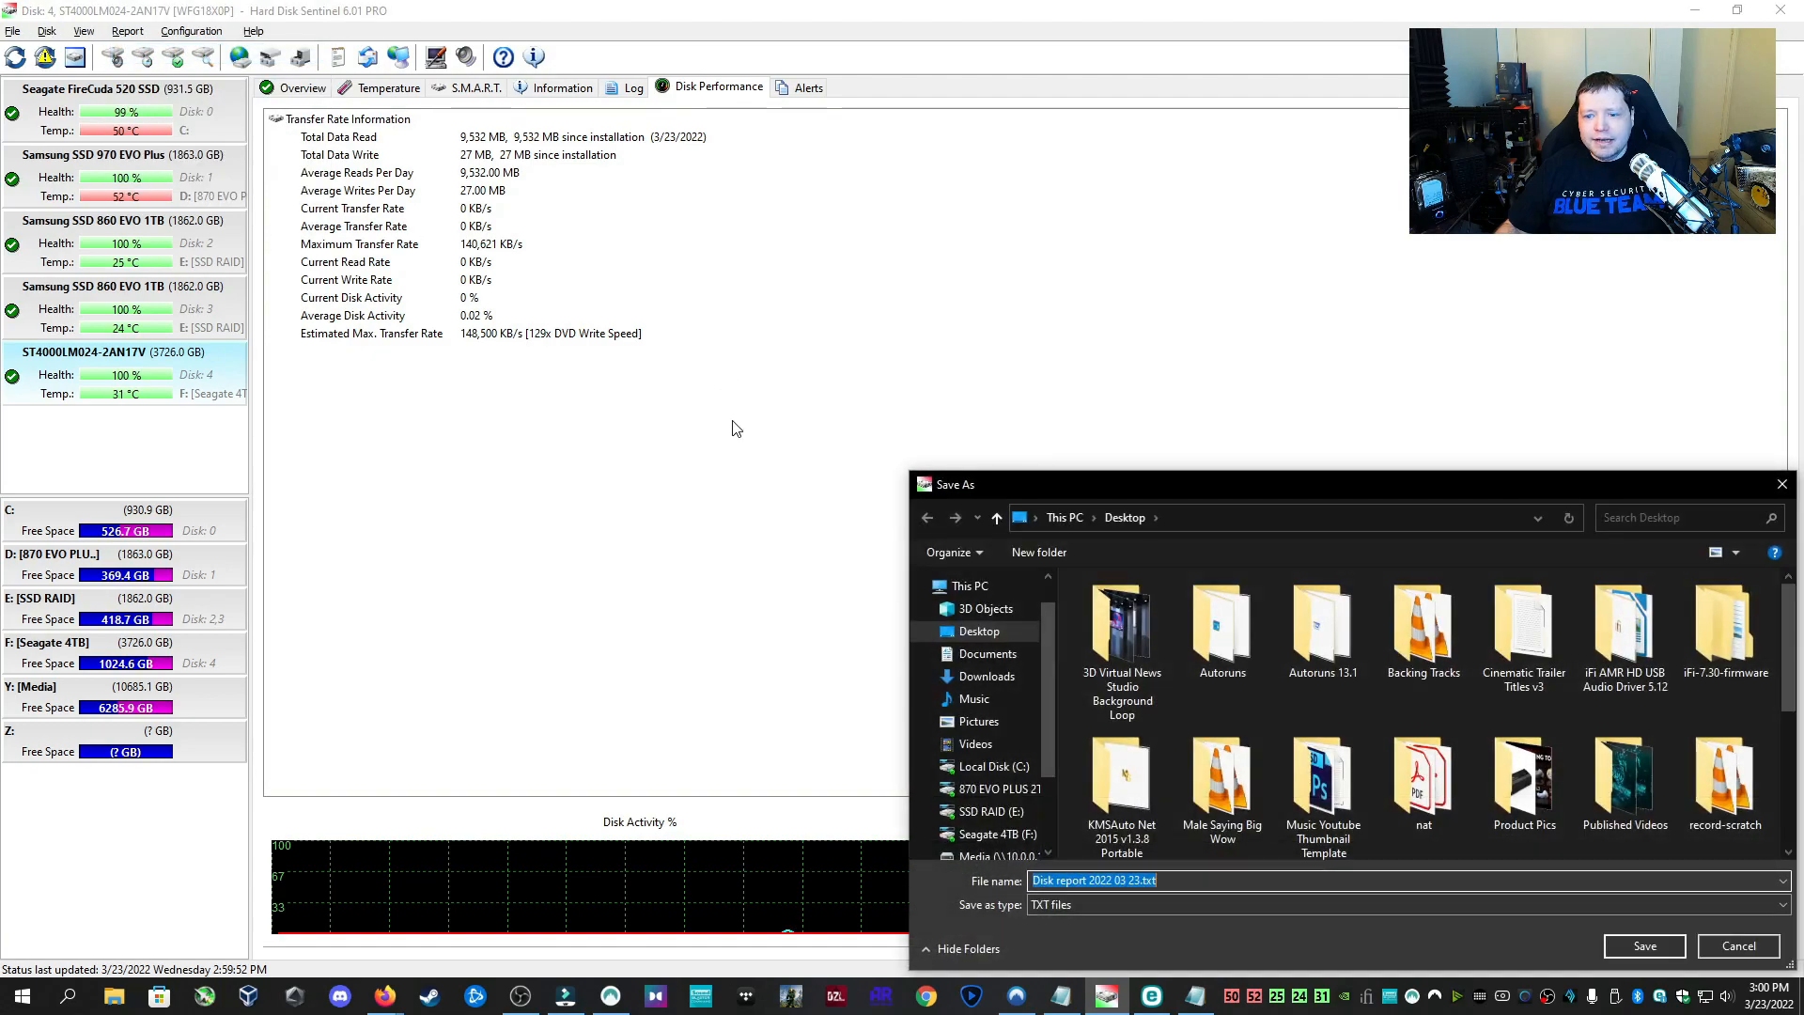
{"action": "left_click", "coordinate": [1645, 945]}
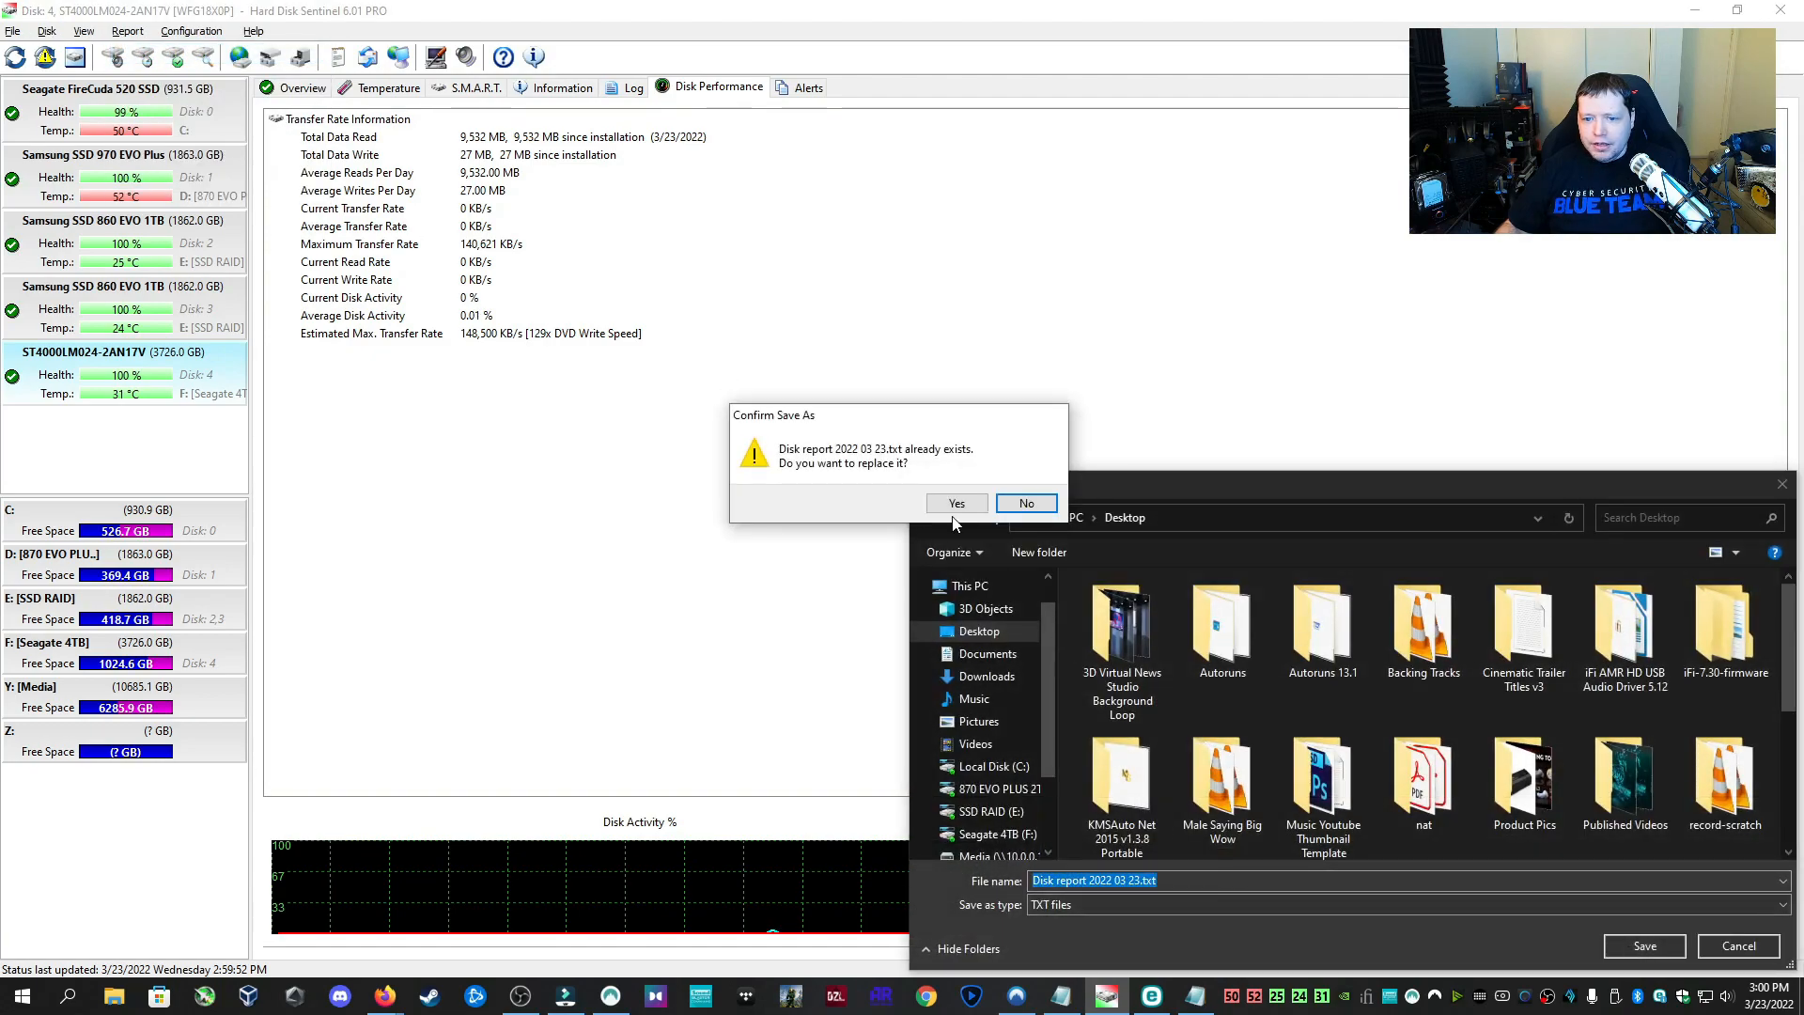
{"action": "left_click", "coordinate": [957, 502]}
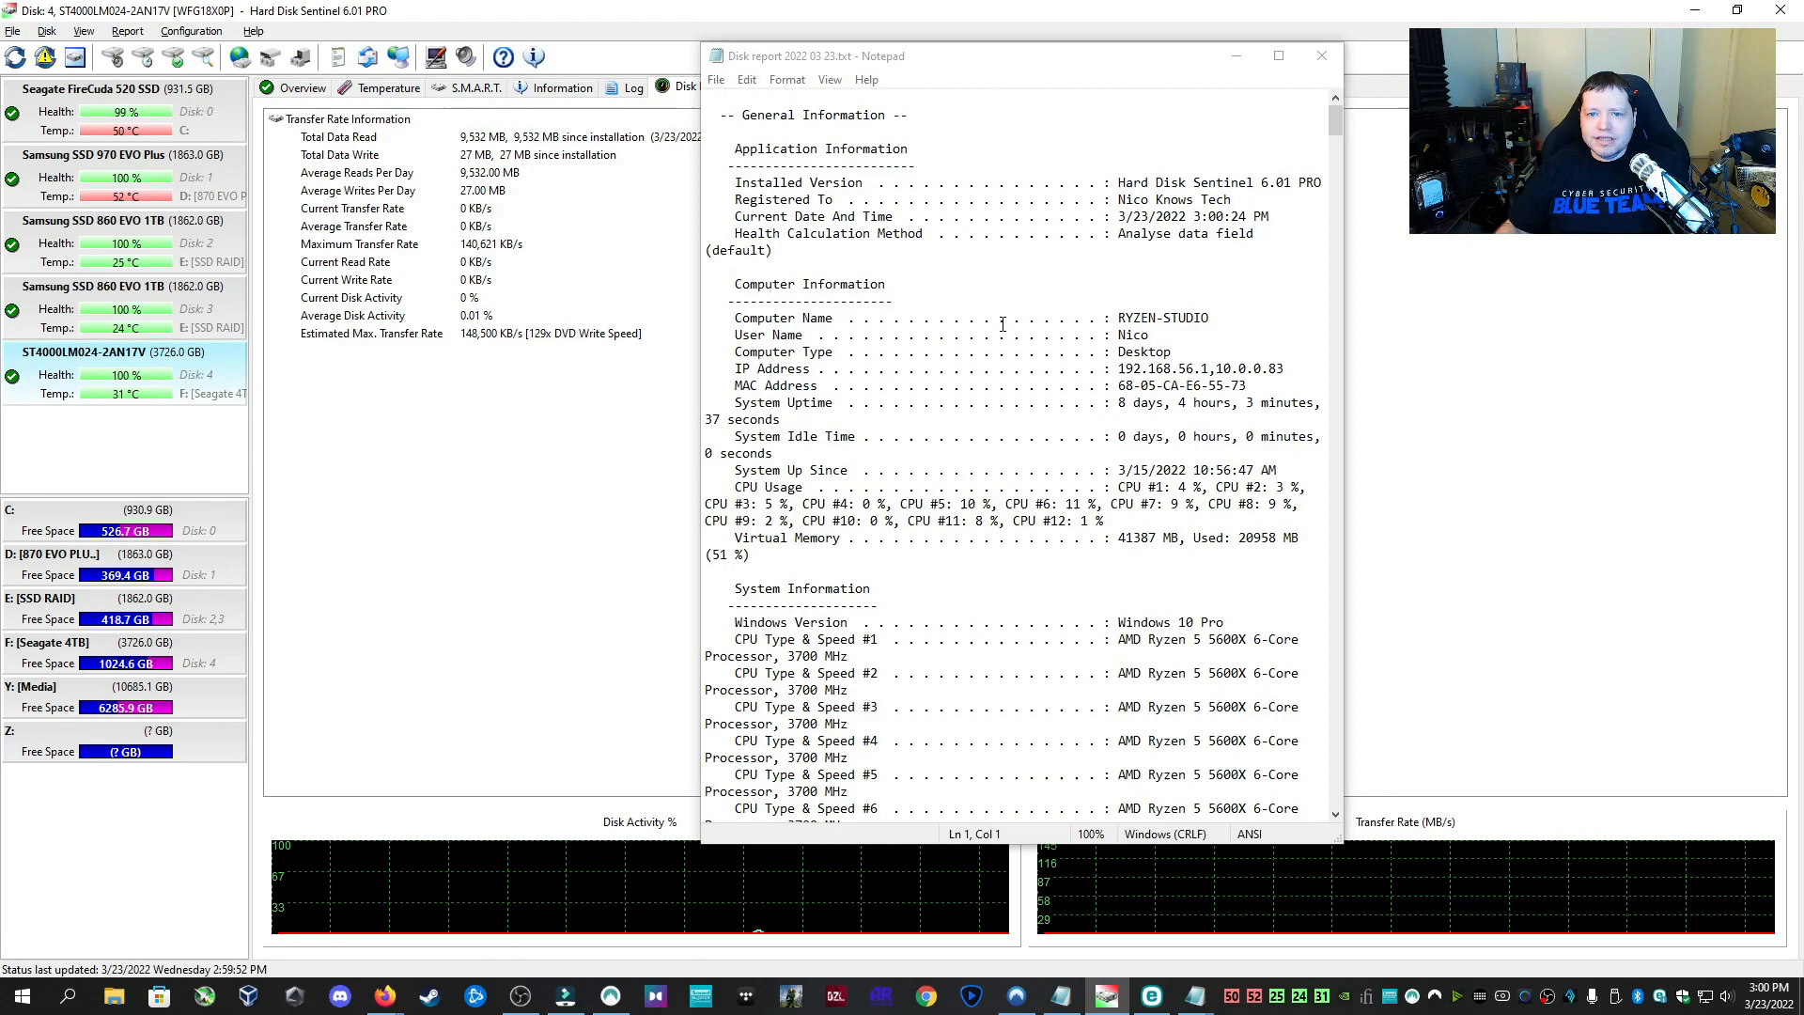
Scroll through the report's system, drive and FireCuda S.M.A.R.T. sections, then close it
{"action": "scroll", "scroll_direction": "down", "scroll_amount": 3}
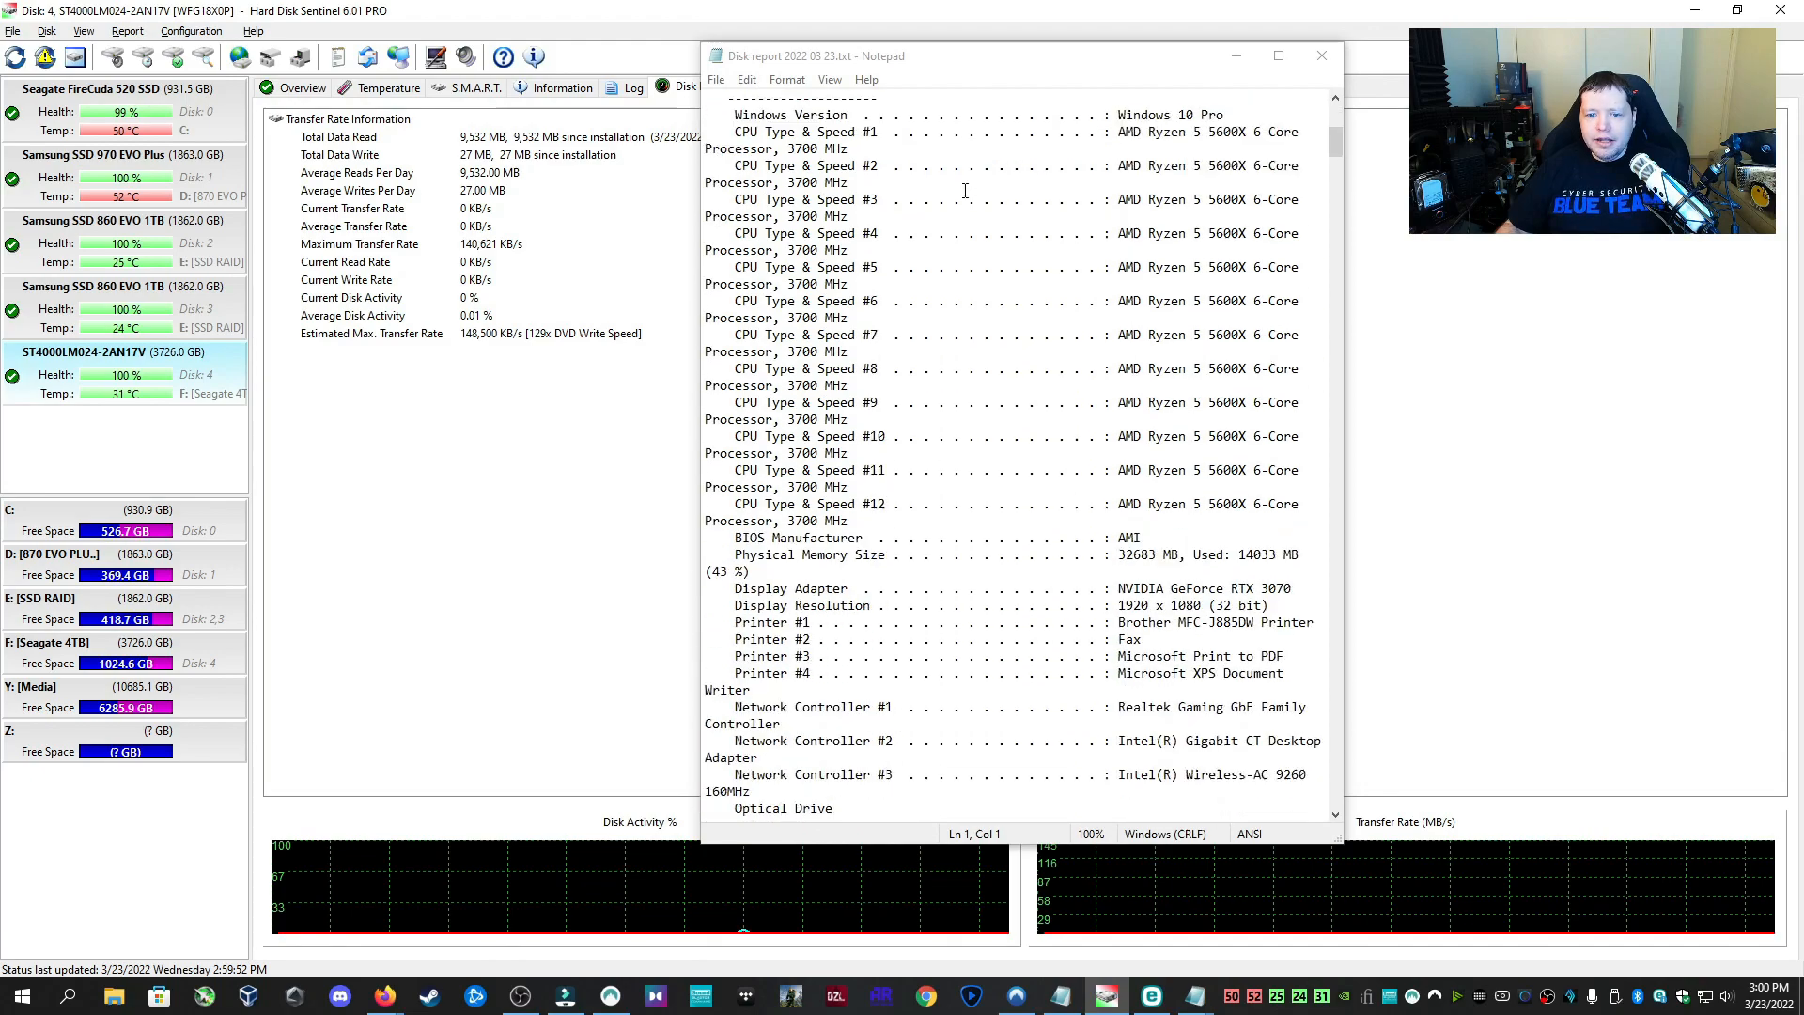
{"action": "scroll", "scroll_direction": "down", "scroll_amount": 3}
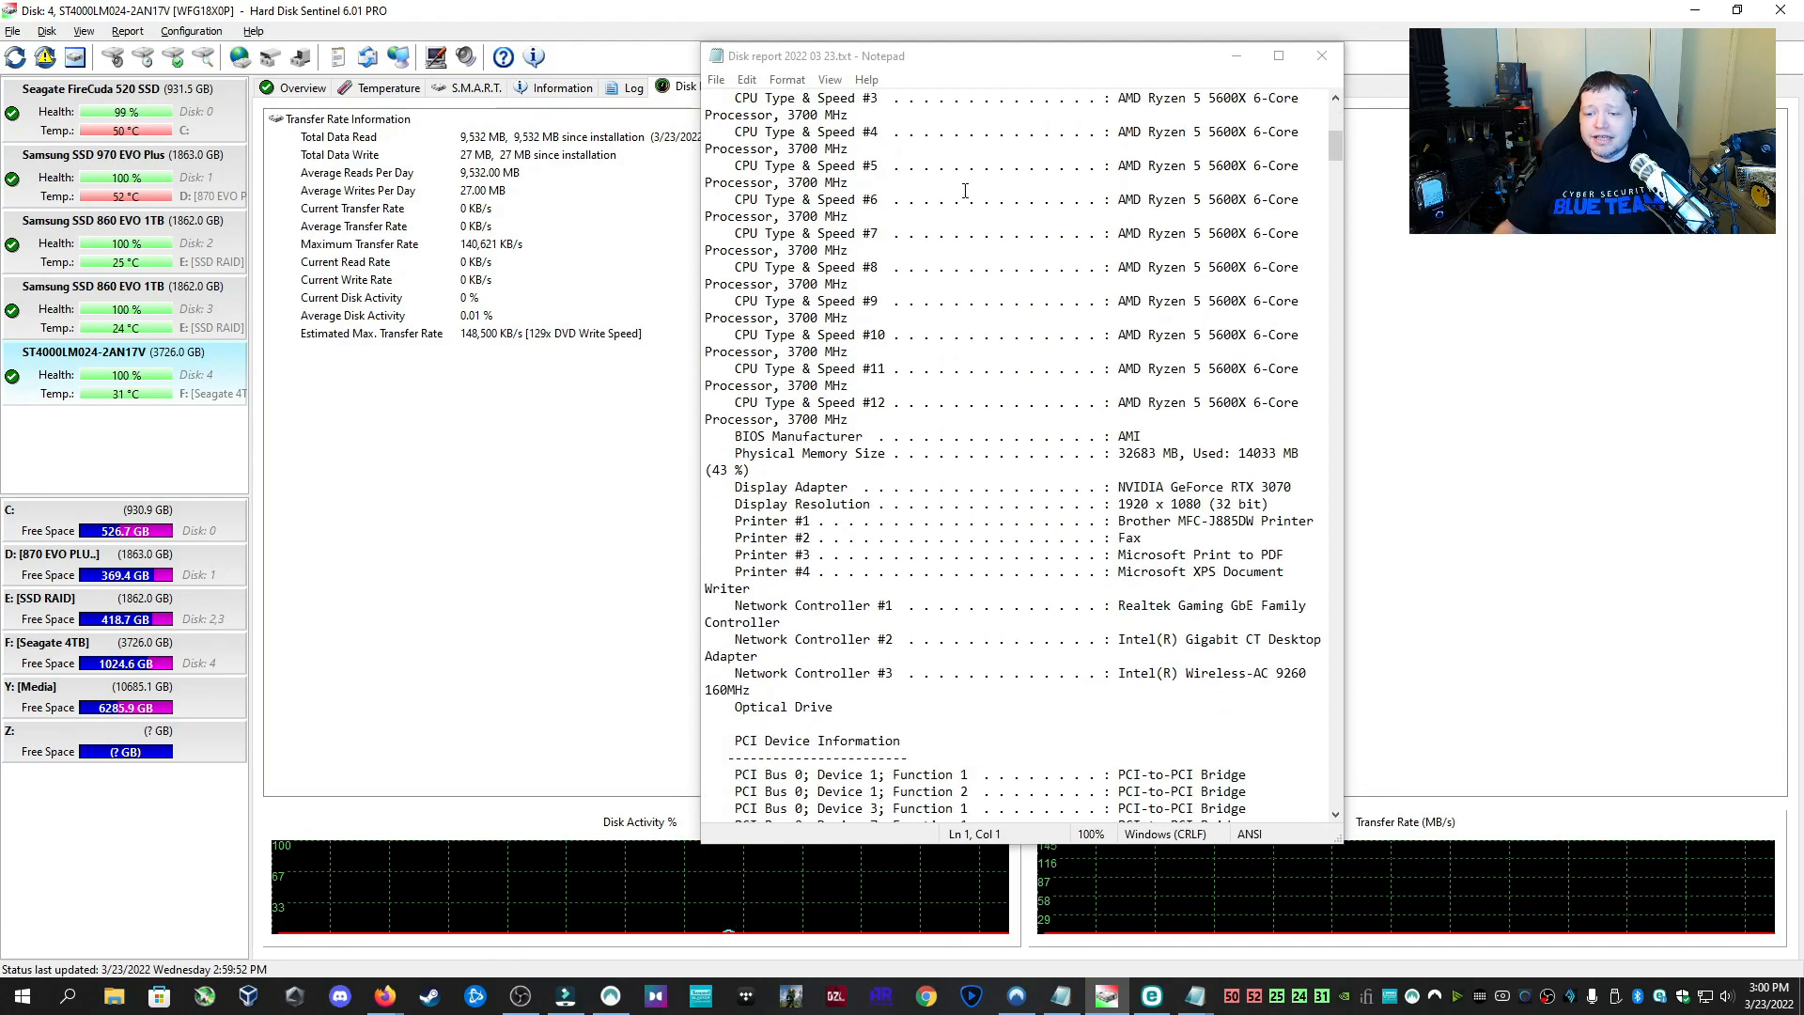
{"action": "scroll", "scroll_direction": "down", "scroll_amount": 3}
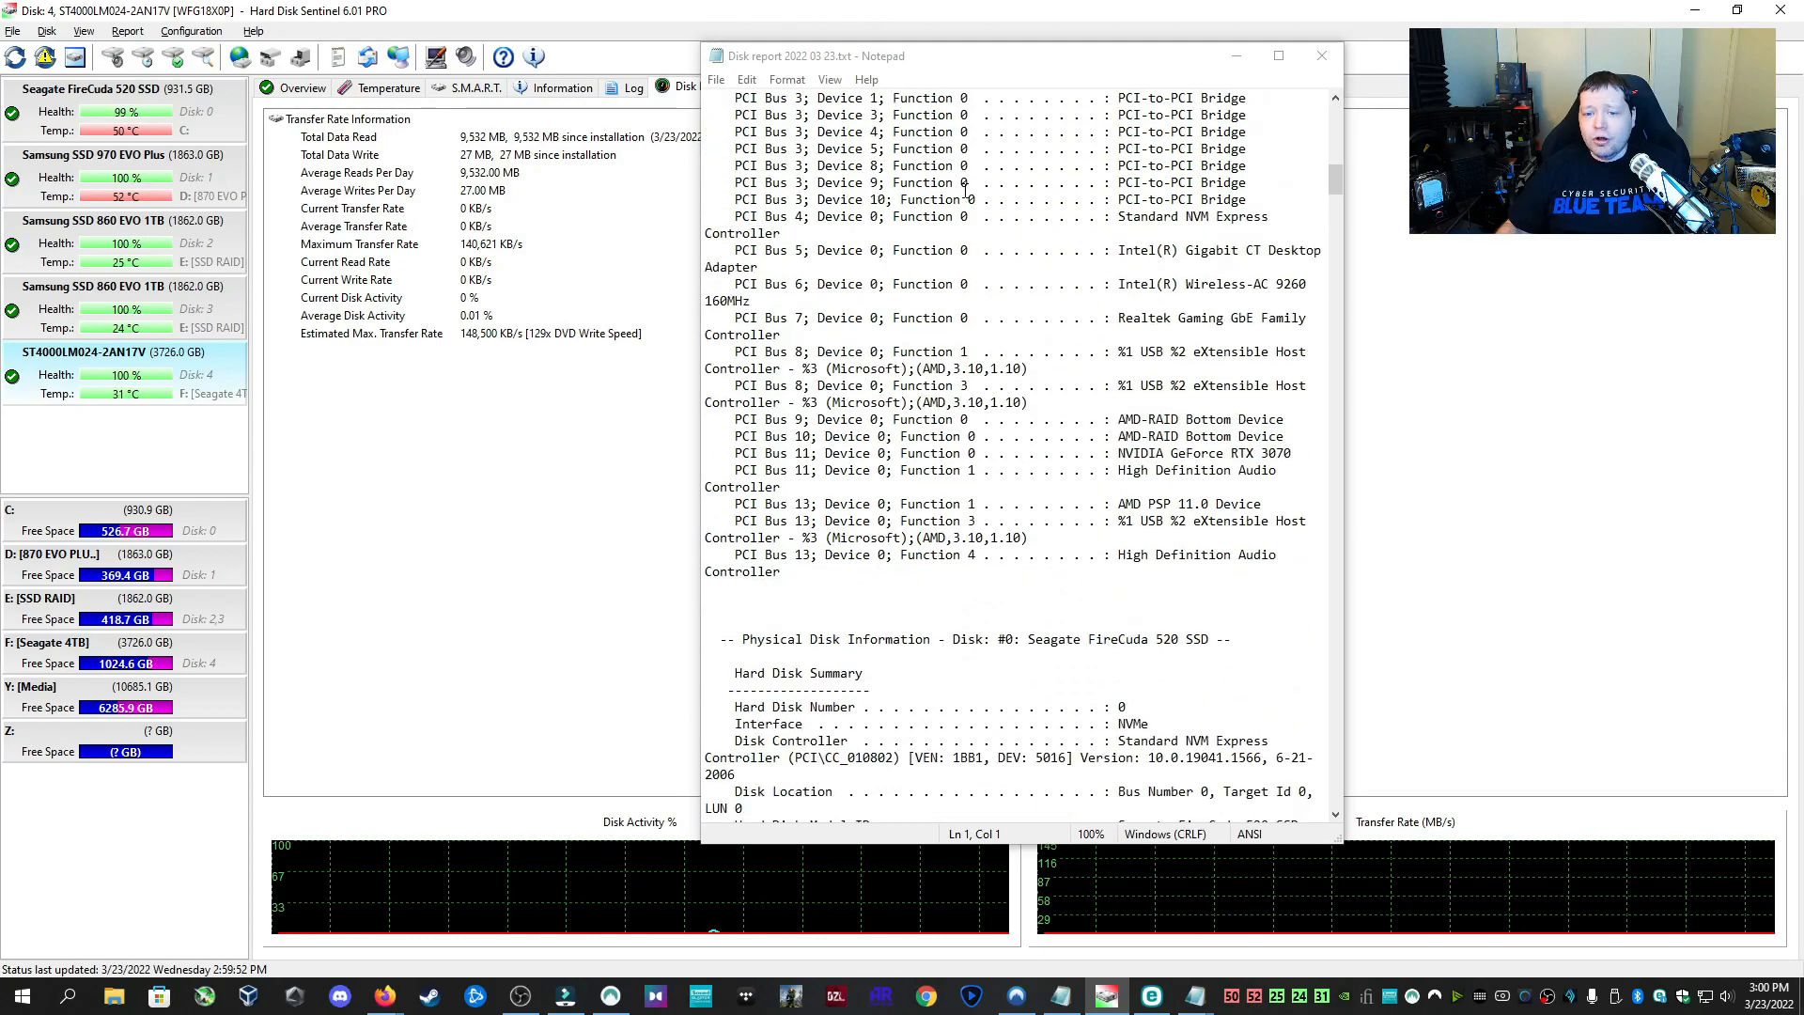
{"action": "scroll", "scroll_direction": "down", "scroll_amount": 3}
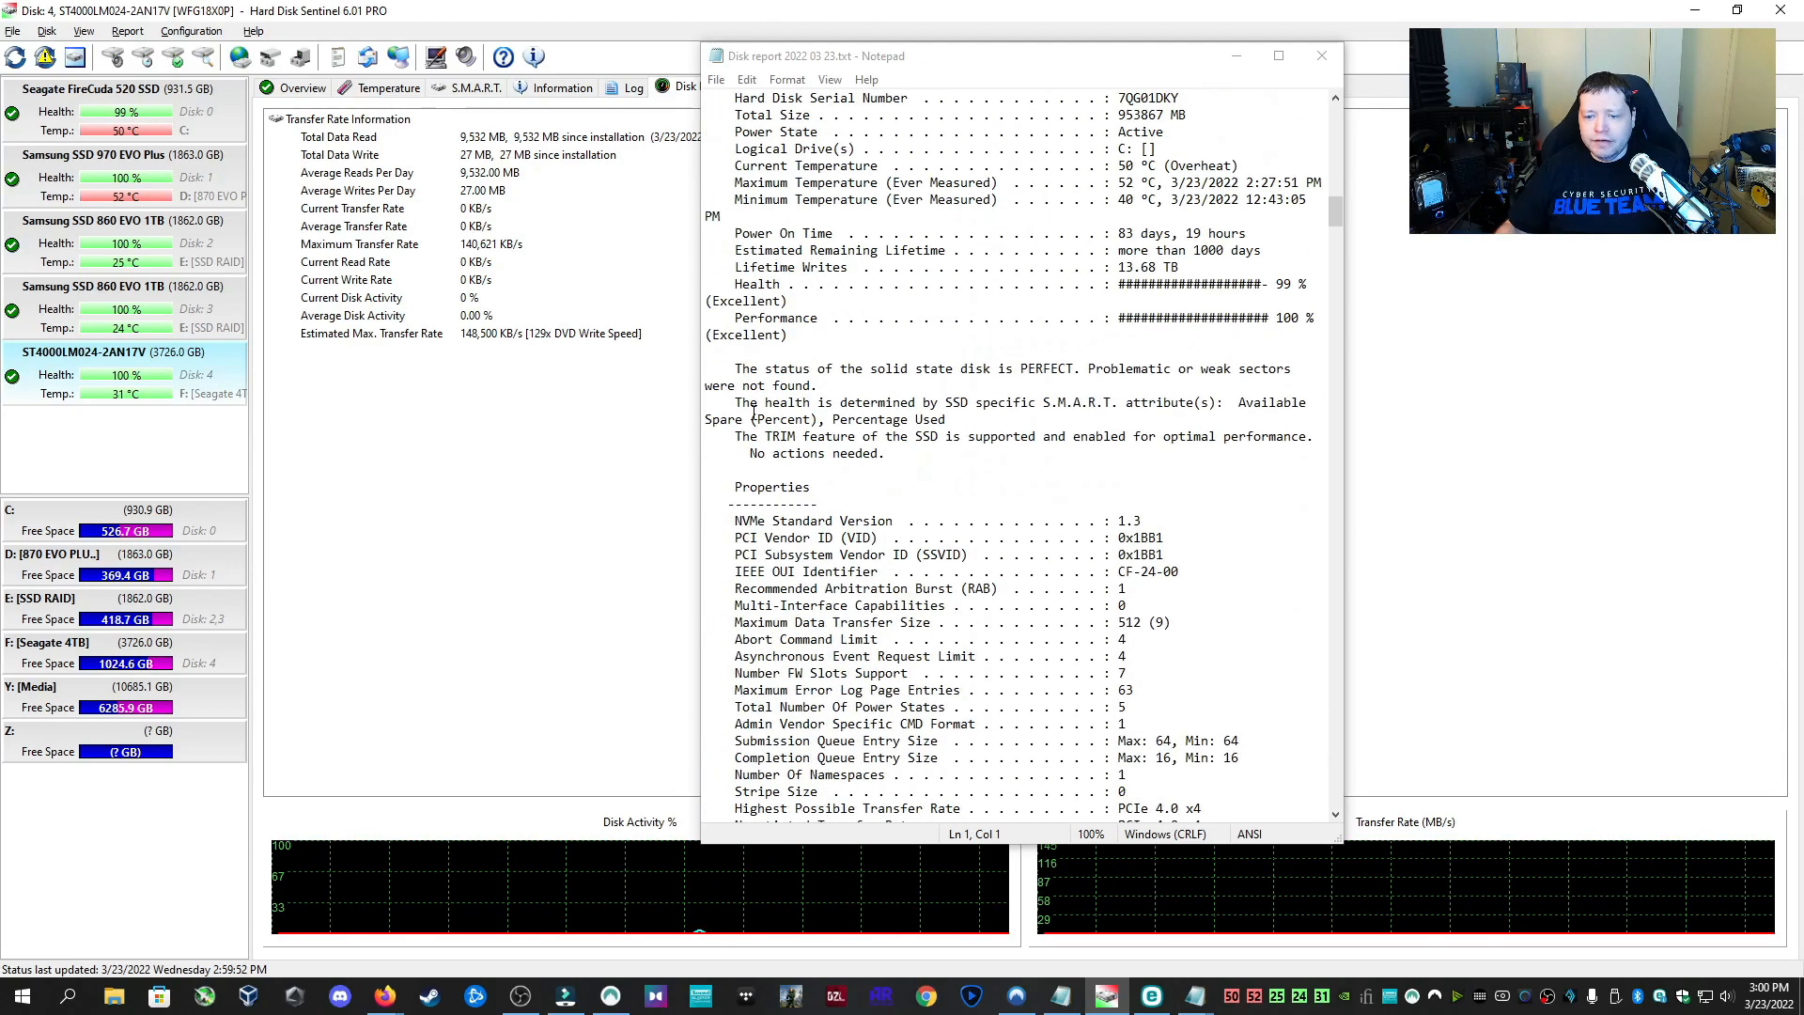
{"action": "scroll", "scroll_direction": "down", "scroll_amount": 3}
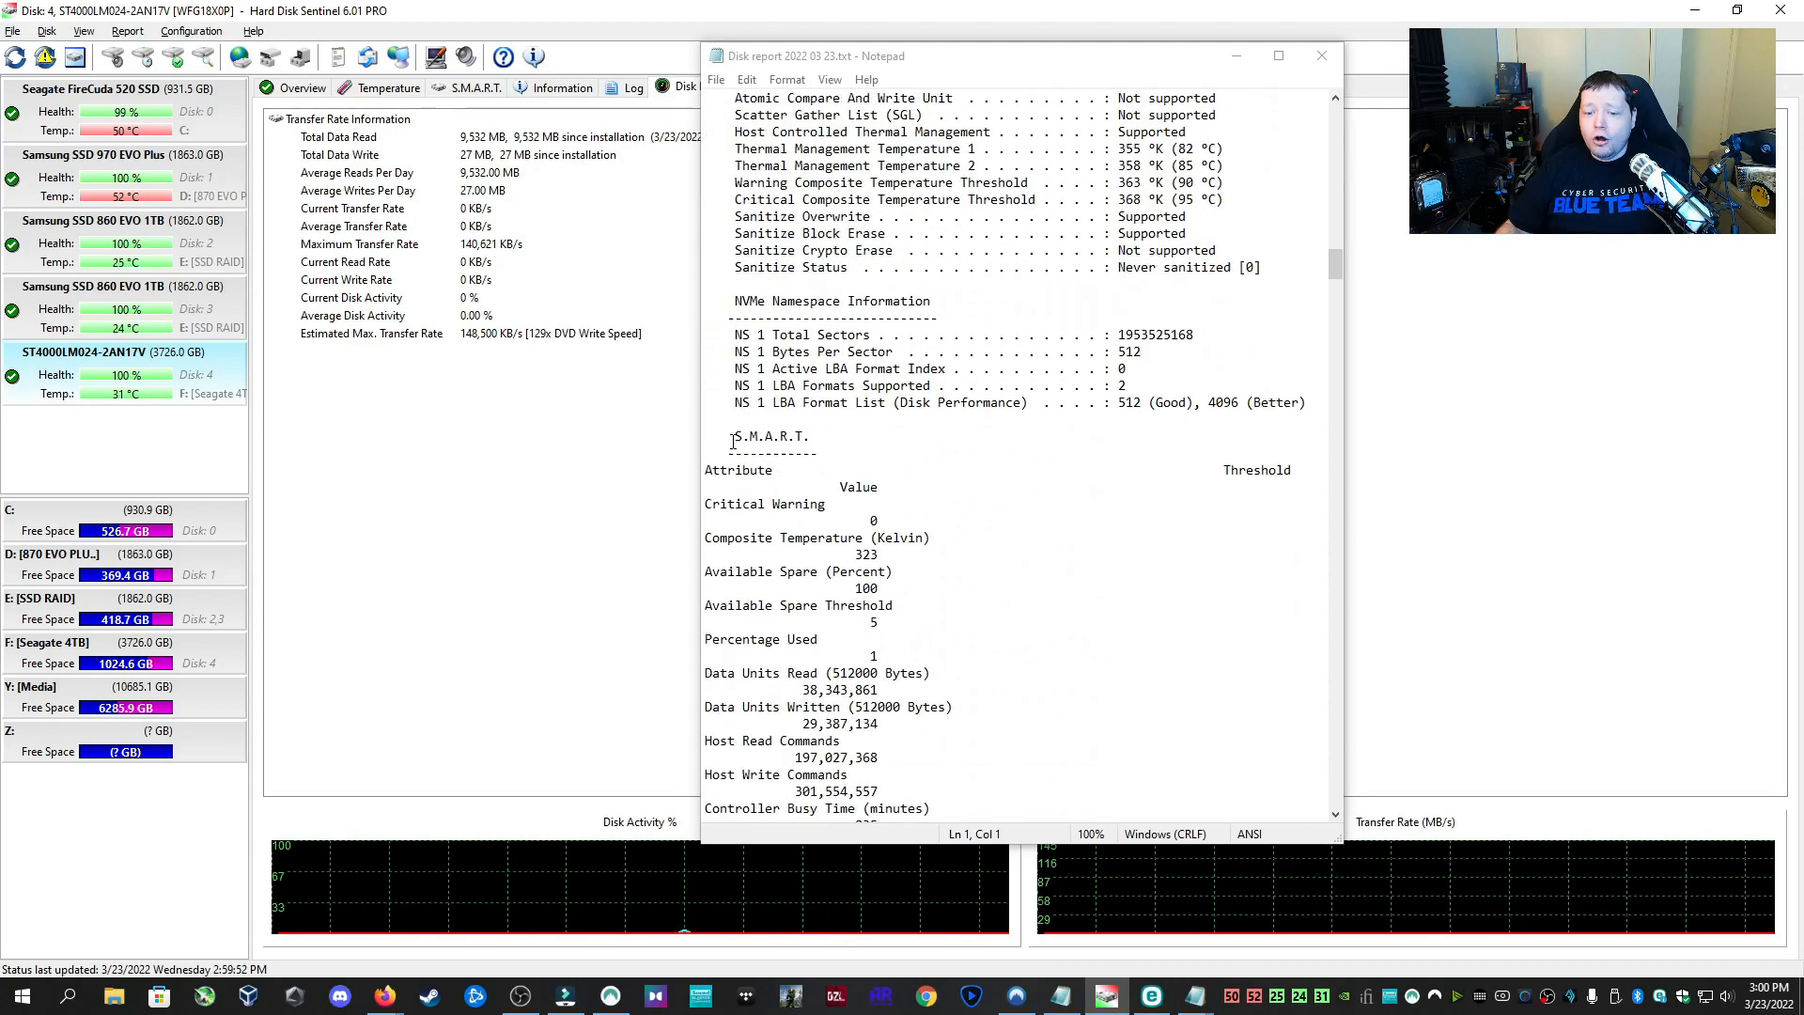
{"action": "scroll", "scroll_direction": "down", "scroll_amount": 3}
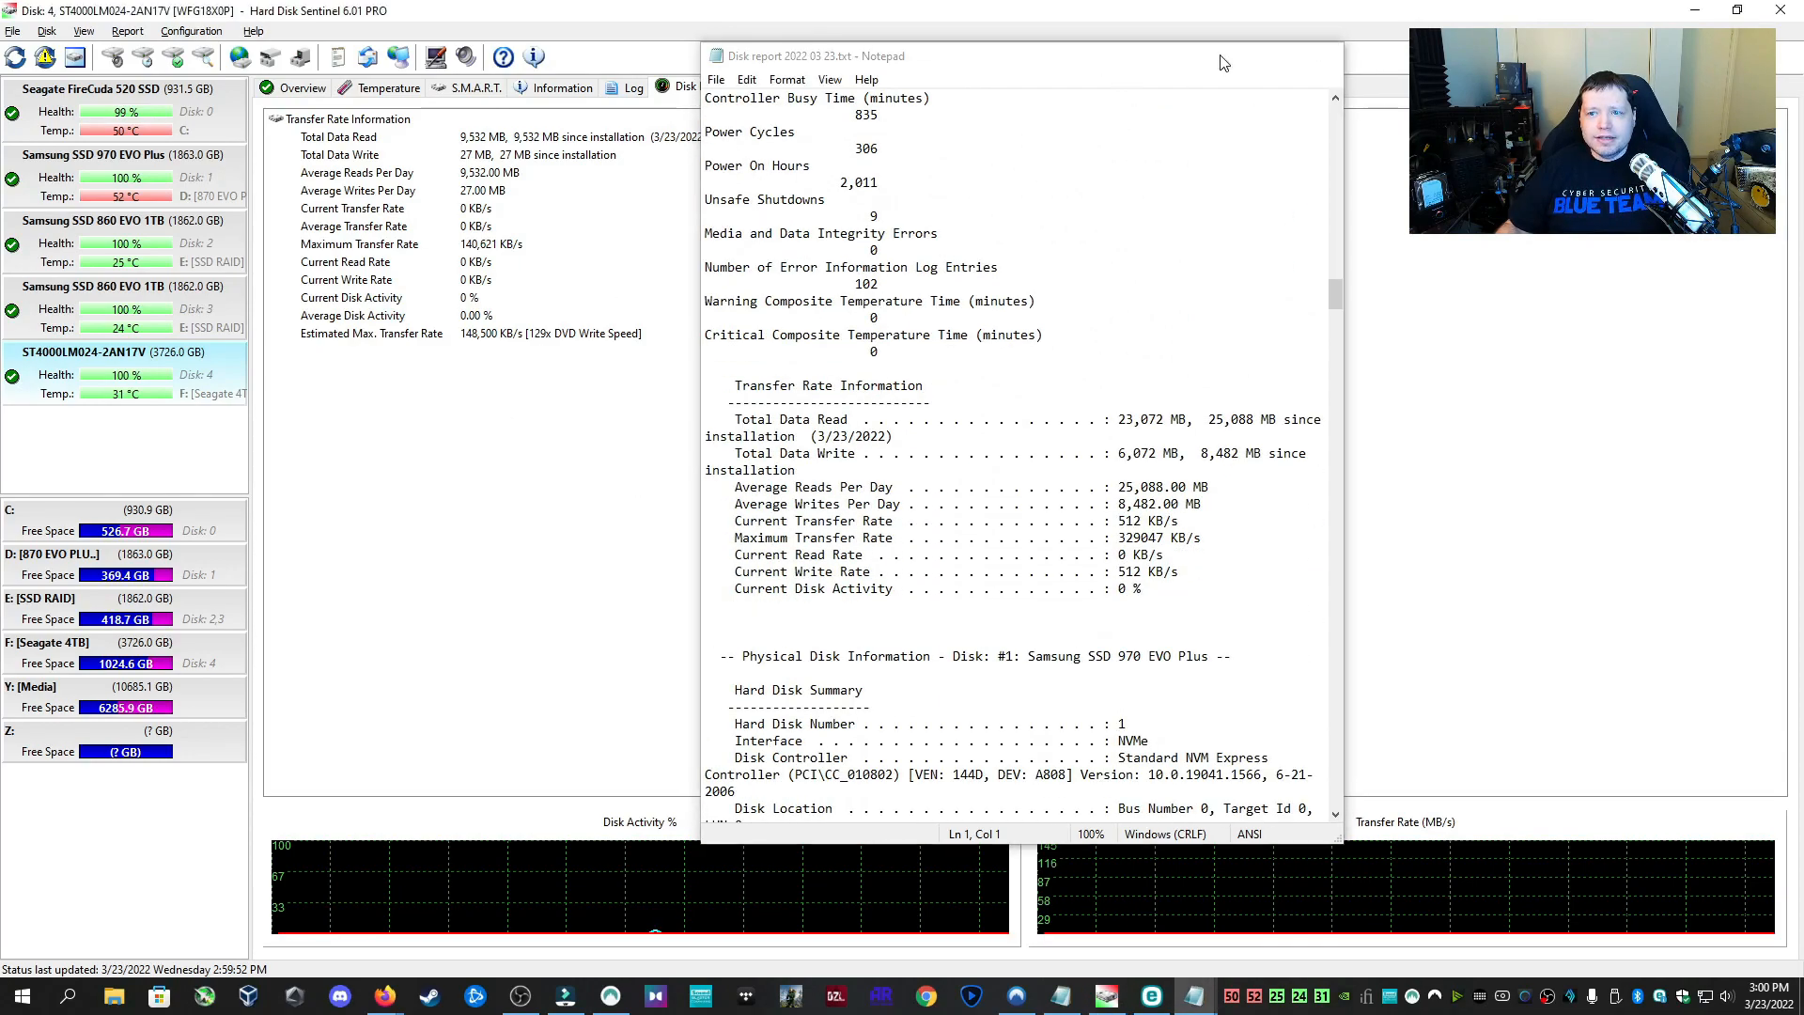
{"action": "left_click", "coordinate": [472, 88]}
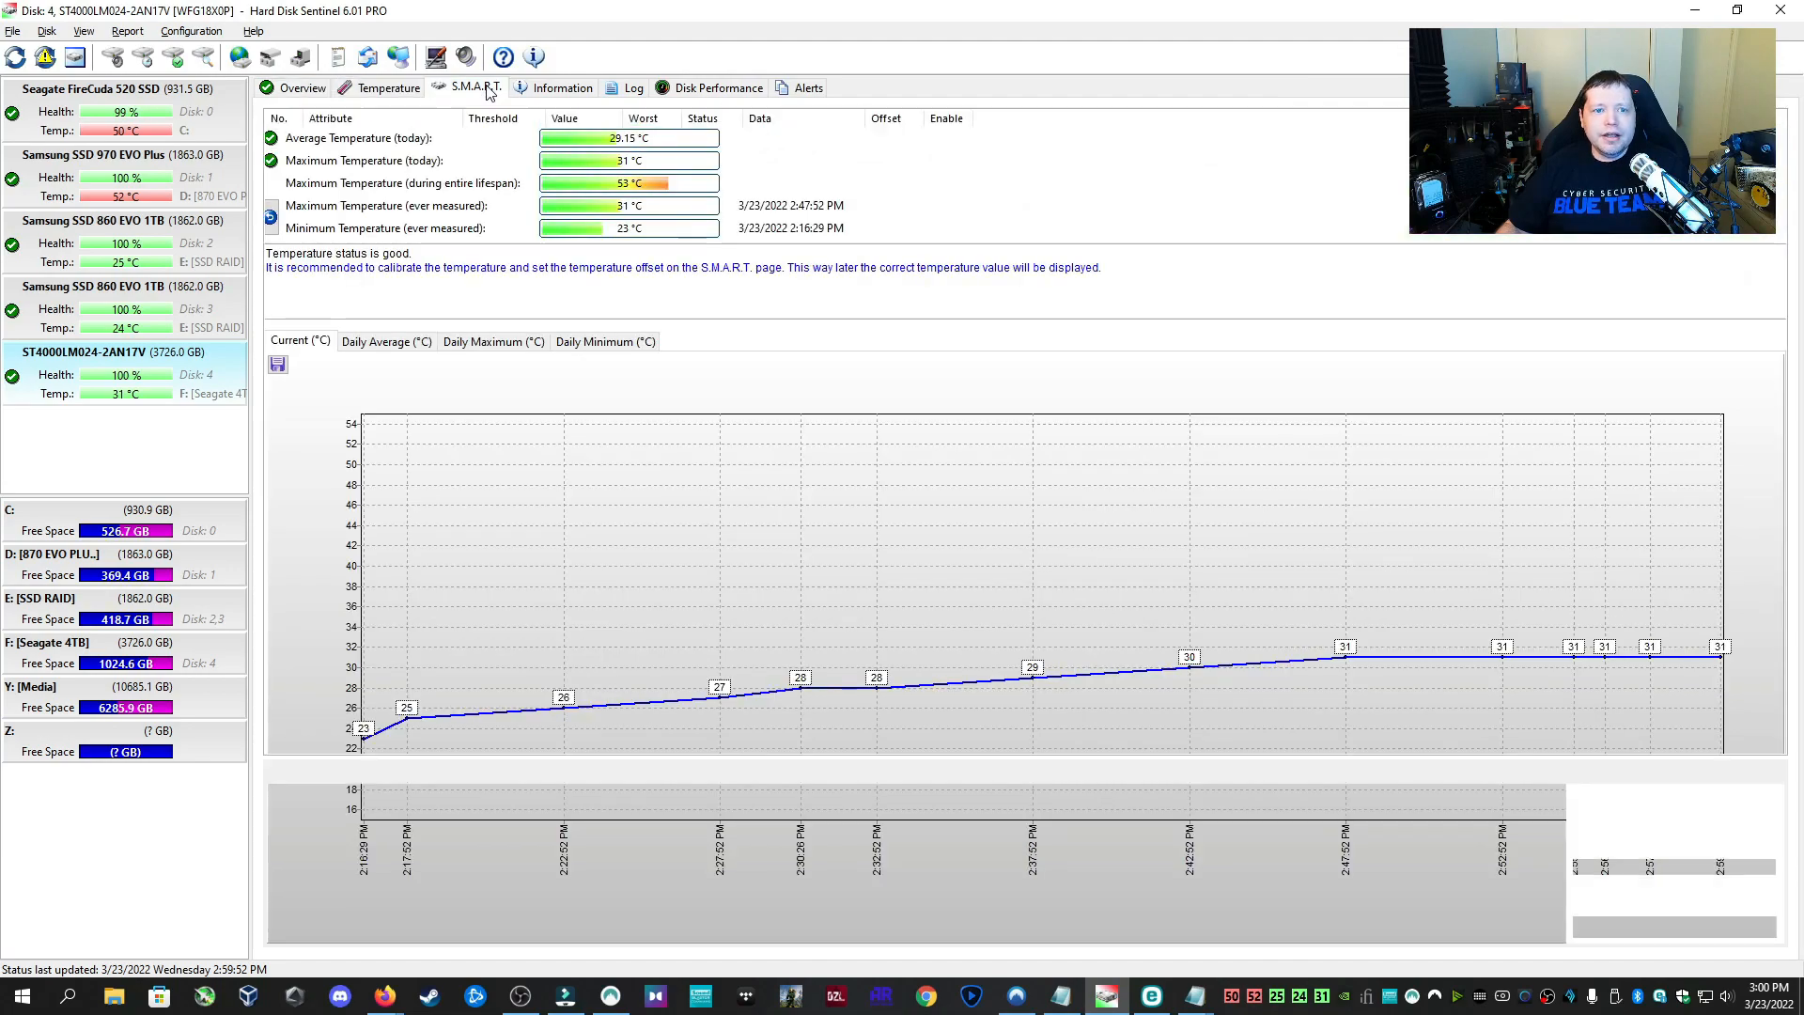
Switch the 4TB drive's view to its S.M.A.R.T. attributes tab
{"action": "left_click", "coordinate": [809, 88]}
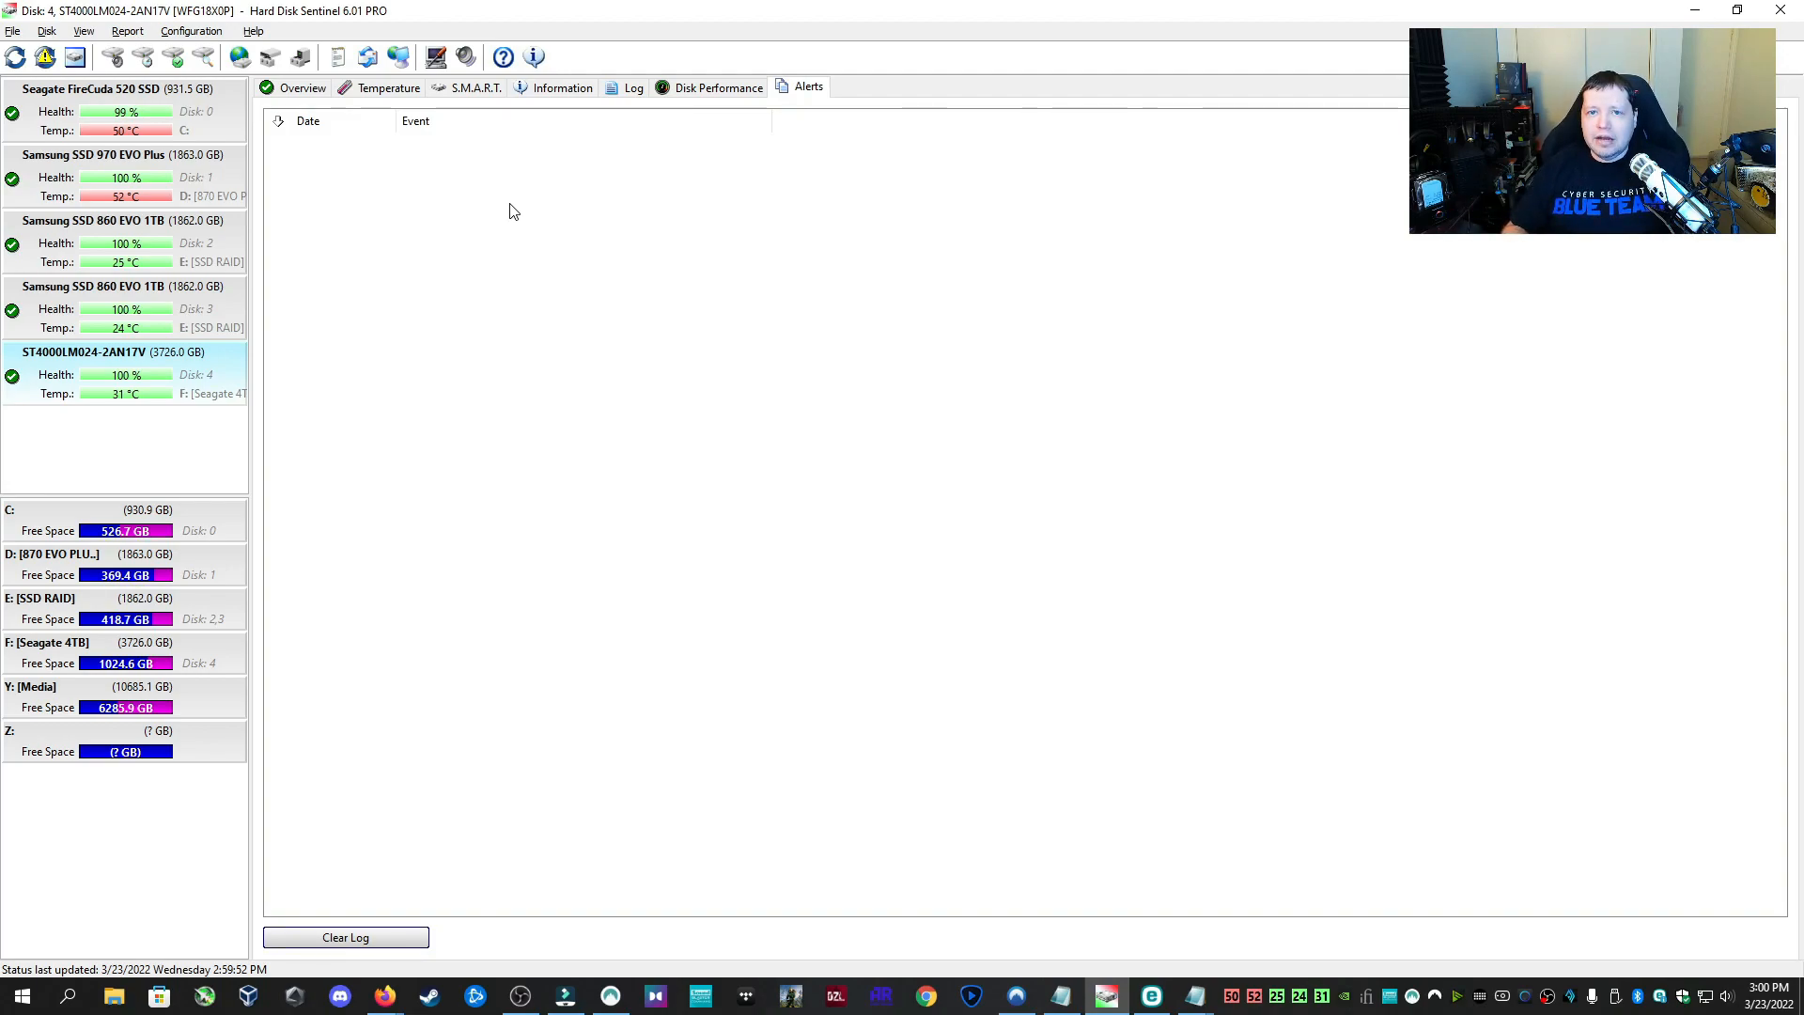
{"action": "mouse_move", "coordinate": [616, 489]}
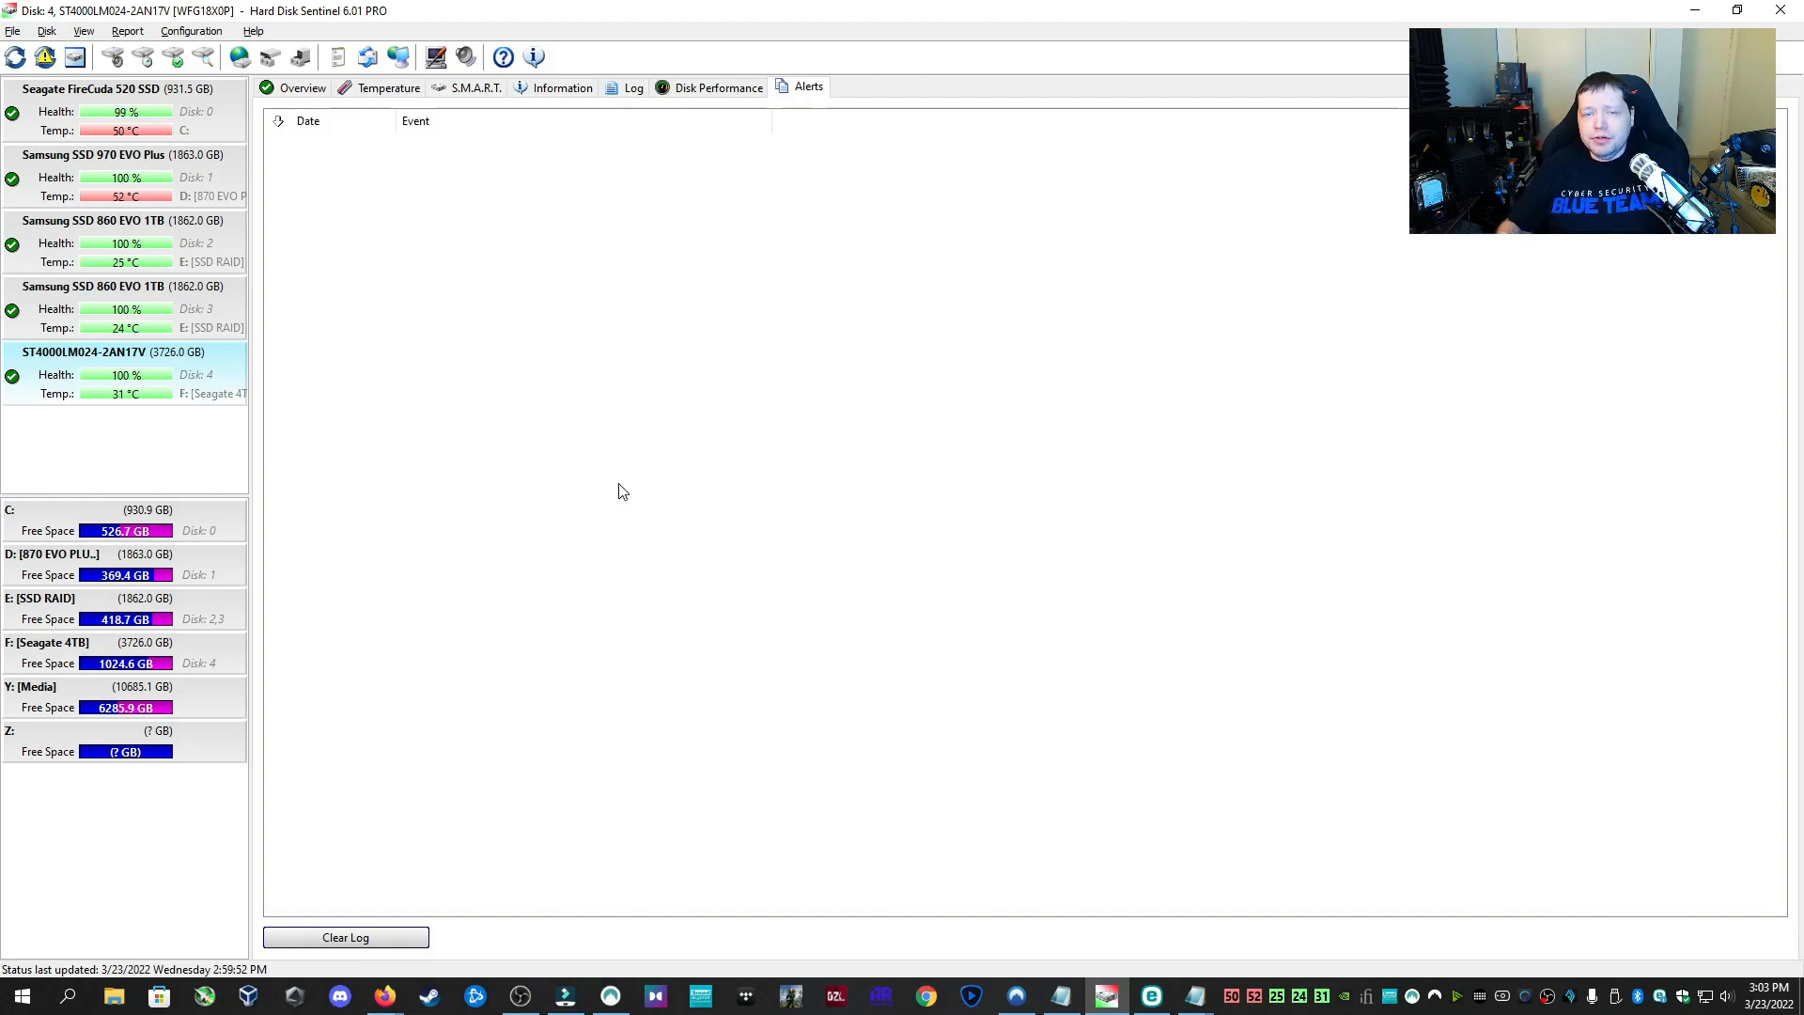
{"action": "mouse_move", "coordinate": [430, 359]}
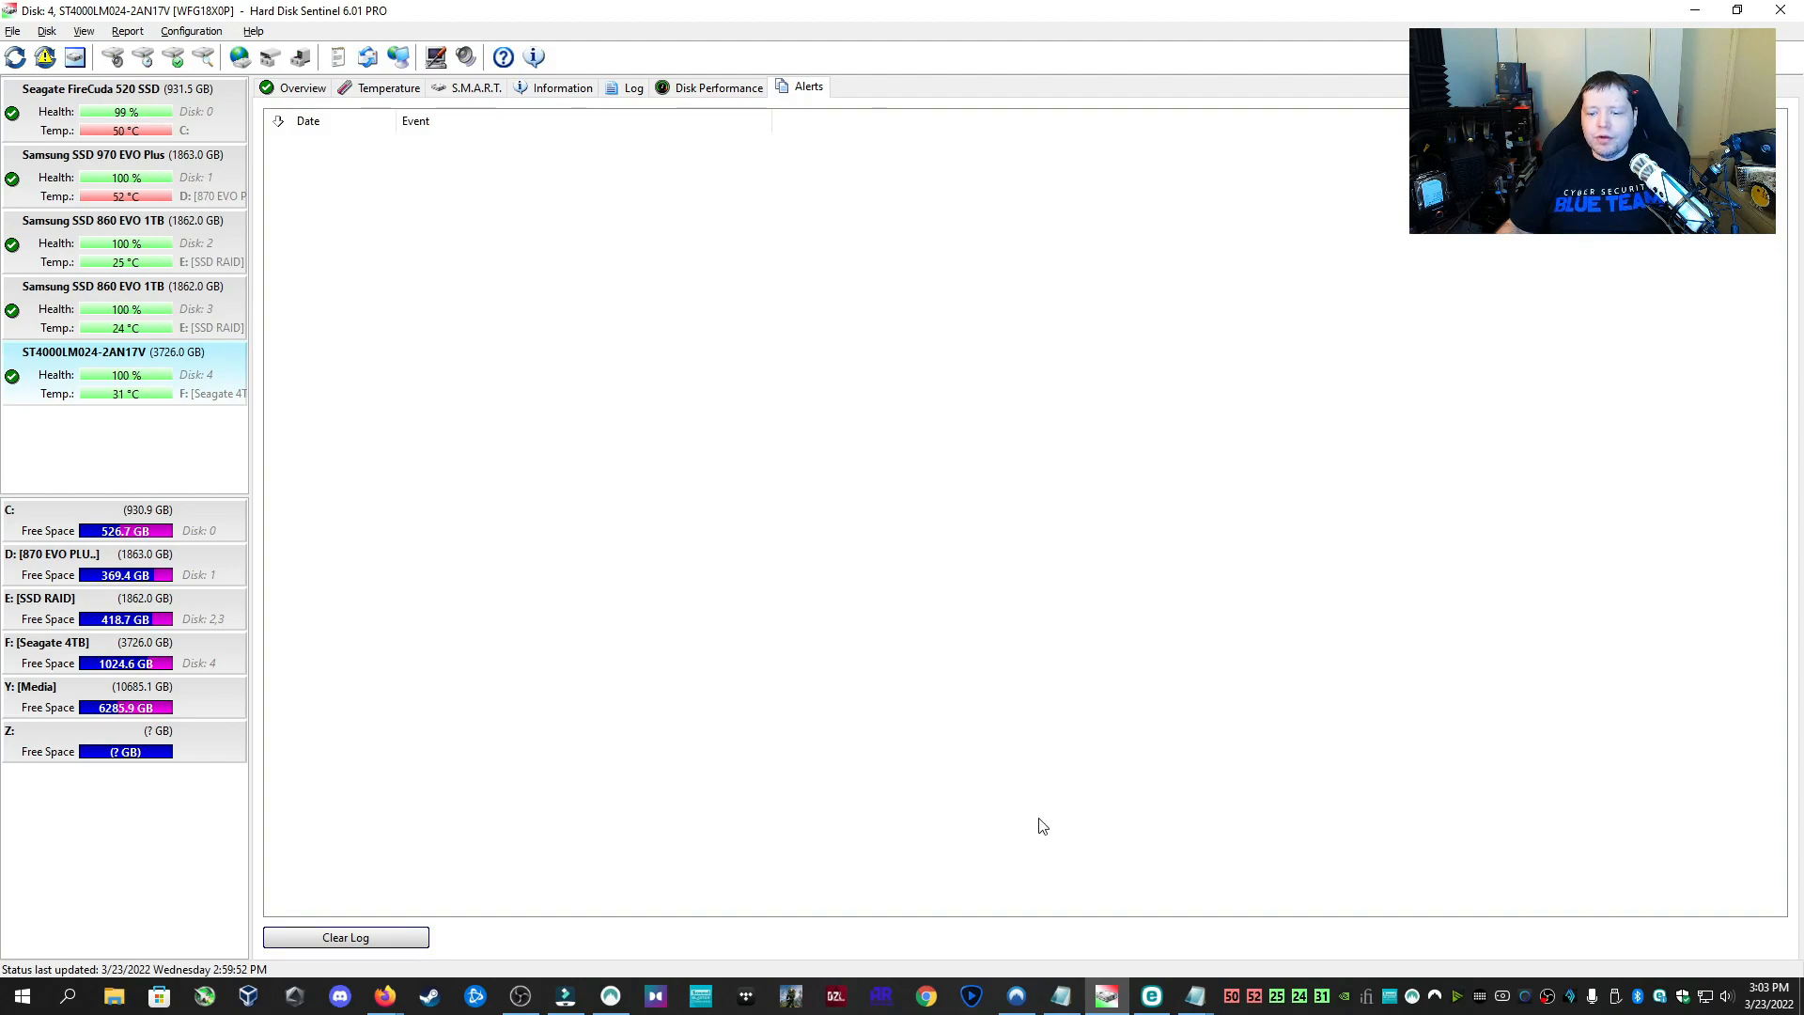
{"action": "mouse_move", "coordinate": [1322, 942]}
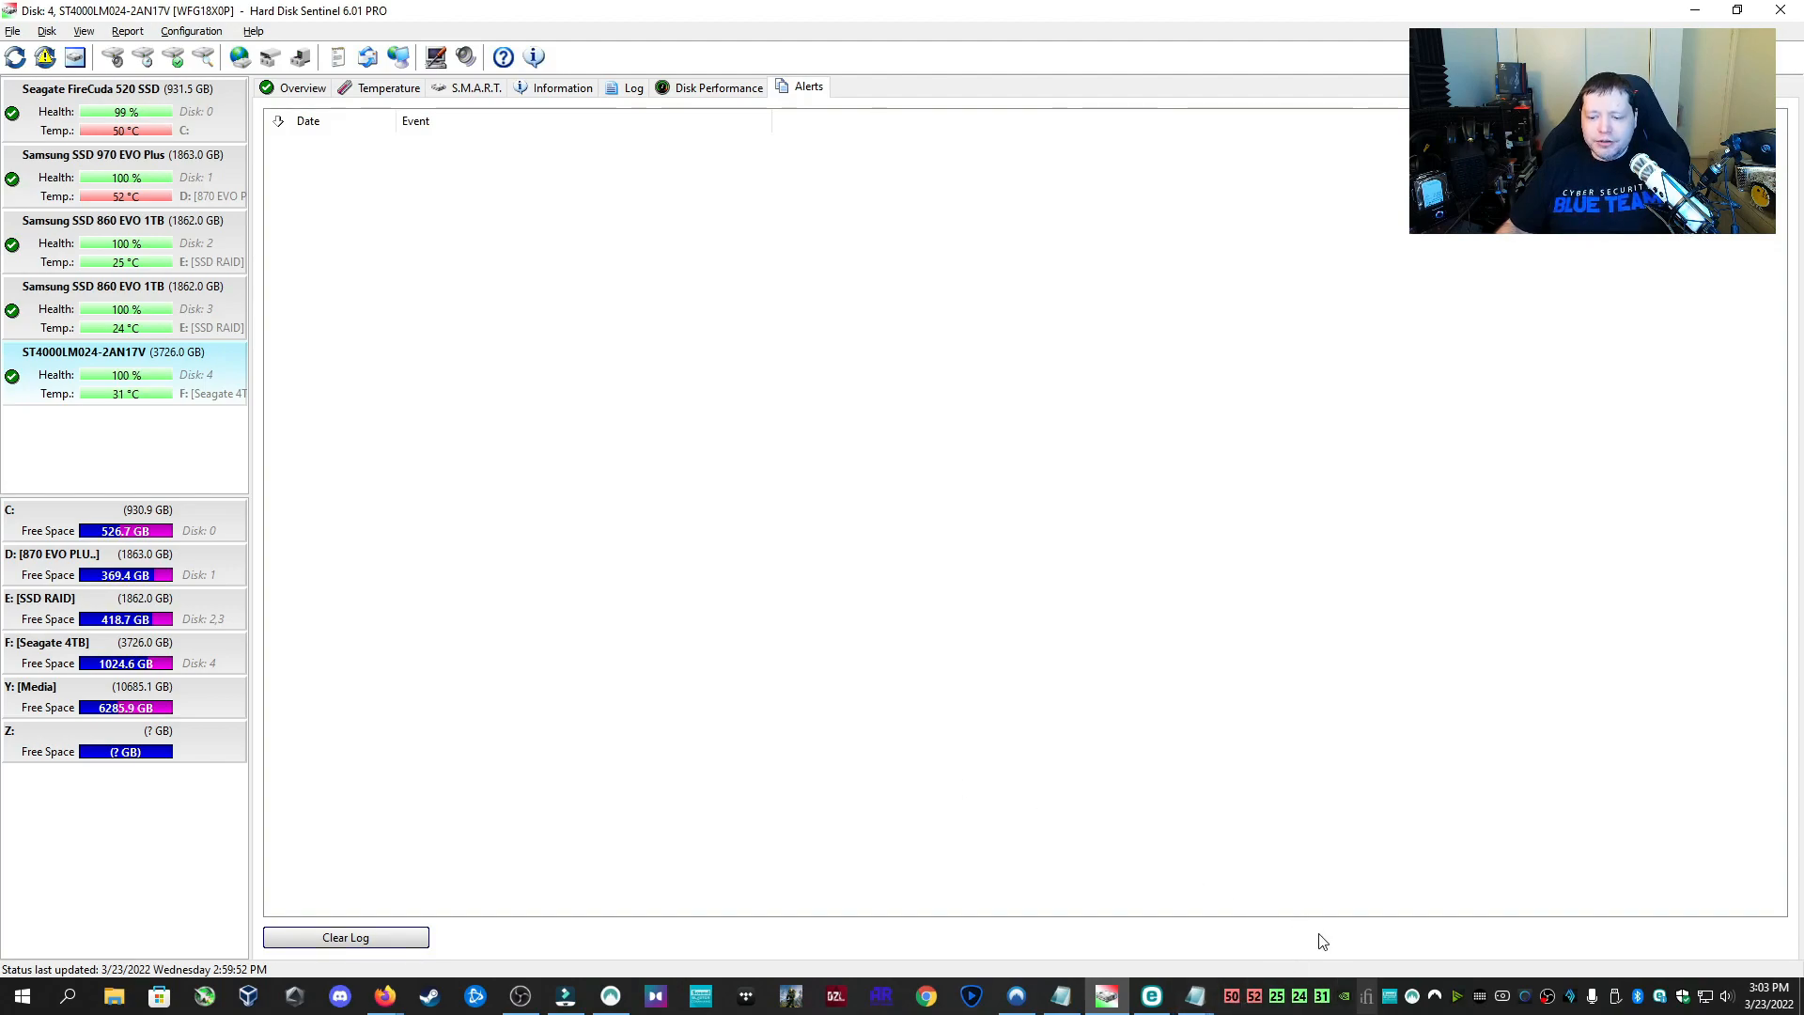
{"action": "mouse_move", "coordinate": [1232, 996]}
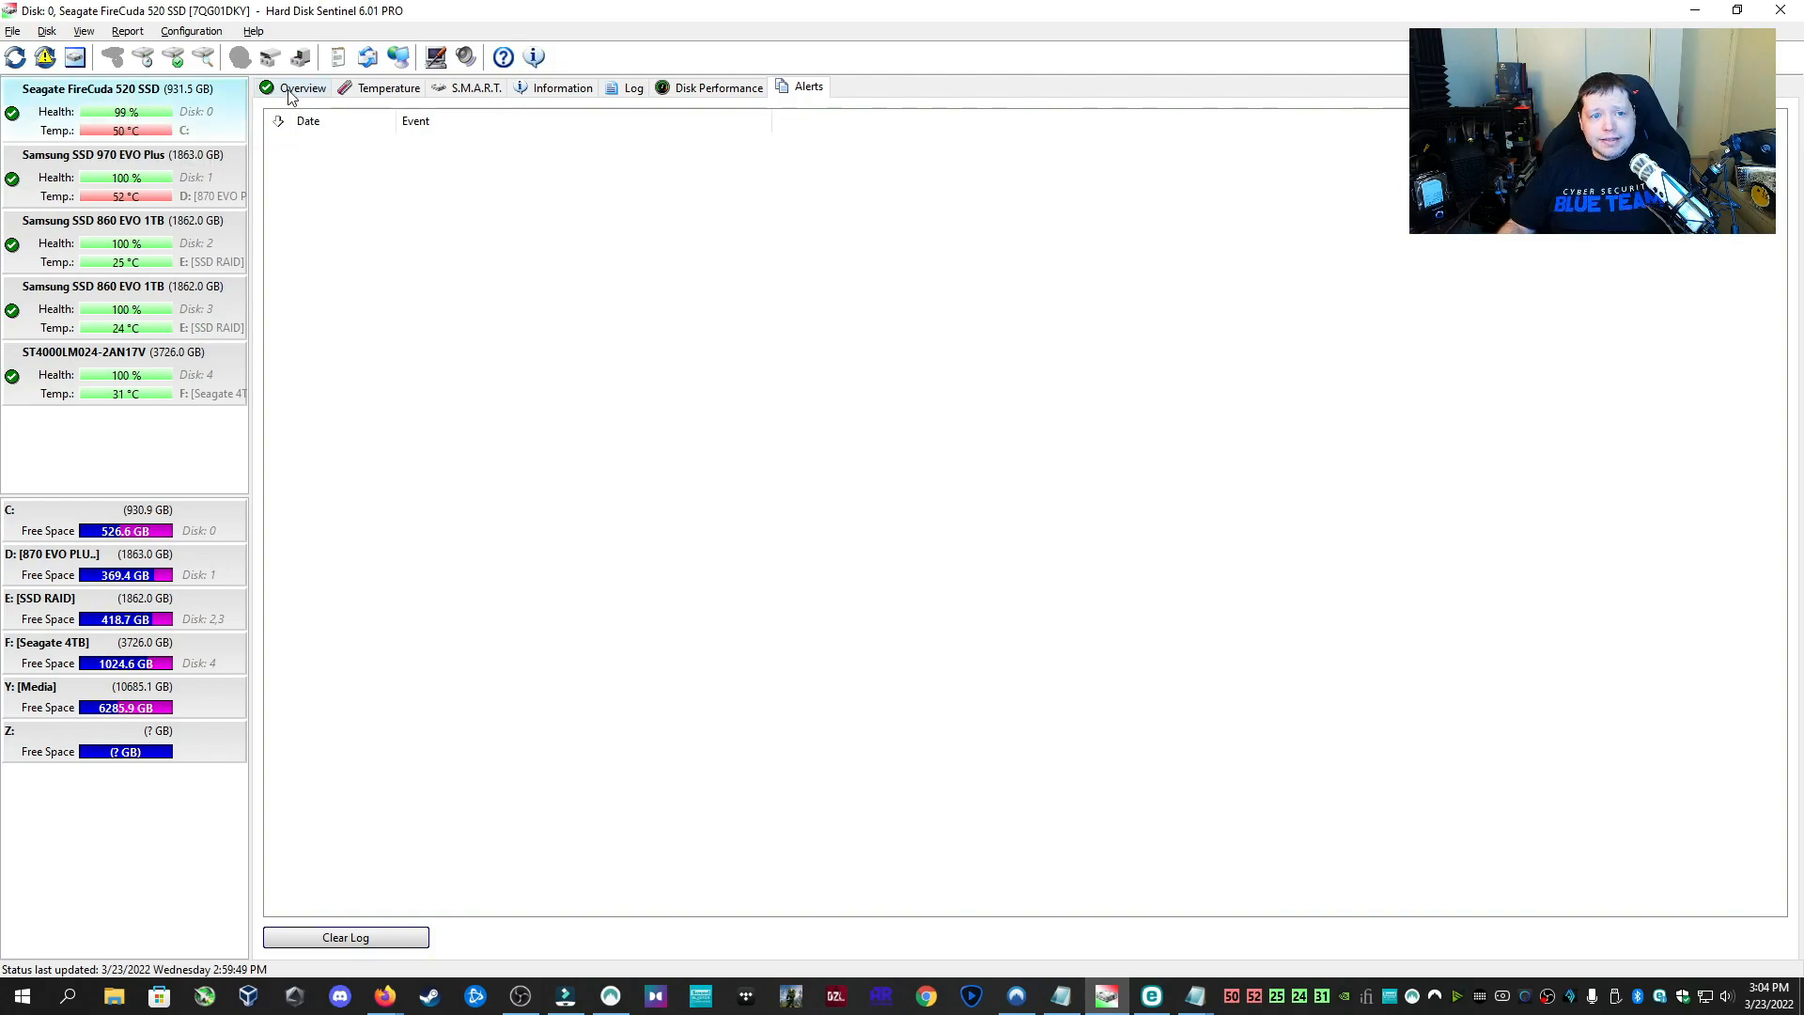
Show the FireCuda 520 SSD's overview: 100% performance, 99% health, 83 days power-on
{"action": "left_click", "coordinate": [299, 87]}
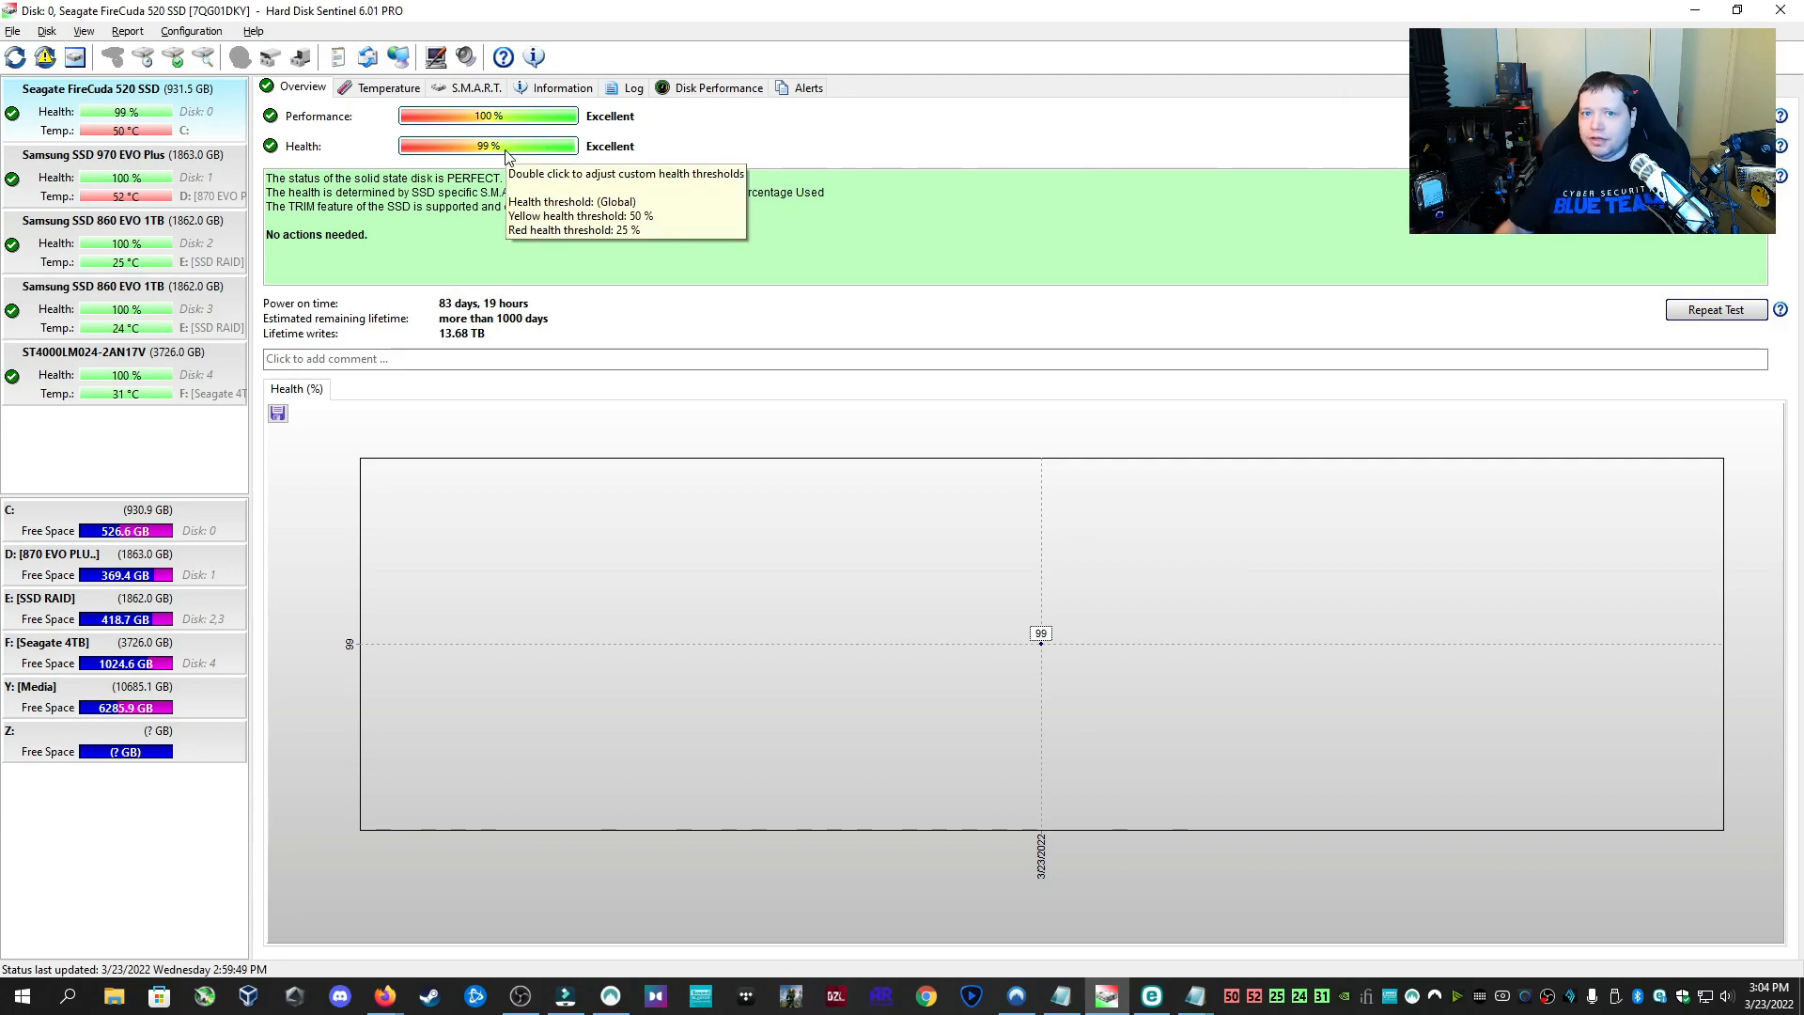
{"action": "mouse_move", "coordinate": [205, 176]}
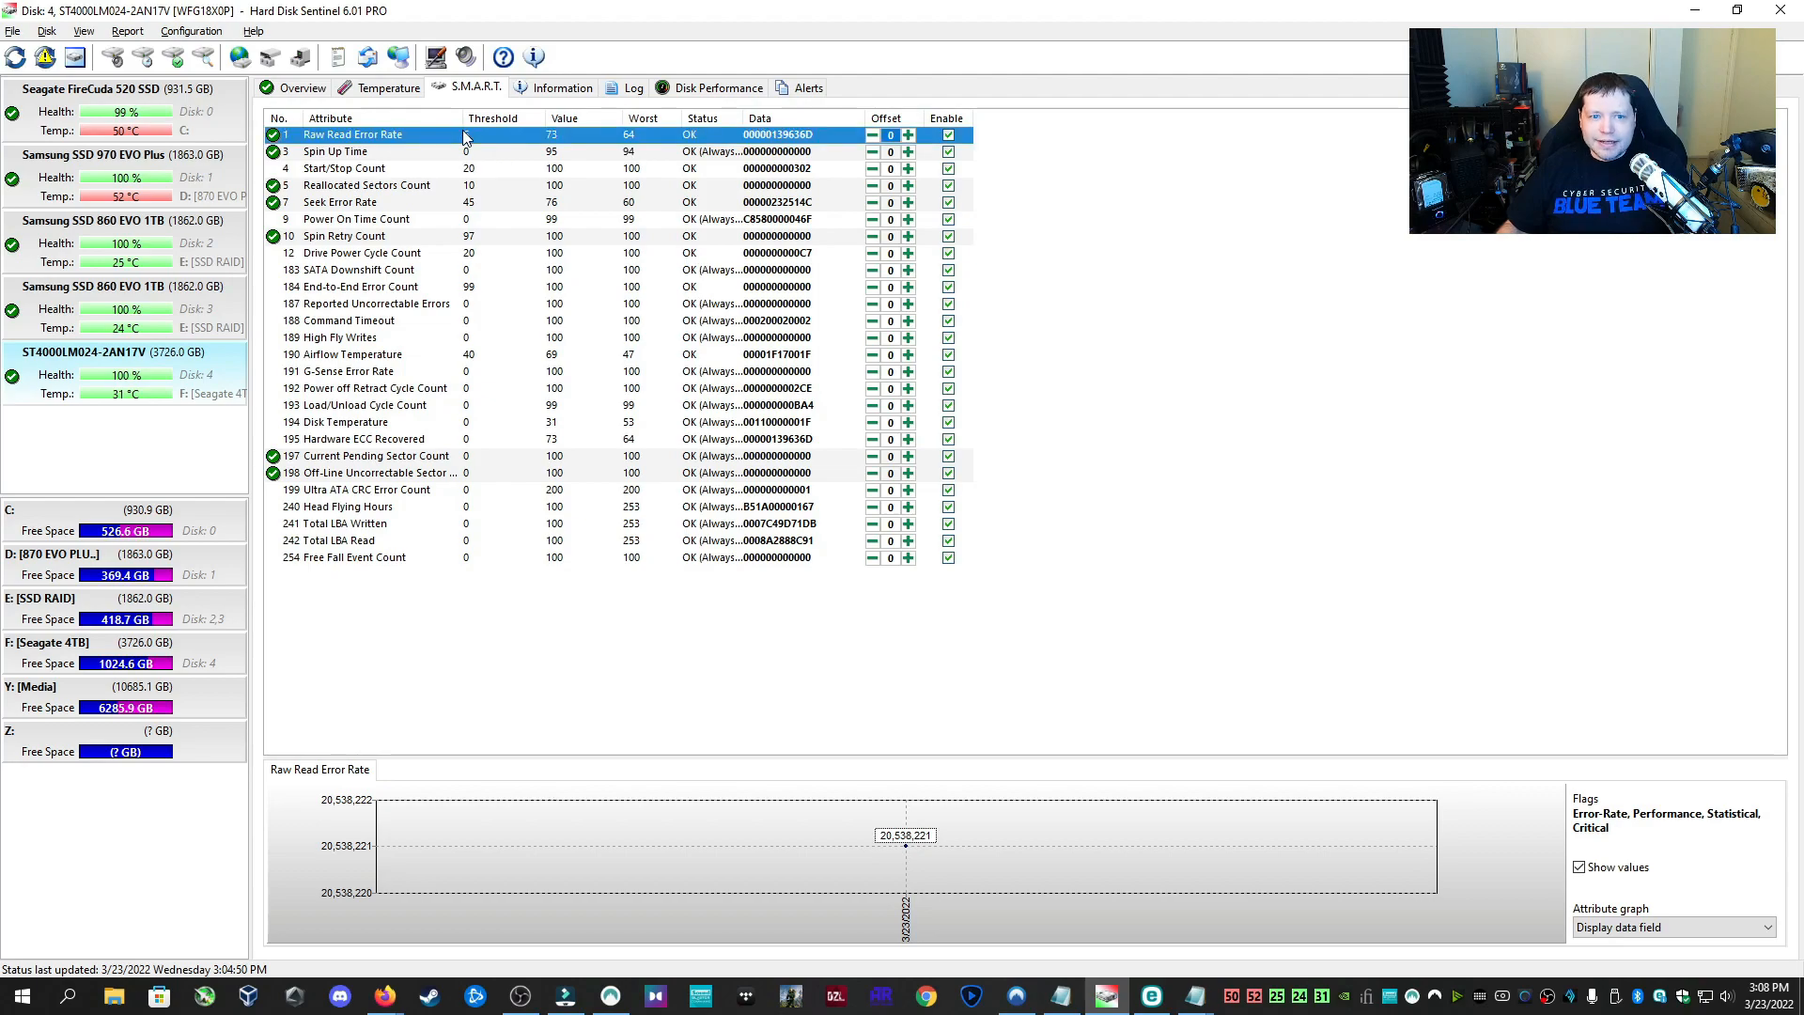
Select Reported Uncorrectable Errors and open the online comparison showing 378 reports, 84.03% average health
{"action": "left_click", "coordinate": [368, 304]}
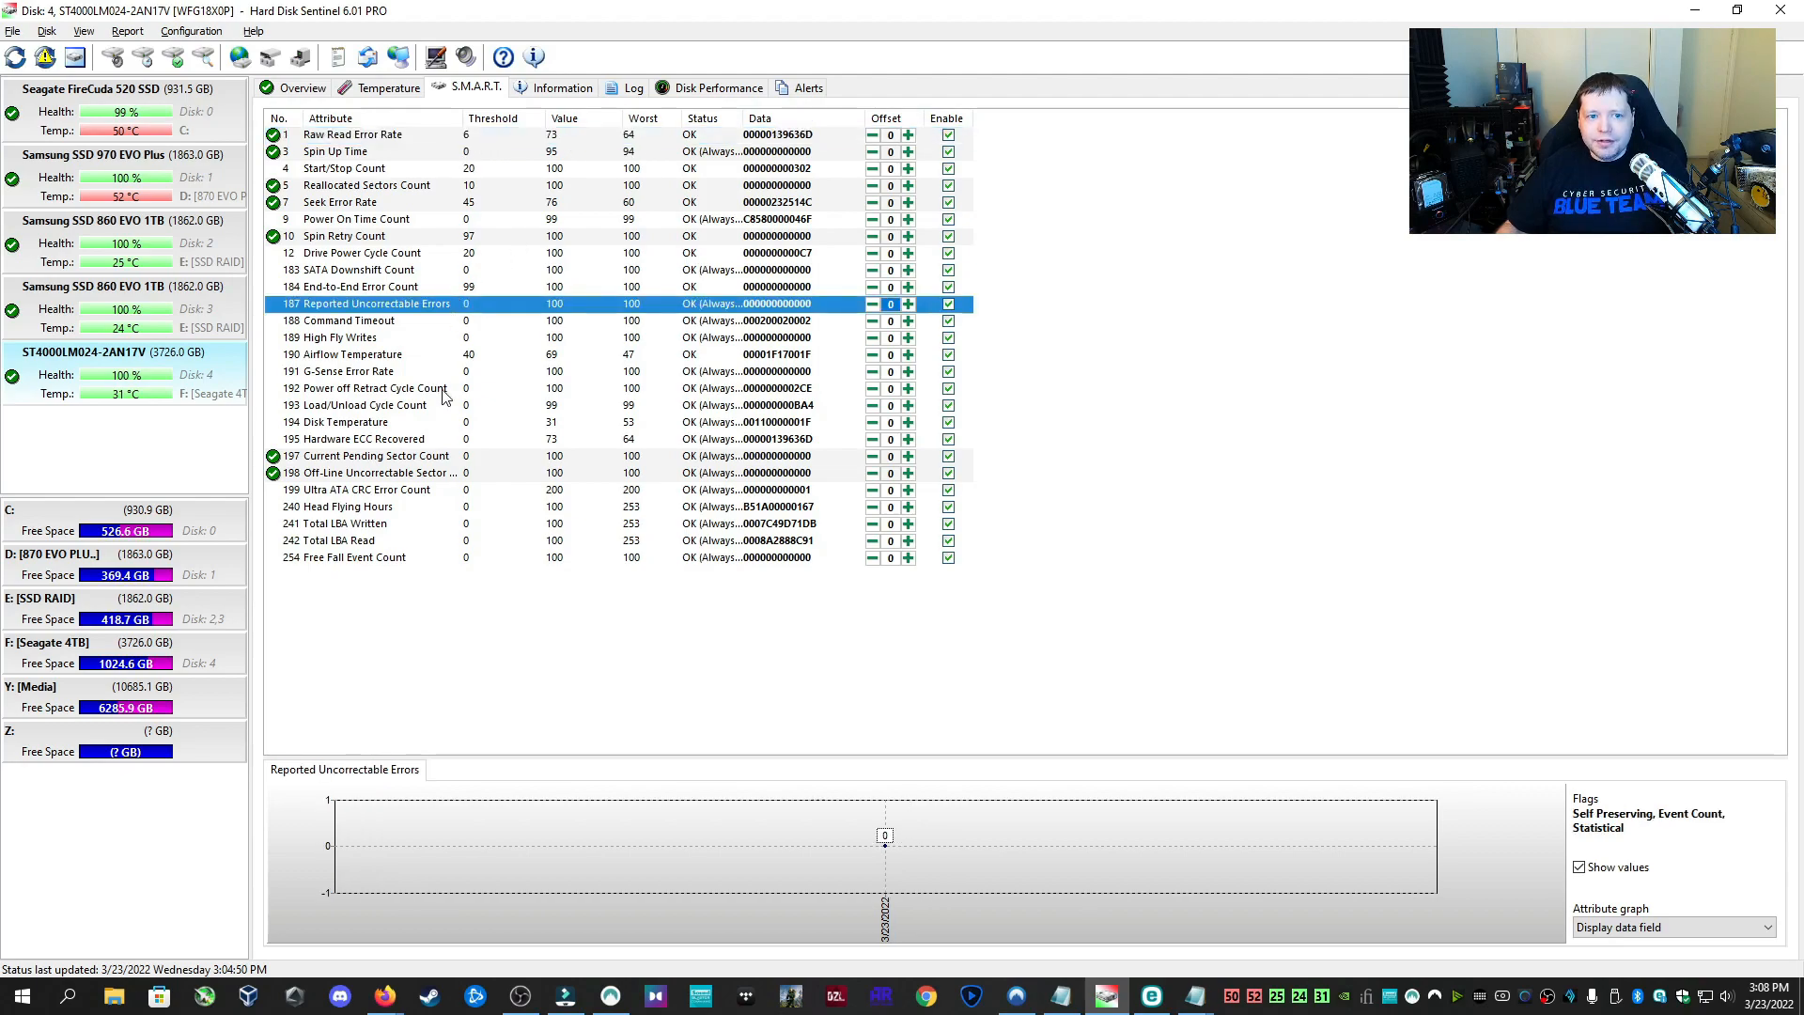
{"action": "left_click", "coordinate": [356, 439]}
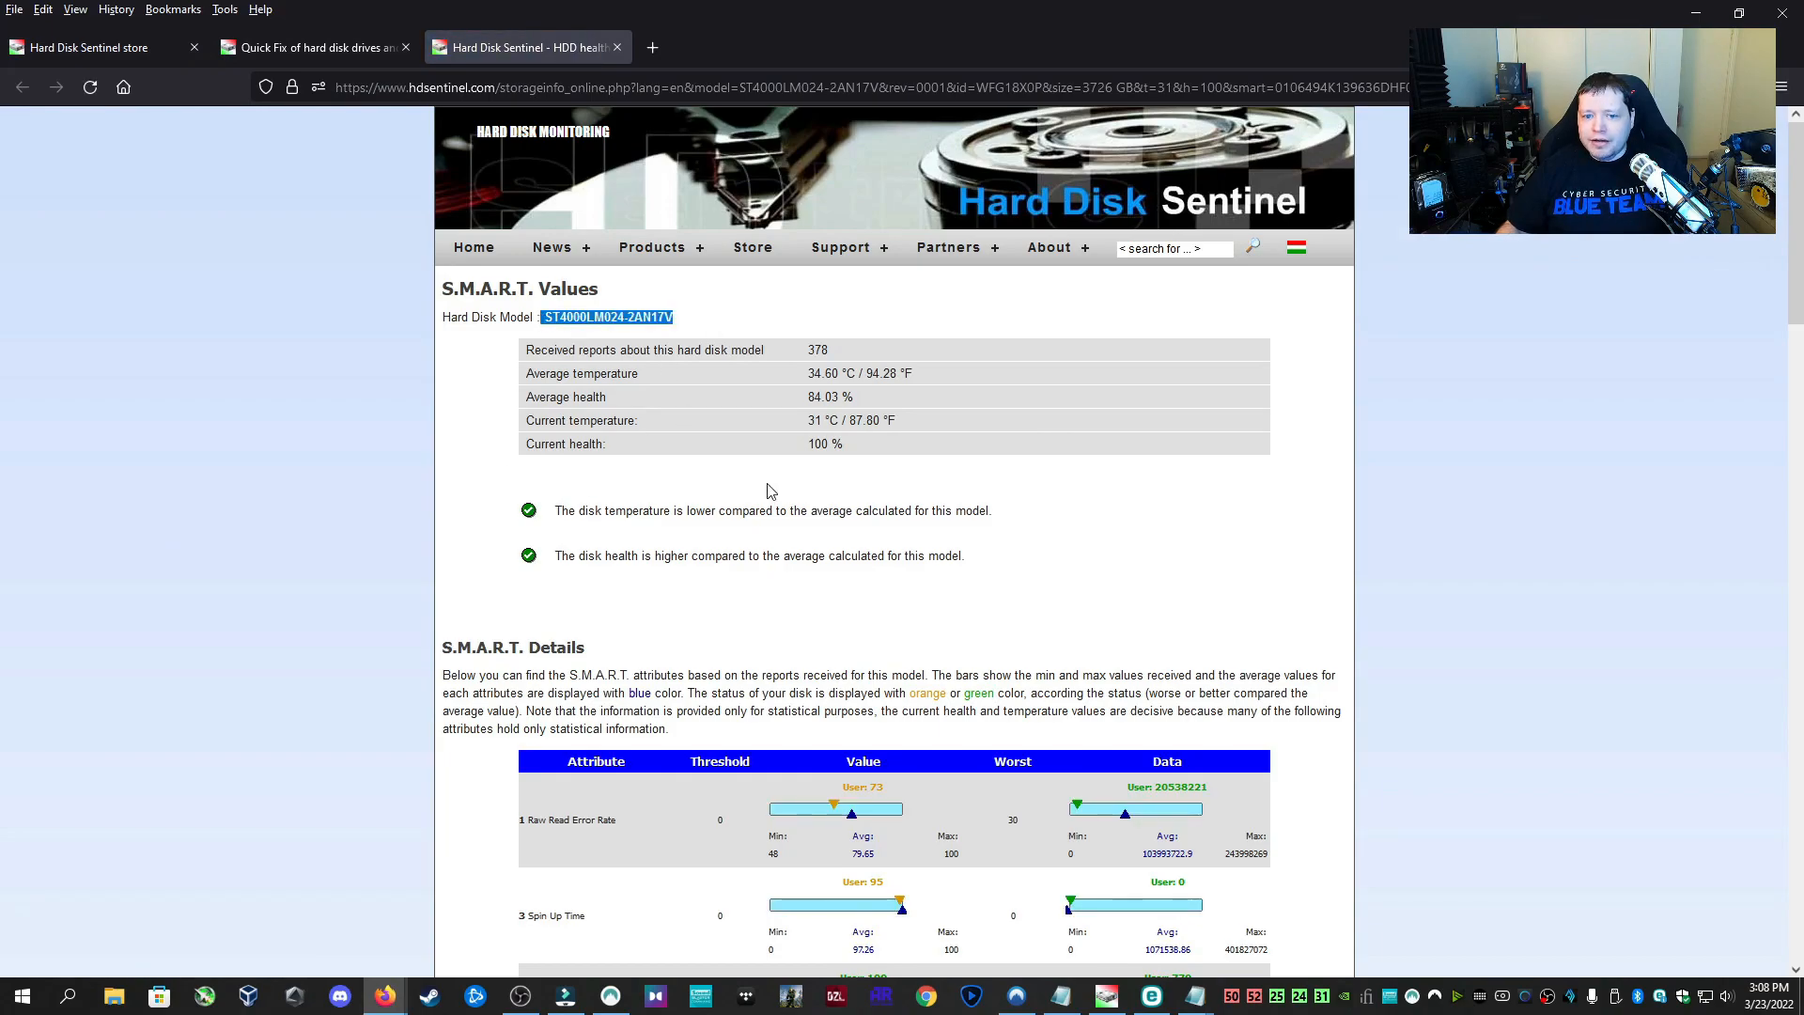
{"action": "scroll", "scroll_direction": "down", "scroll_amount": 3}
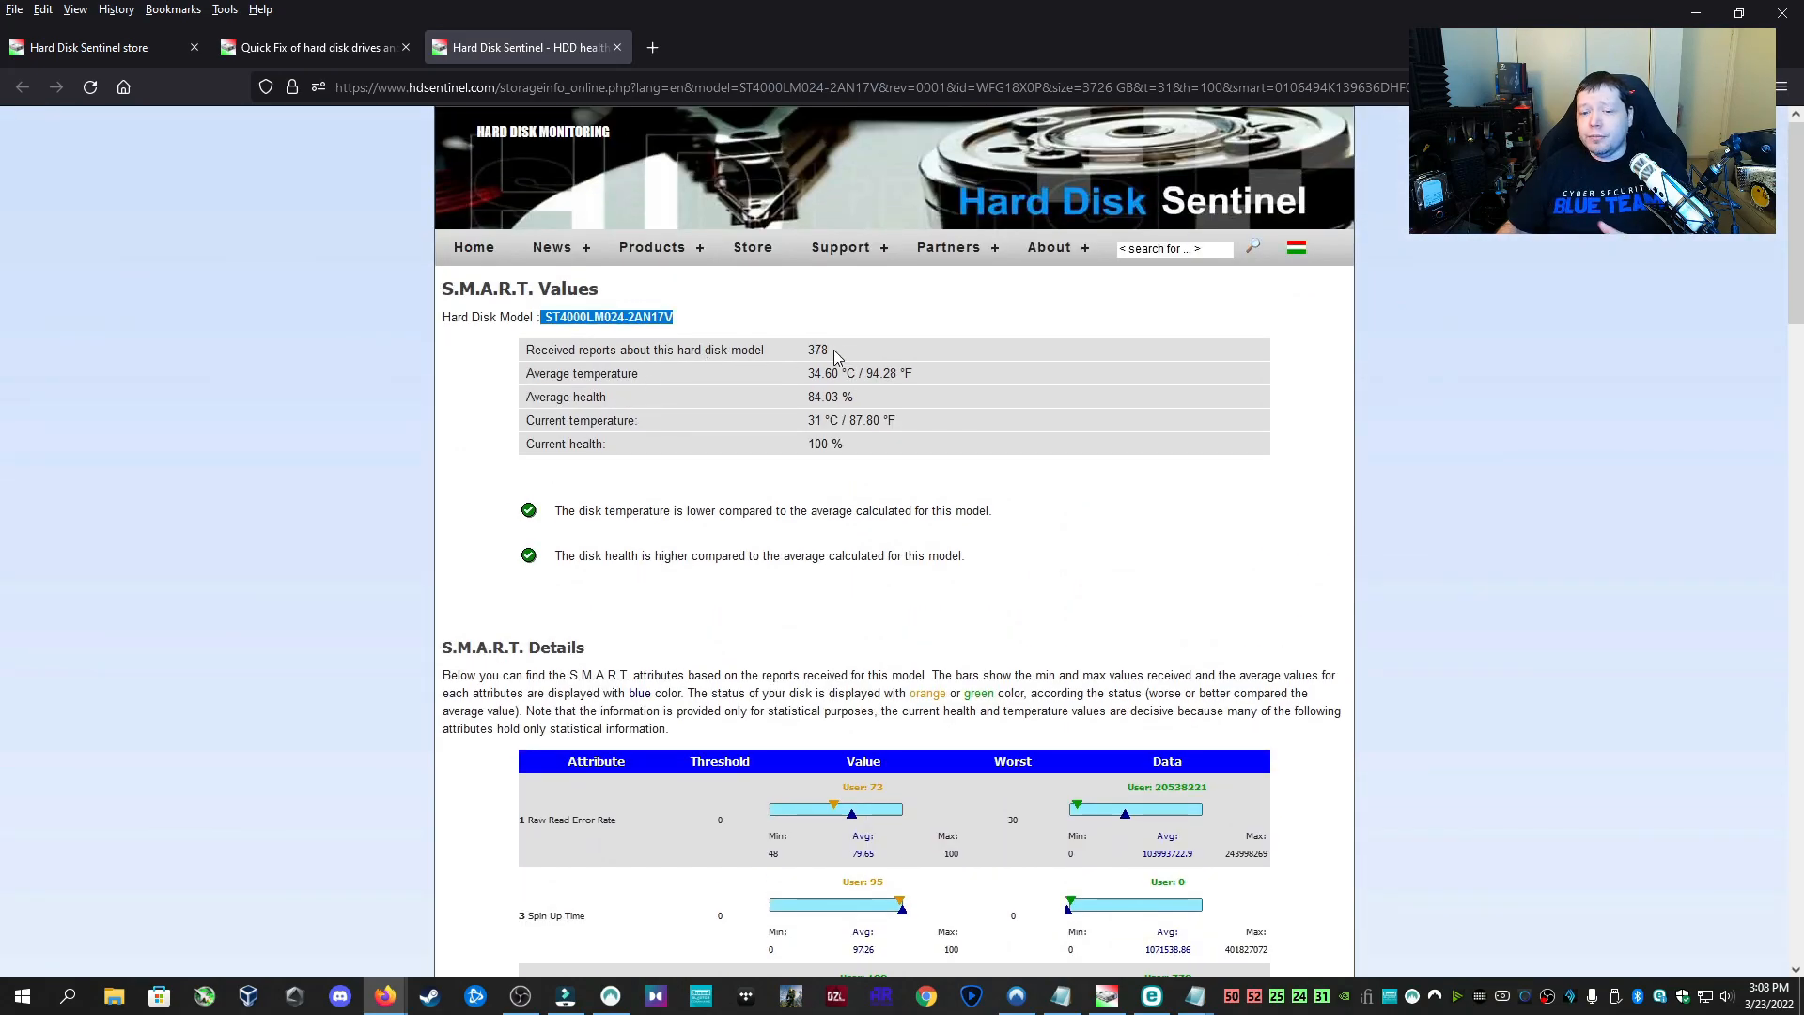
{"action": "scroll", "scroll_direction": "down", "scroll_amount": 3}
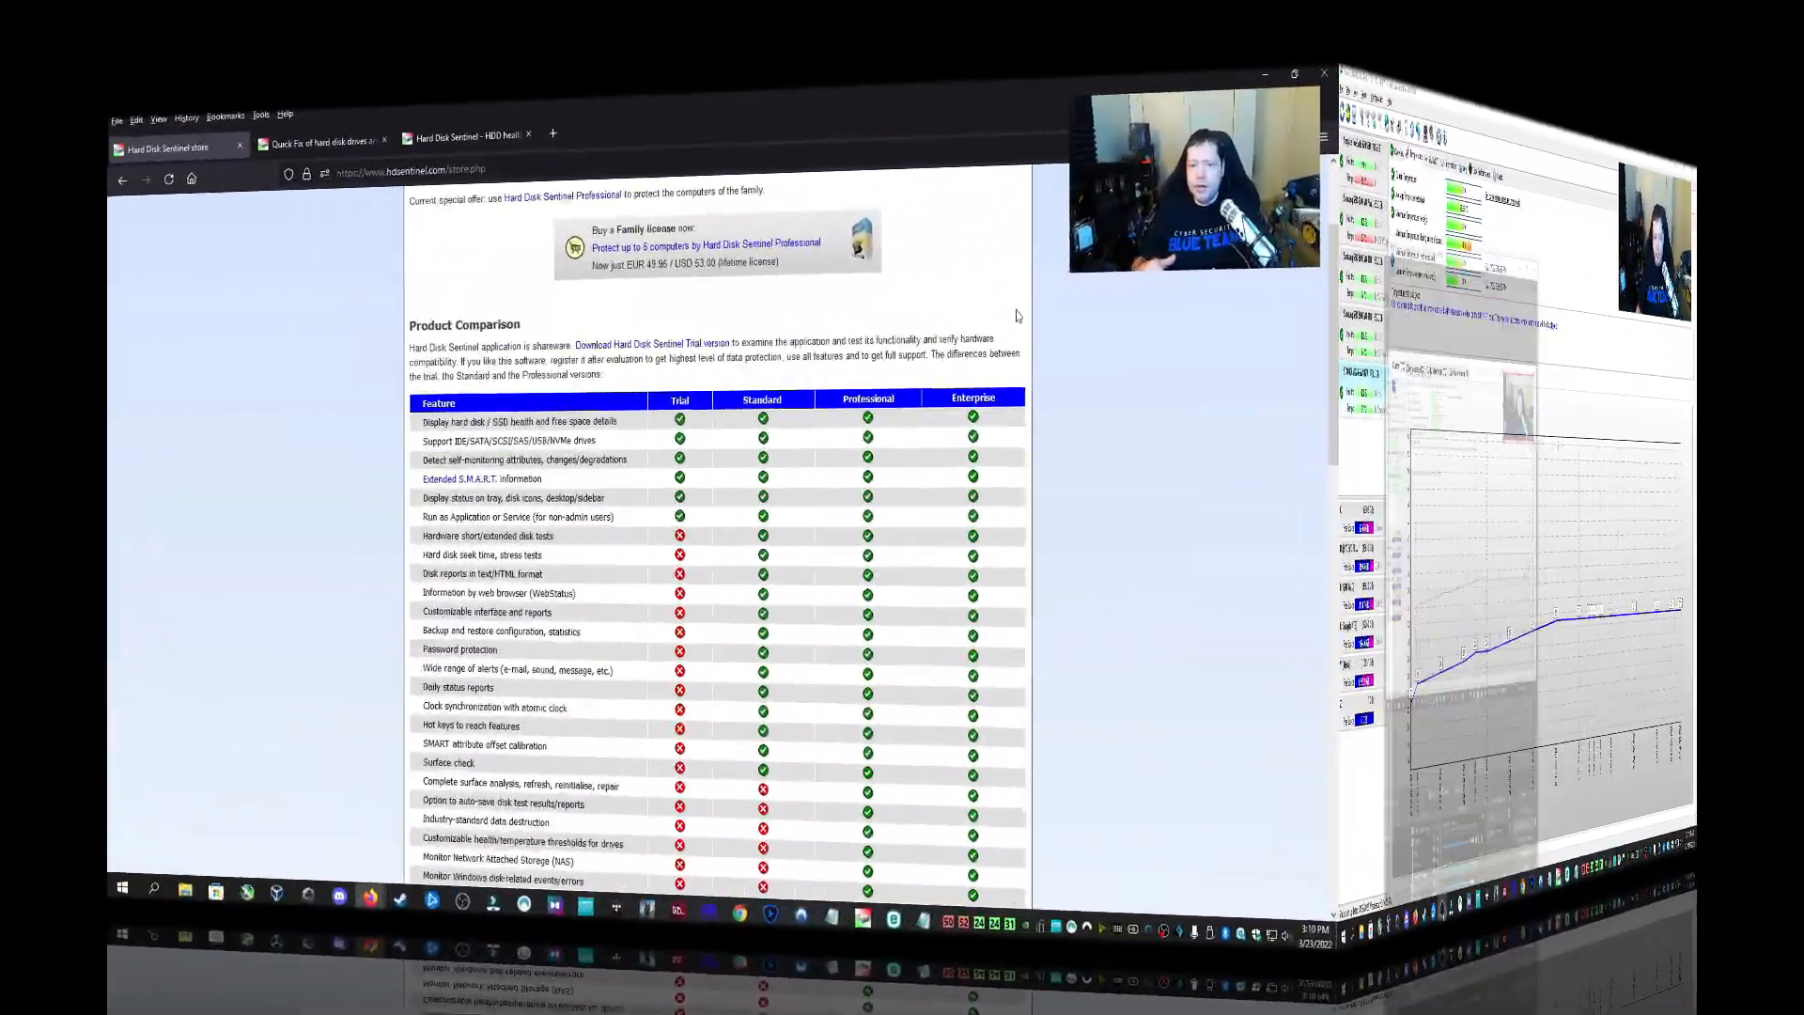
On the store page, scroll the Product Comparison table to license prices EUR 18, EUR 28, from EUR 159.95
{"action": "left_click", "coordinate": [1289, 73]}
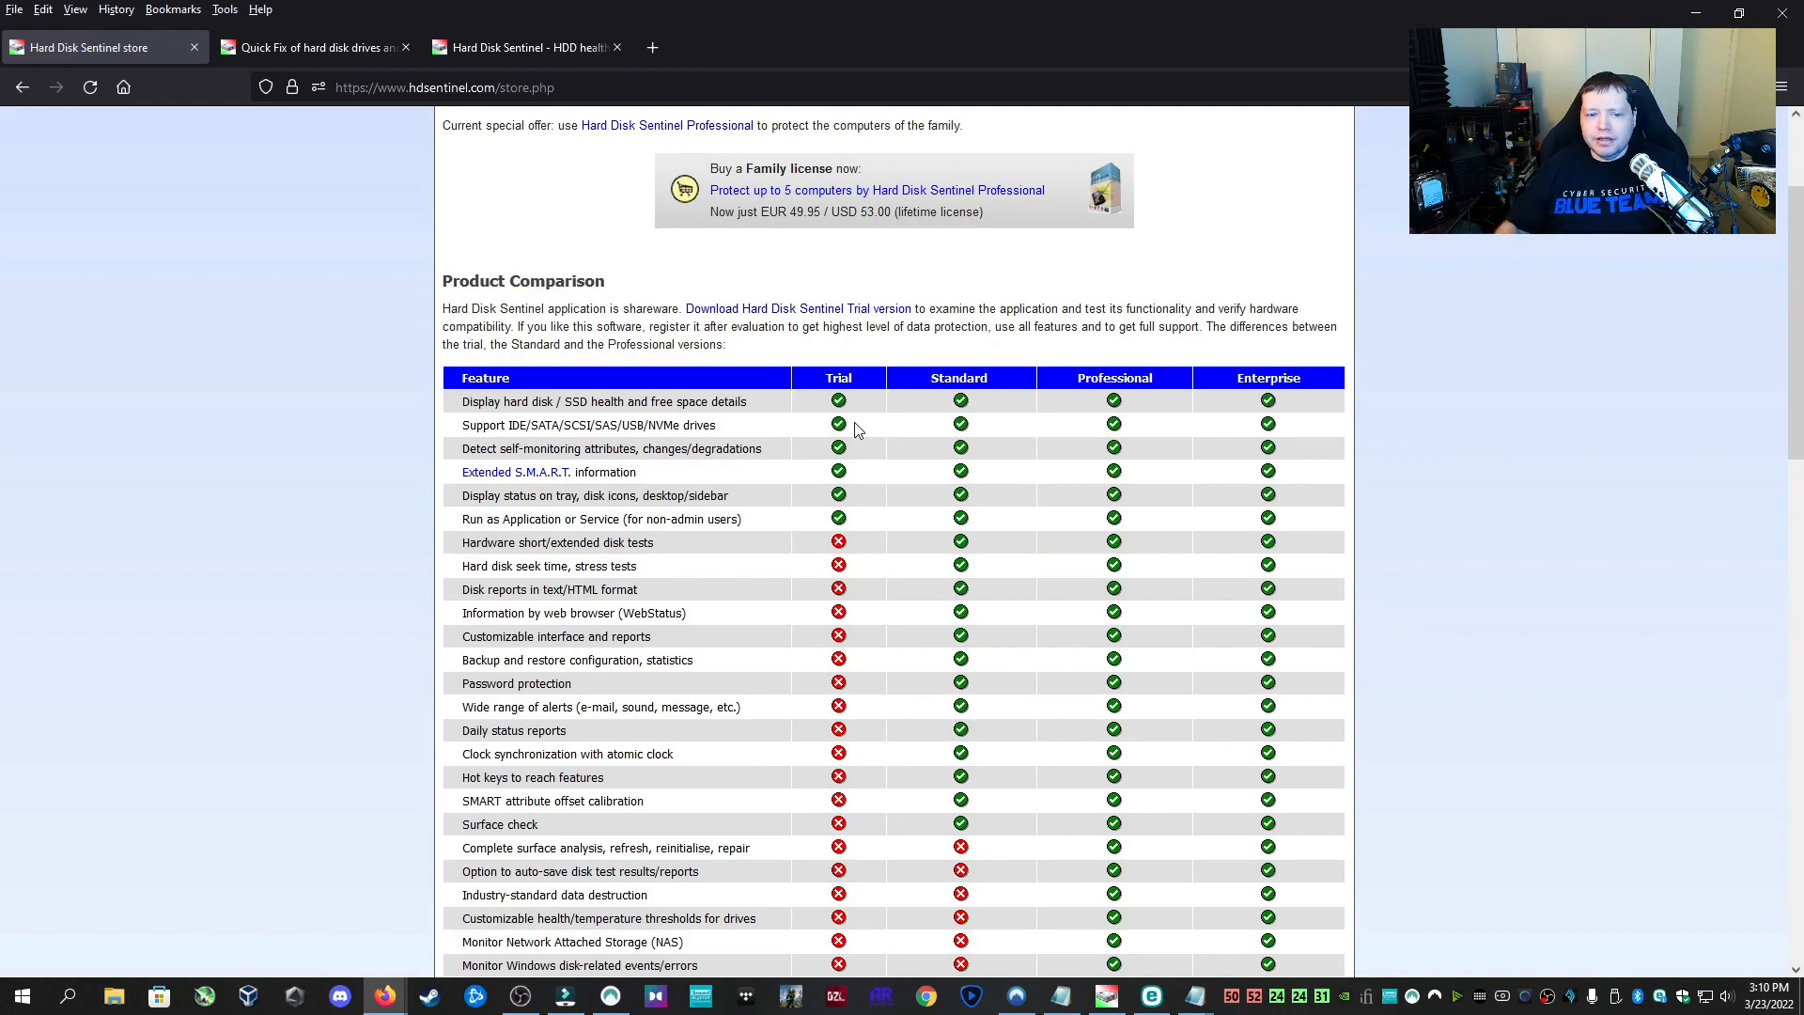
{"action": "mouse_move", "coordinate": [806, 505]}
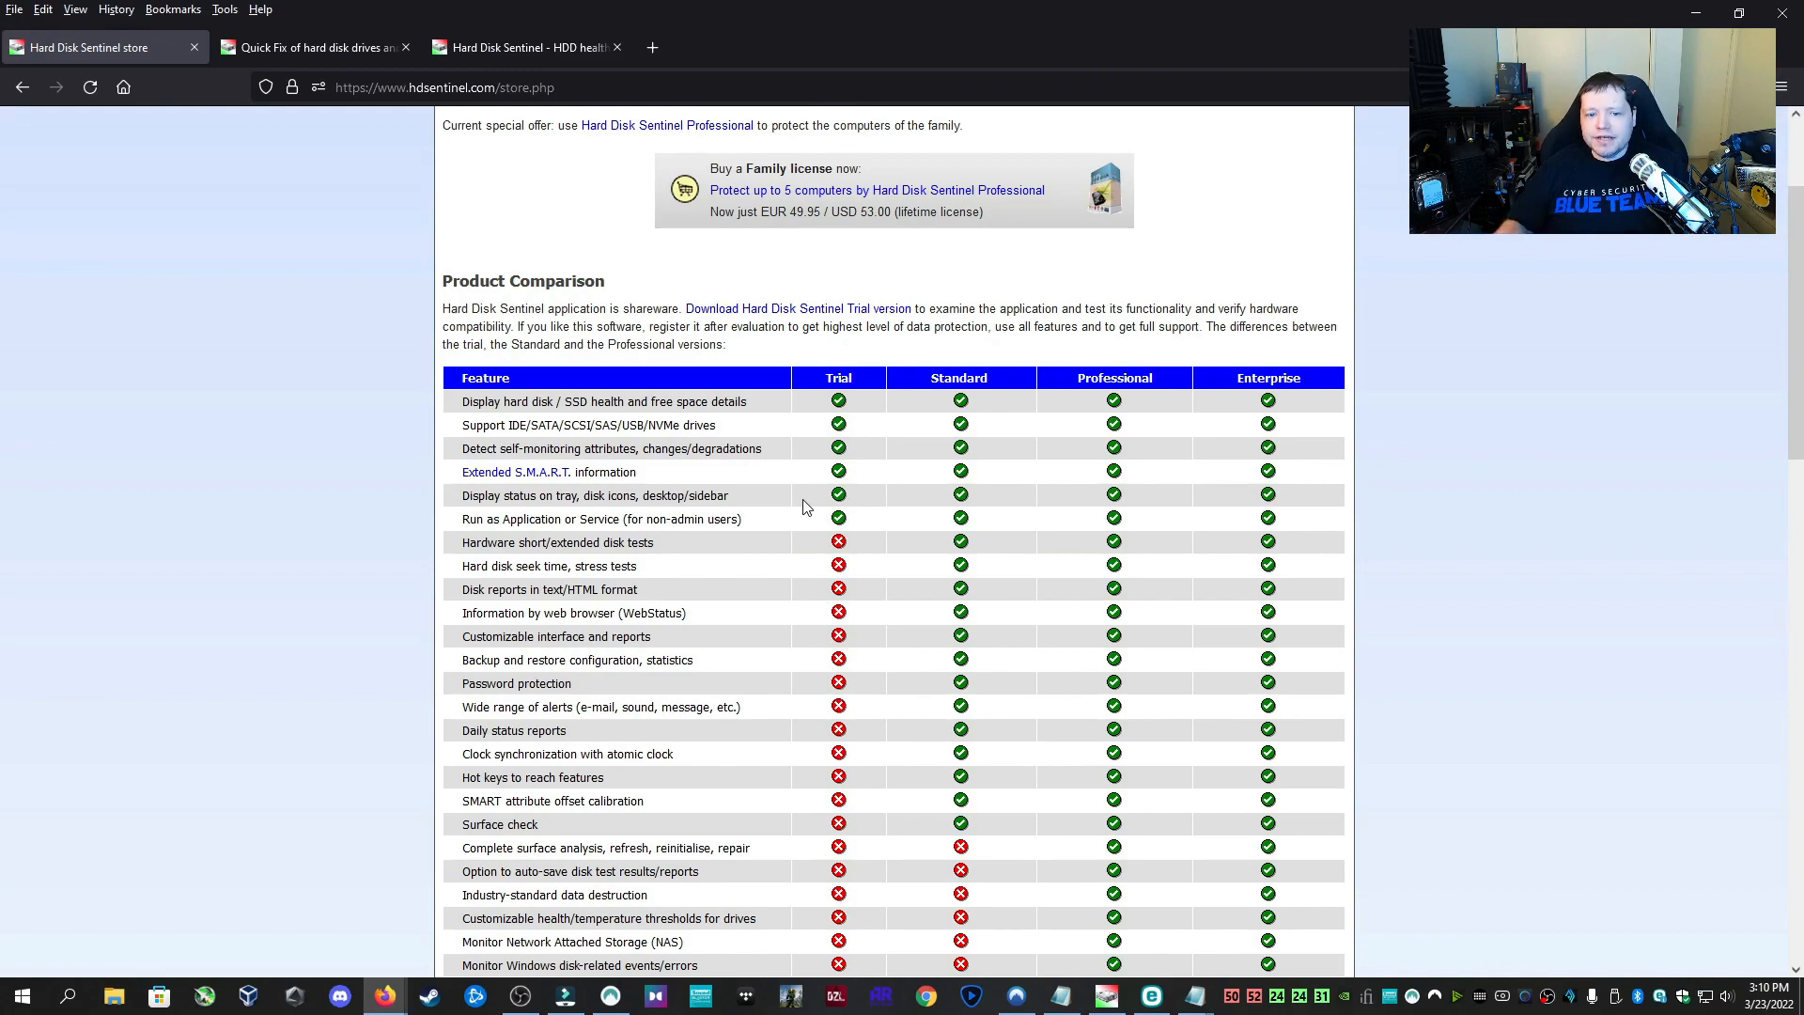
{"action": "mouse_move", "coordinate": [770, 435]}
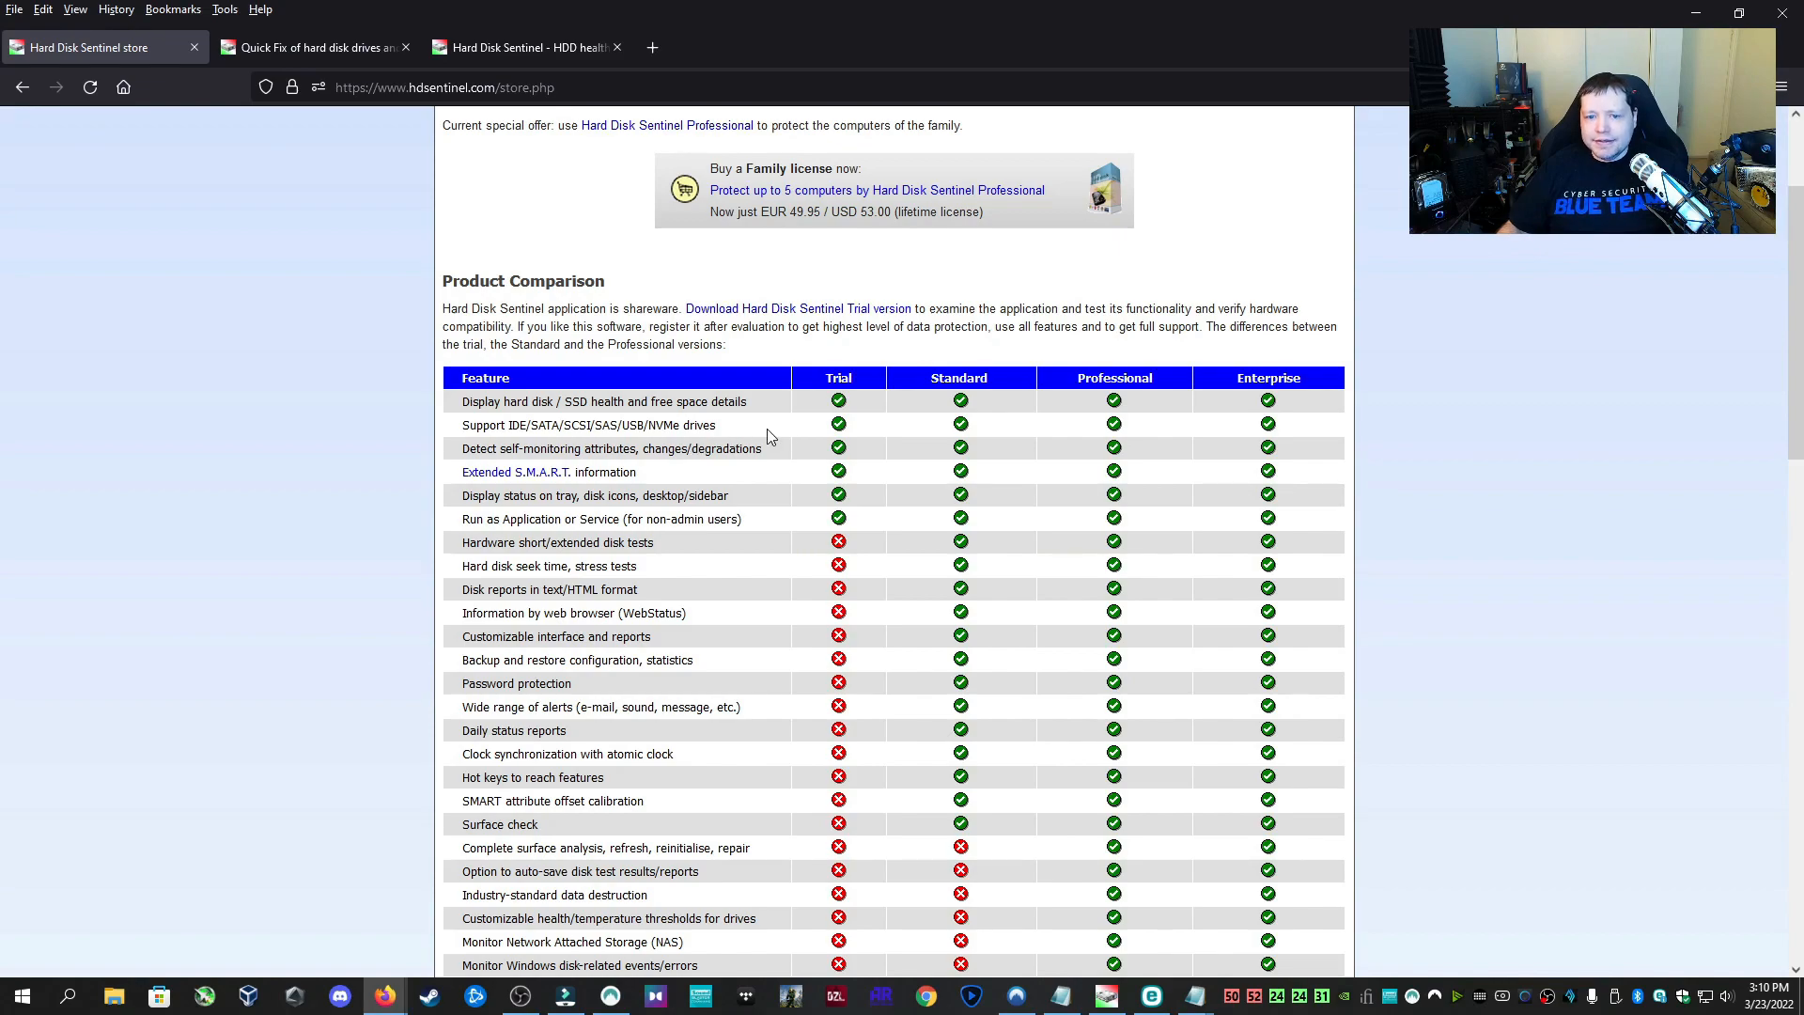
{"action": "mouse_move", "coordinate": [996, 434]}
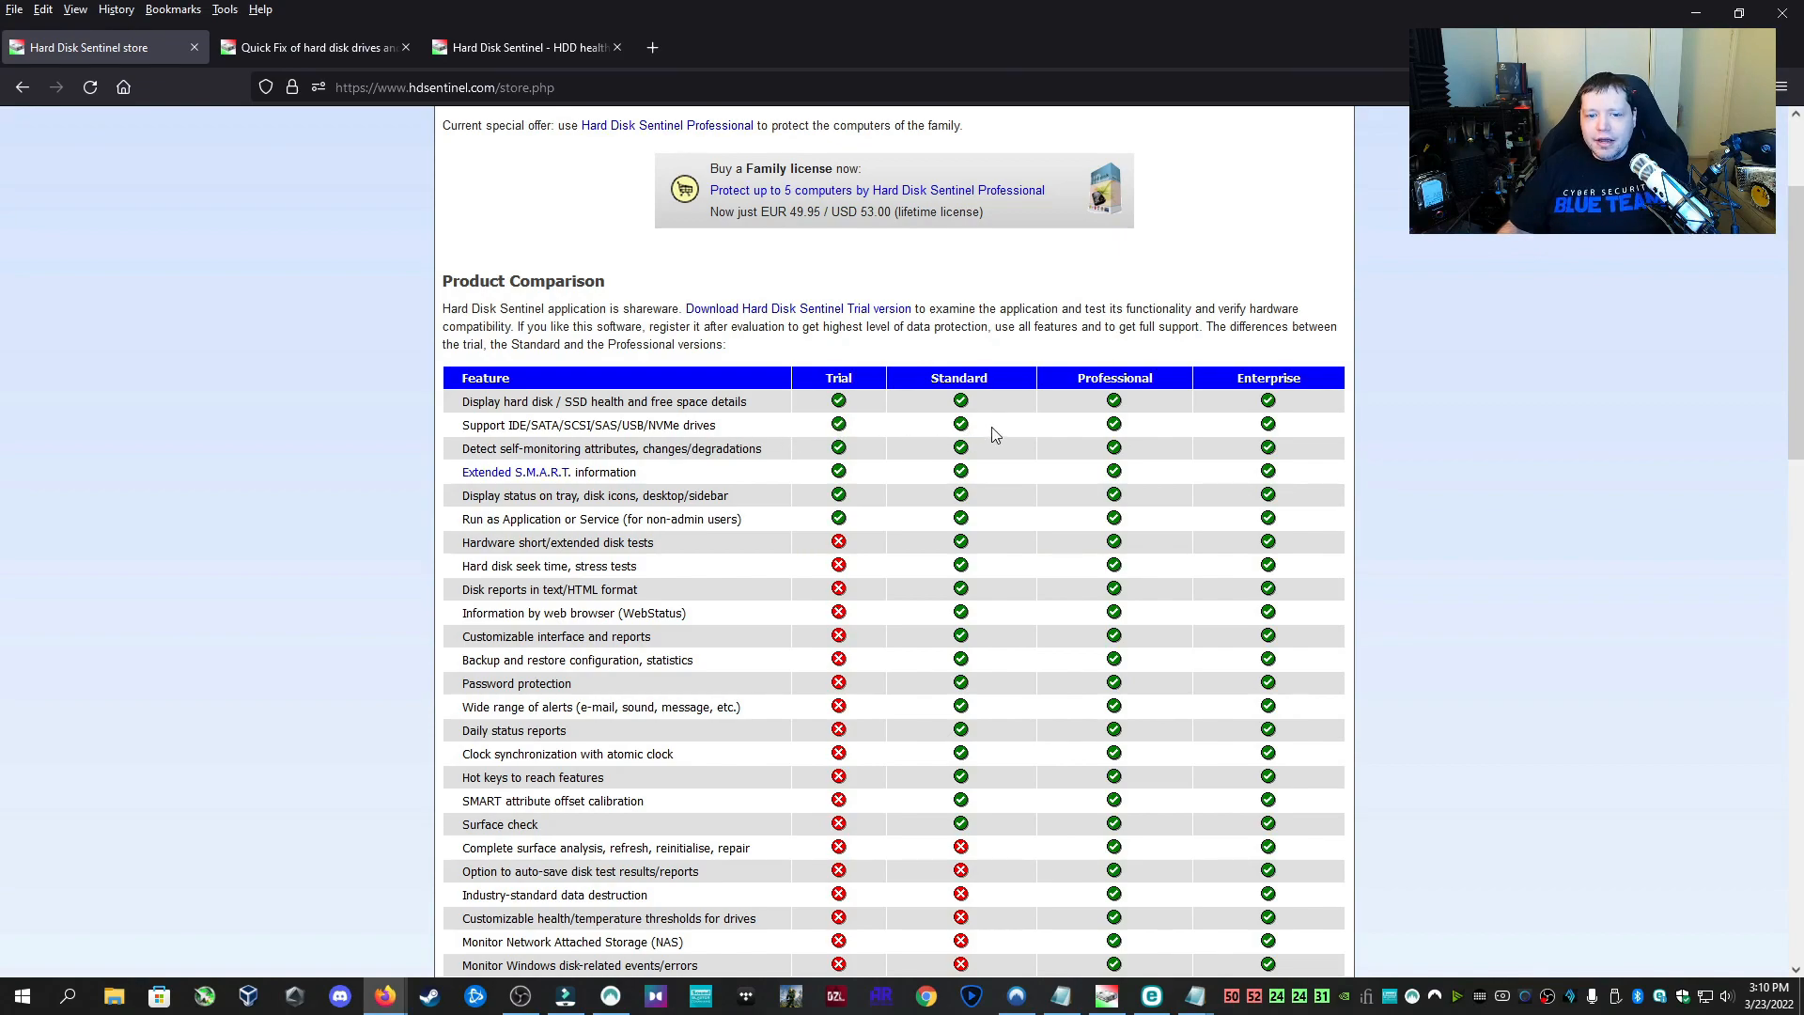
{"action": "scroll", "scroll_direction": "down", "scroll_amount": 3}
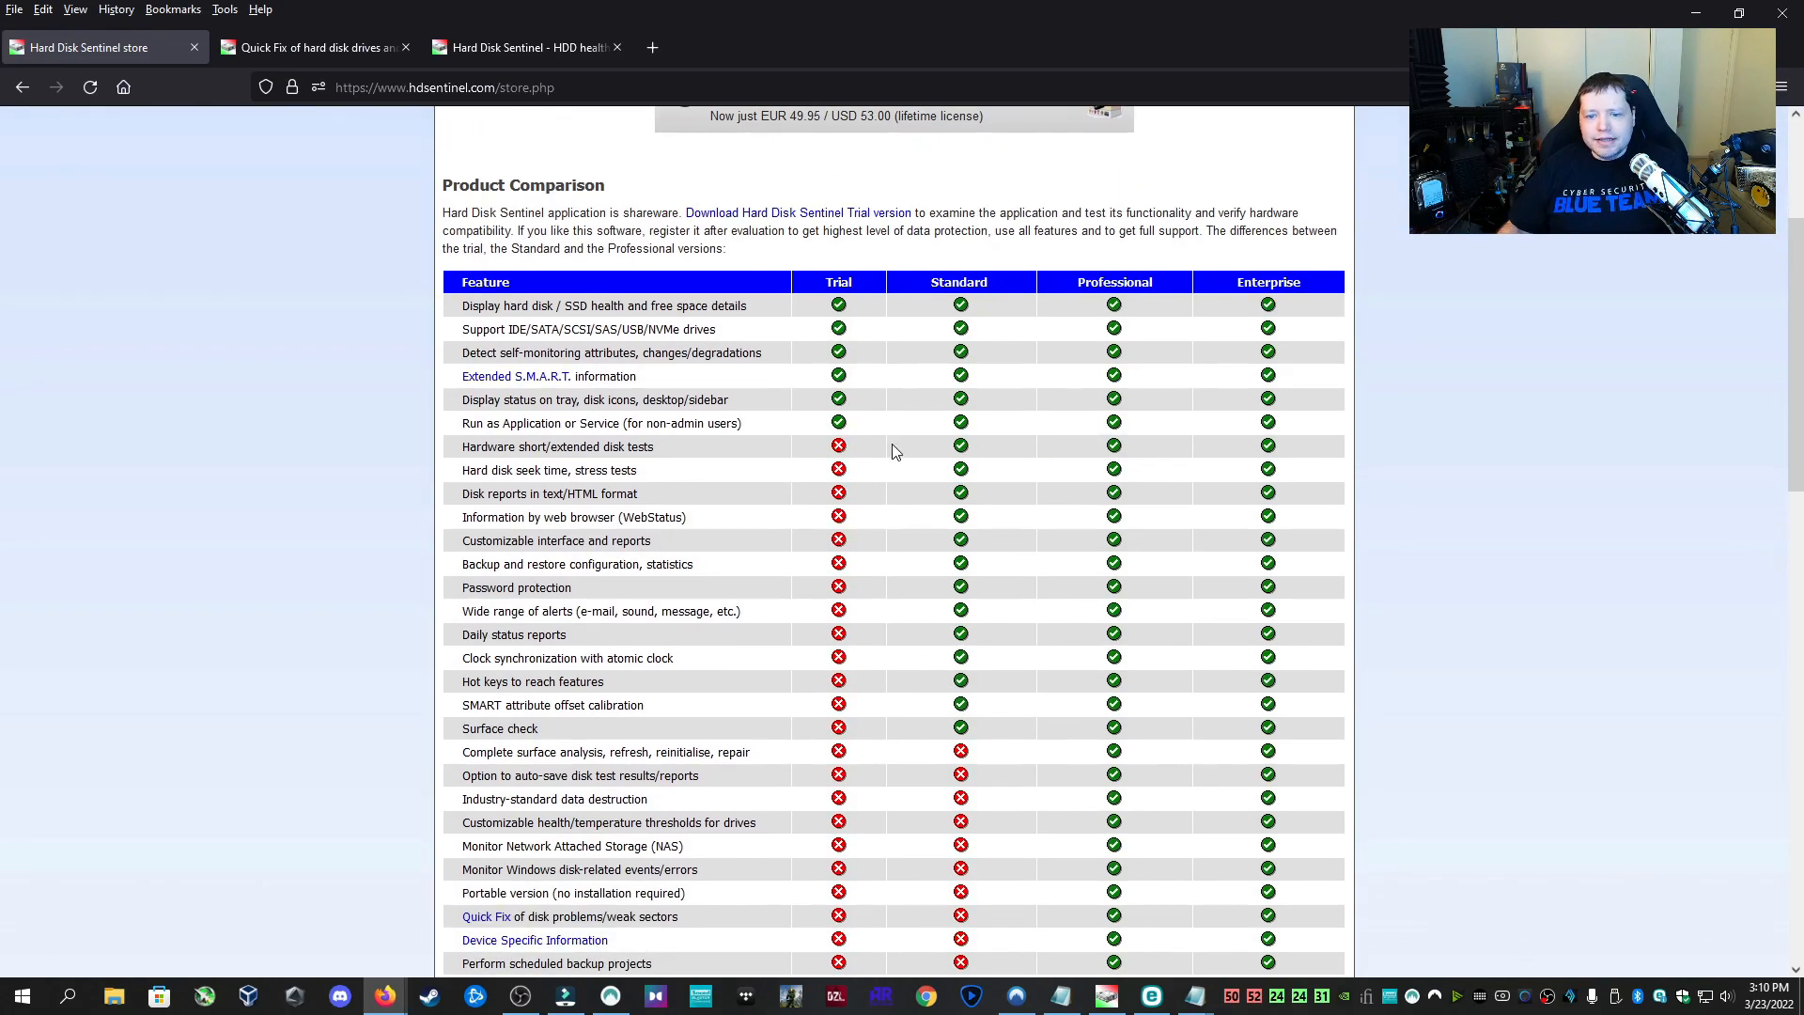
{"action": "scroll", "scroll_direction": "down", "scroll_amount": 3}
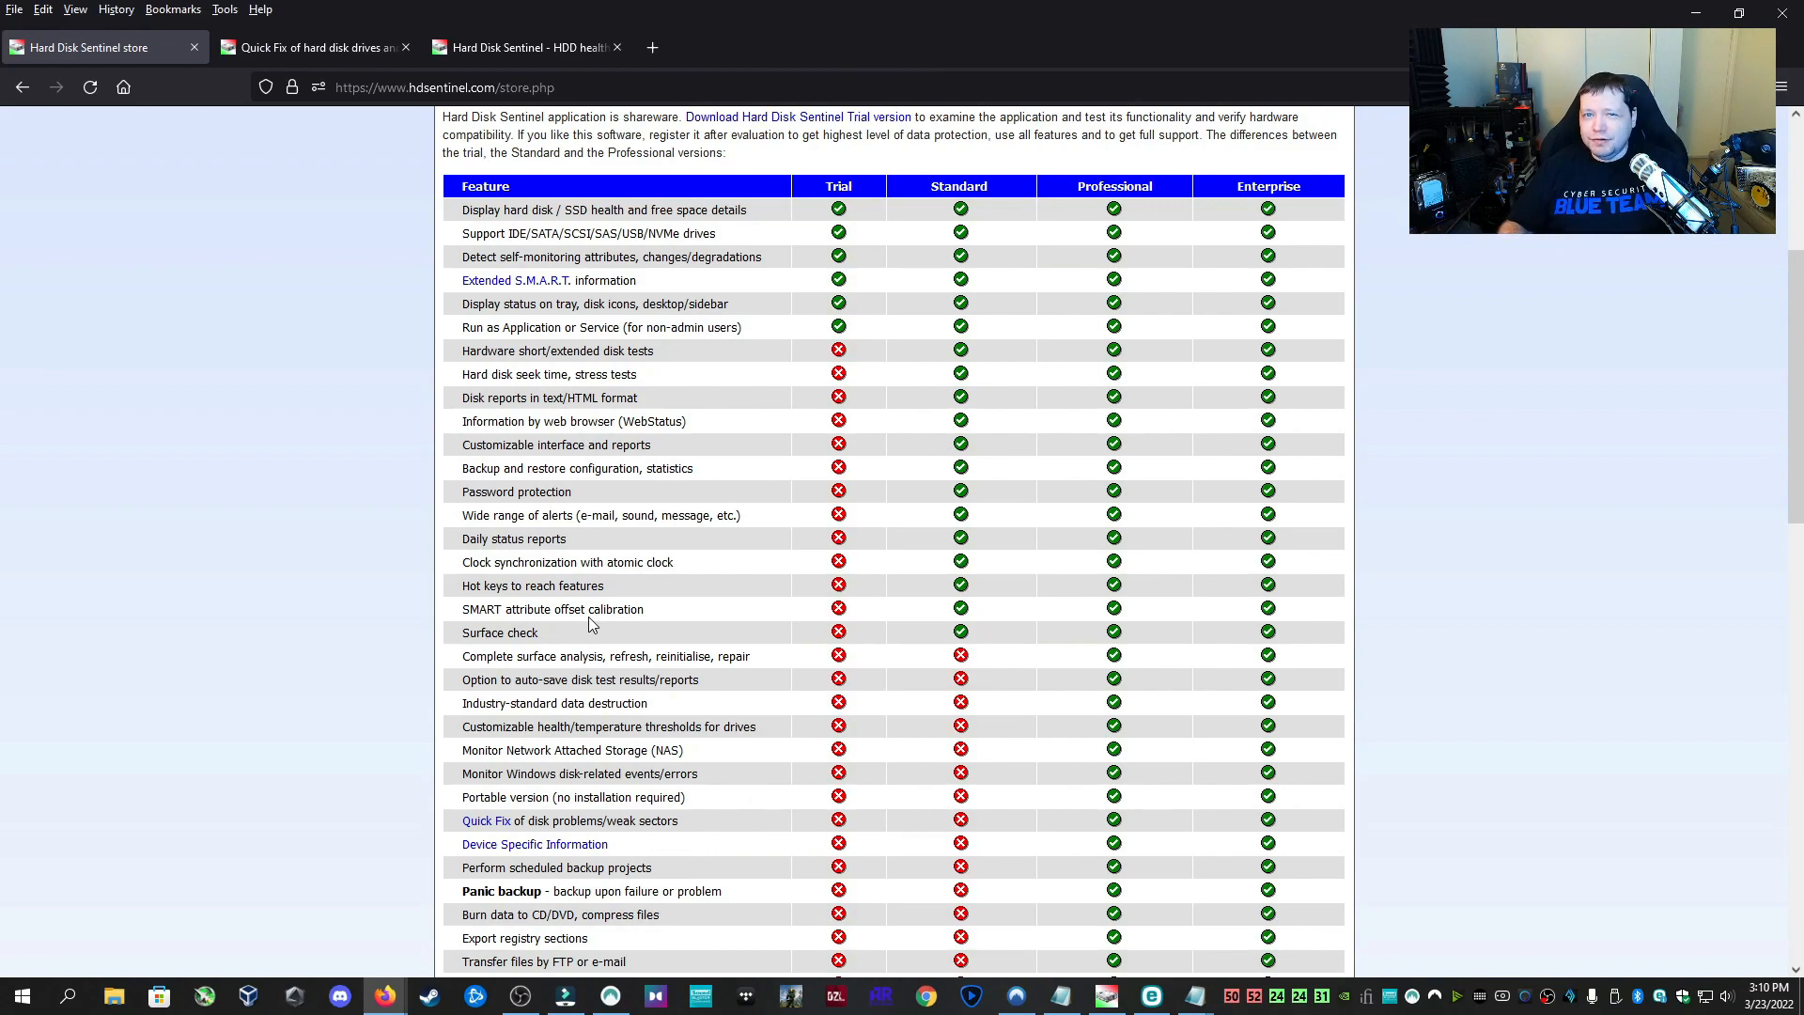
{"action": "scroll", "scroll_direction": "down", "scroll_amount": 3}
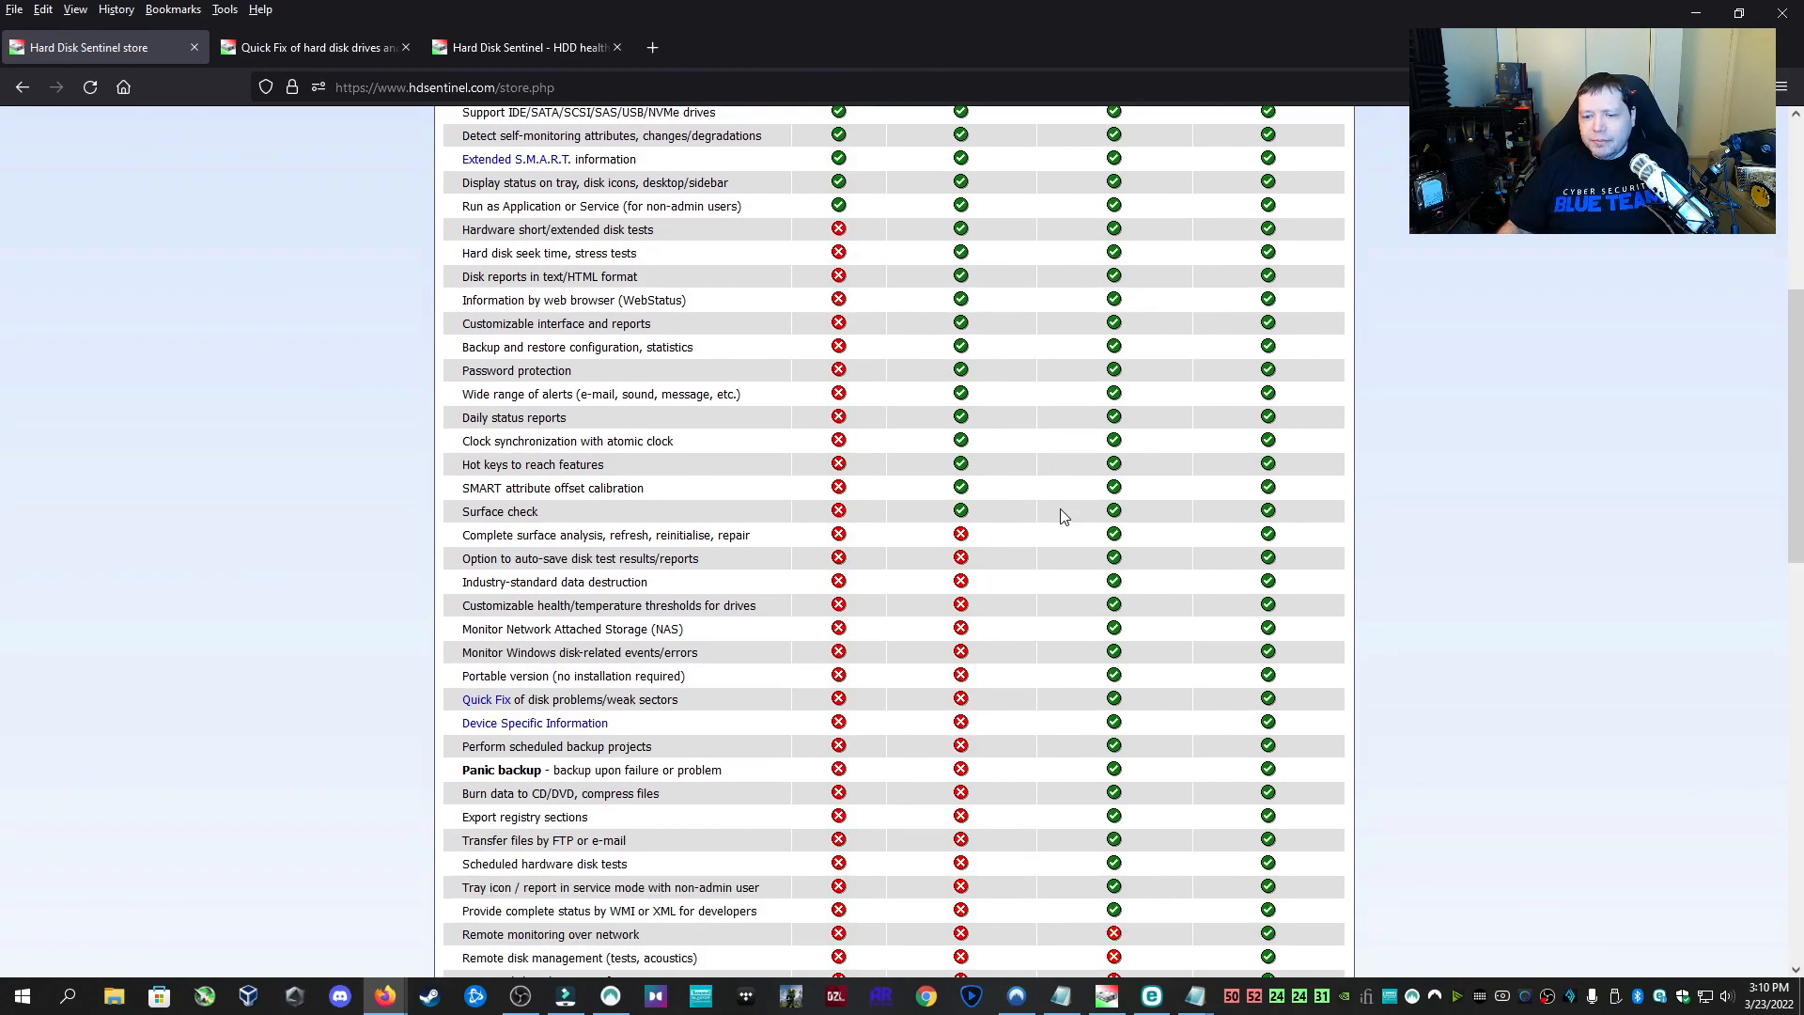
{"action": "scroll", "scroll_direction": "down", "scroll_amount": 3}
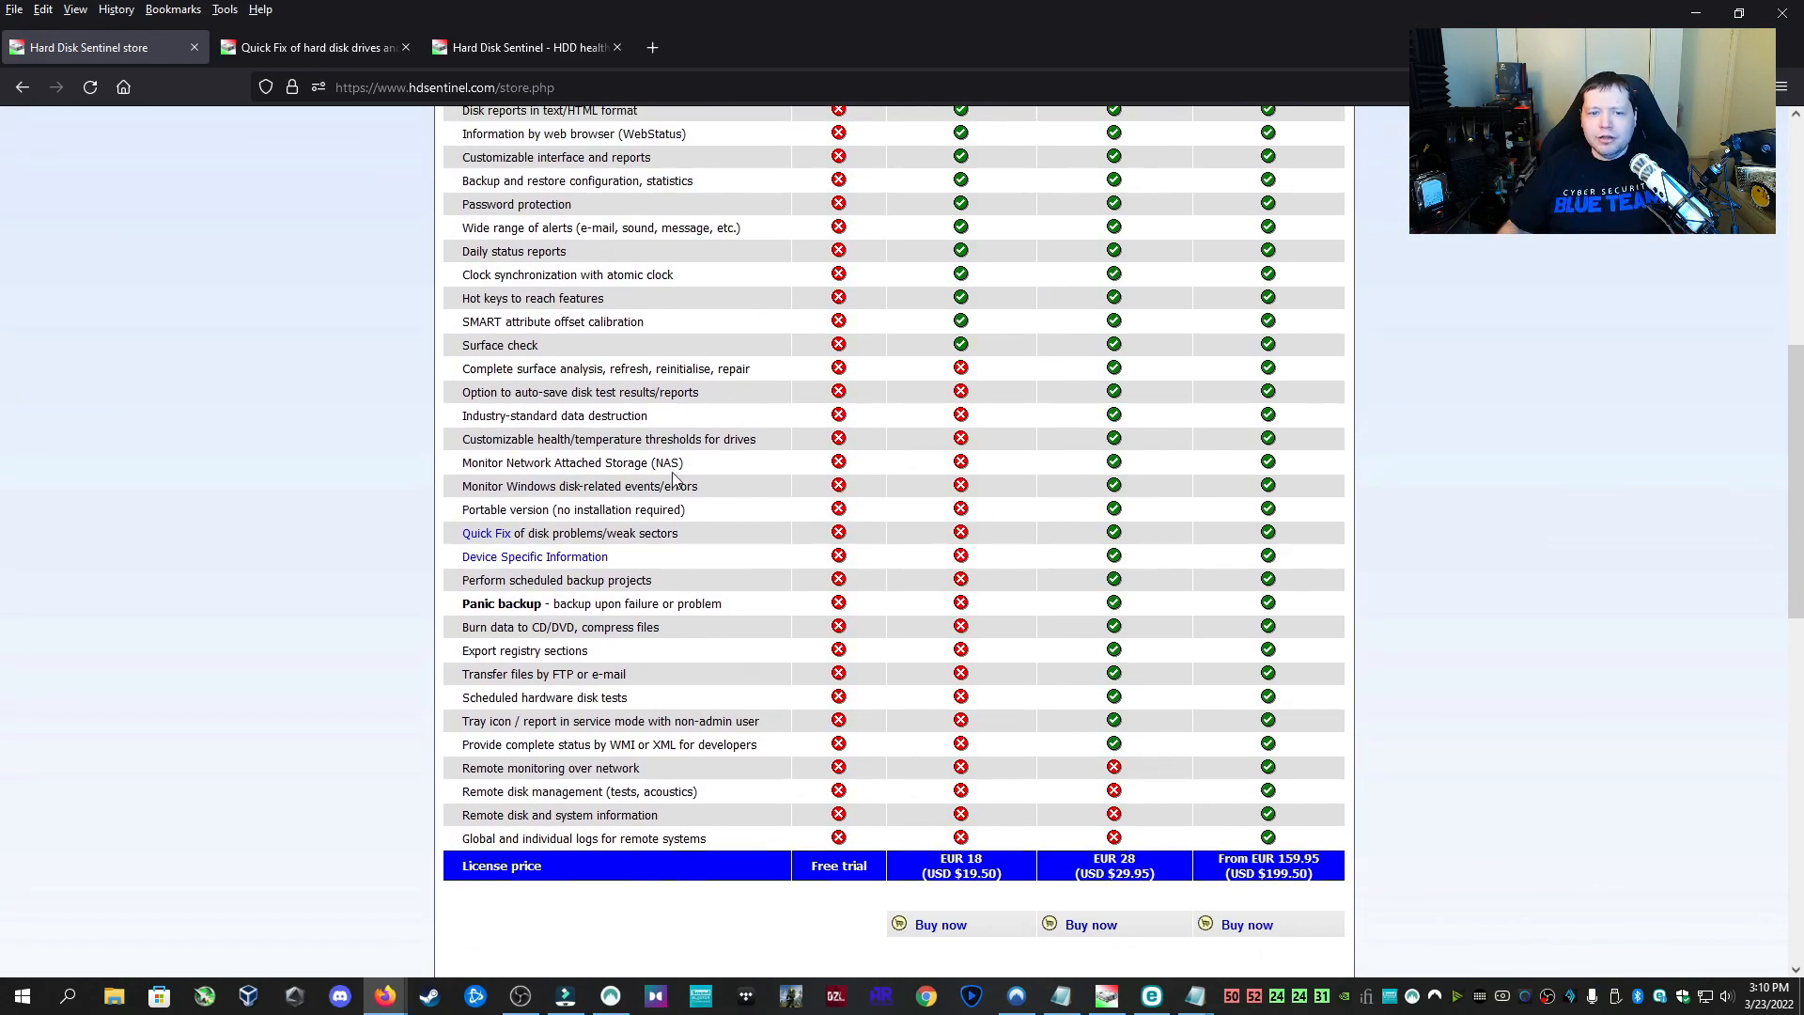
{"action": "mouse_move", "coordinate": [746, 575]}
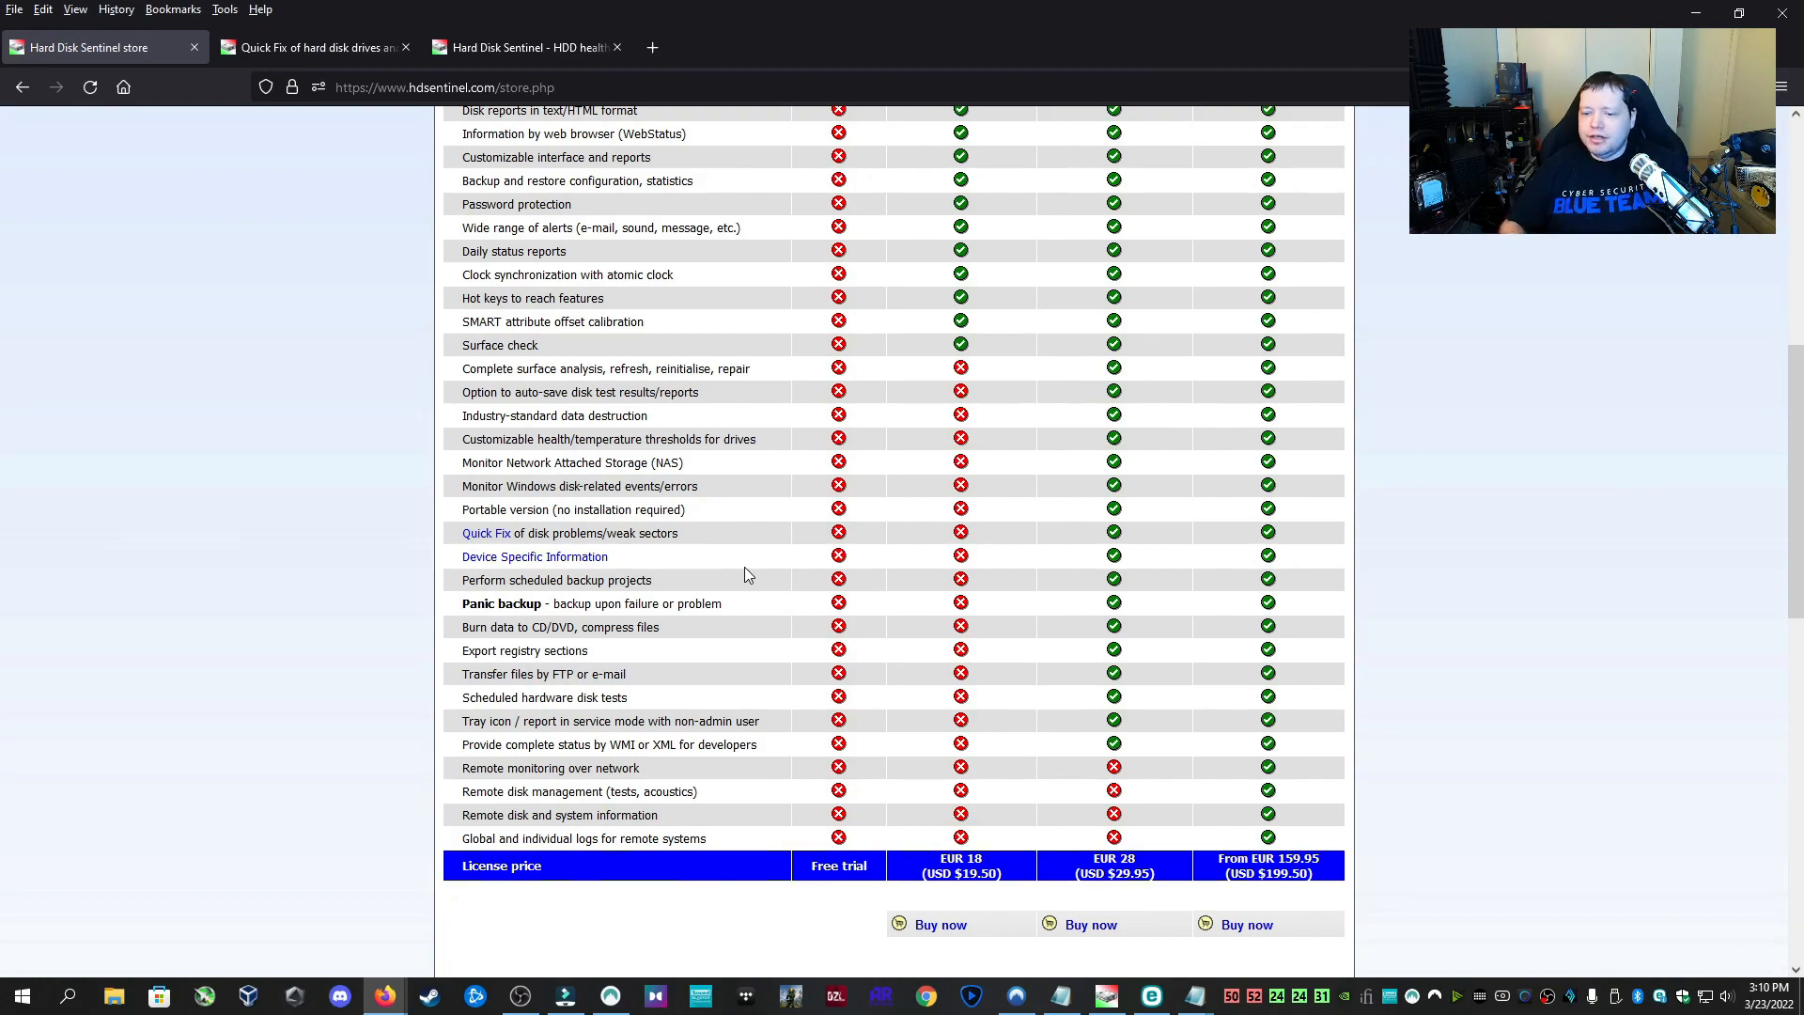
{"action": "scroll", "scroll_direction": "down", "scroll_amount": 3}
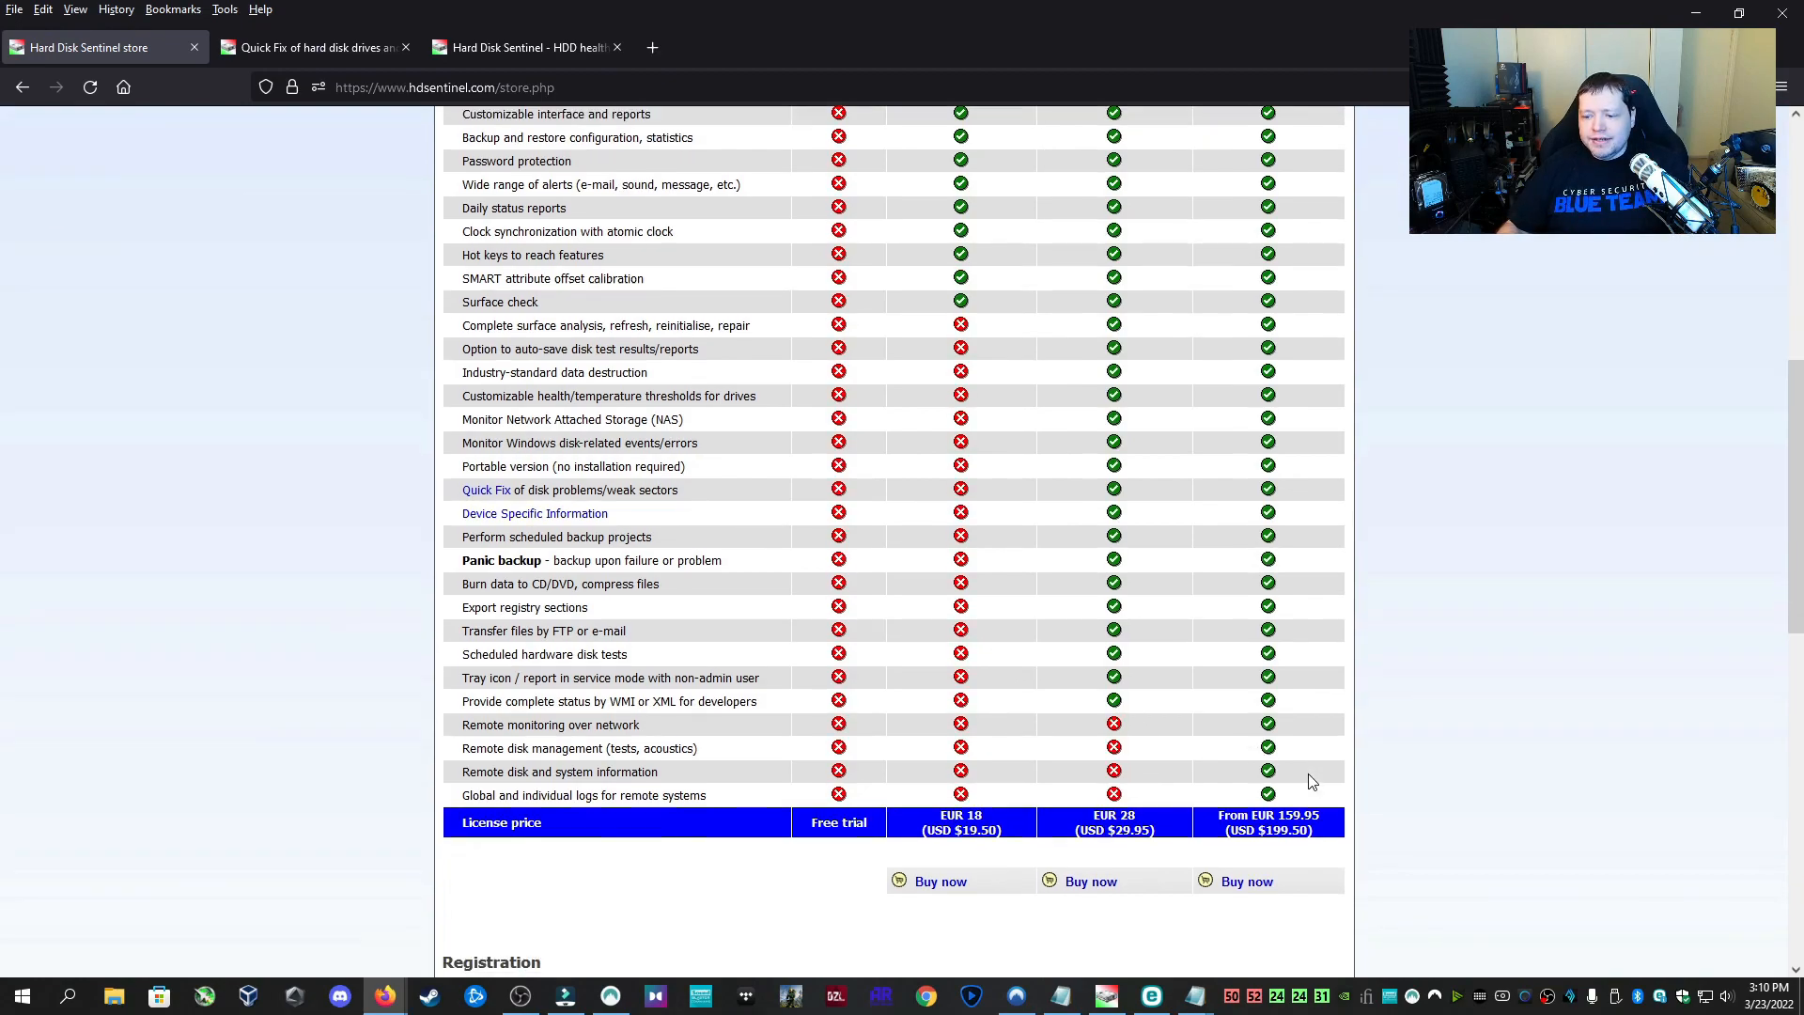
{"action": "scroll", "scroll_direction": "down", "scroll_amount": 3}
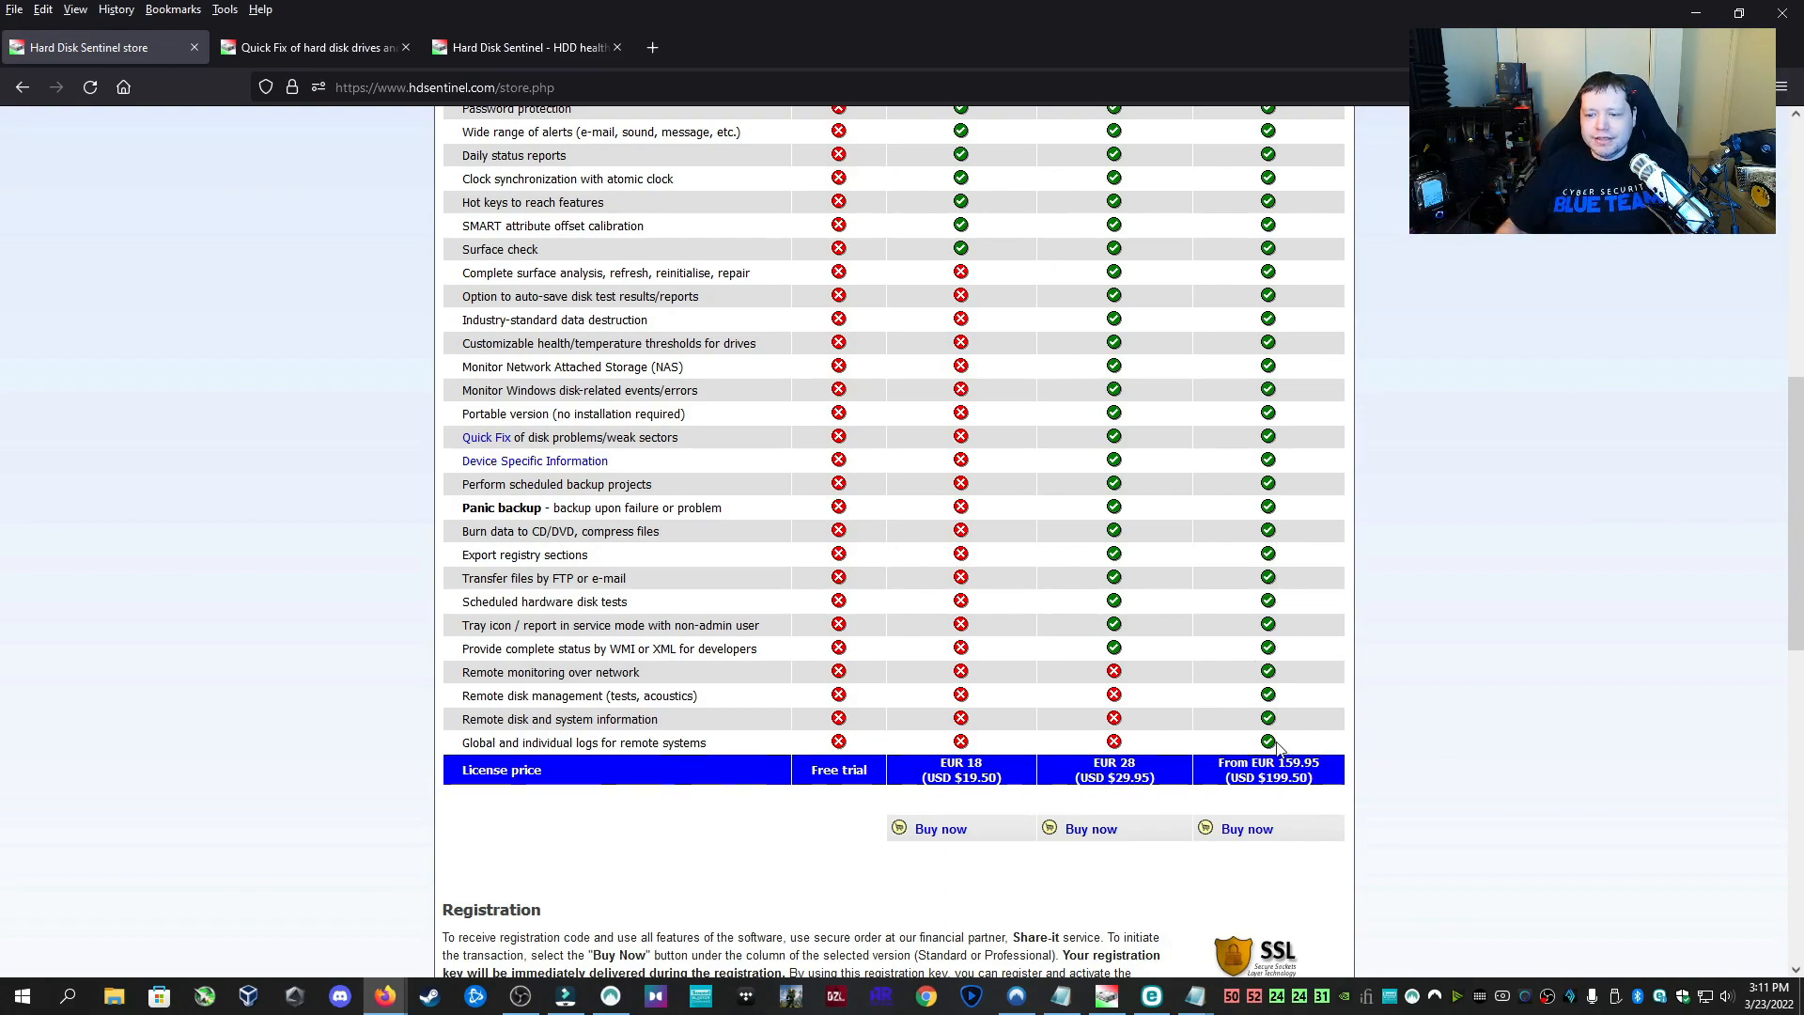
{"action": "mouse_move", "coordinate": [1209, 666]}
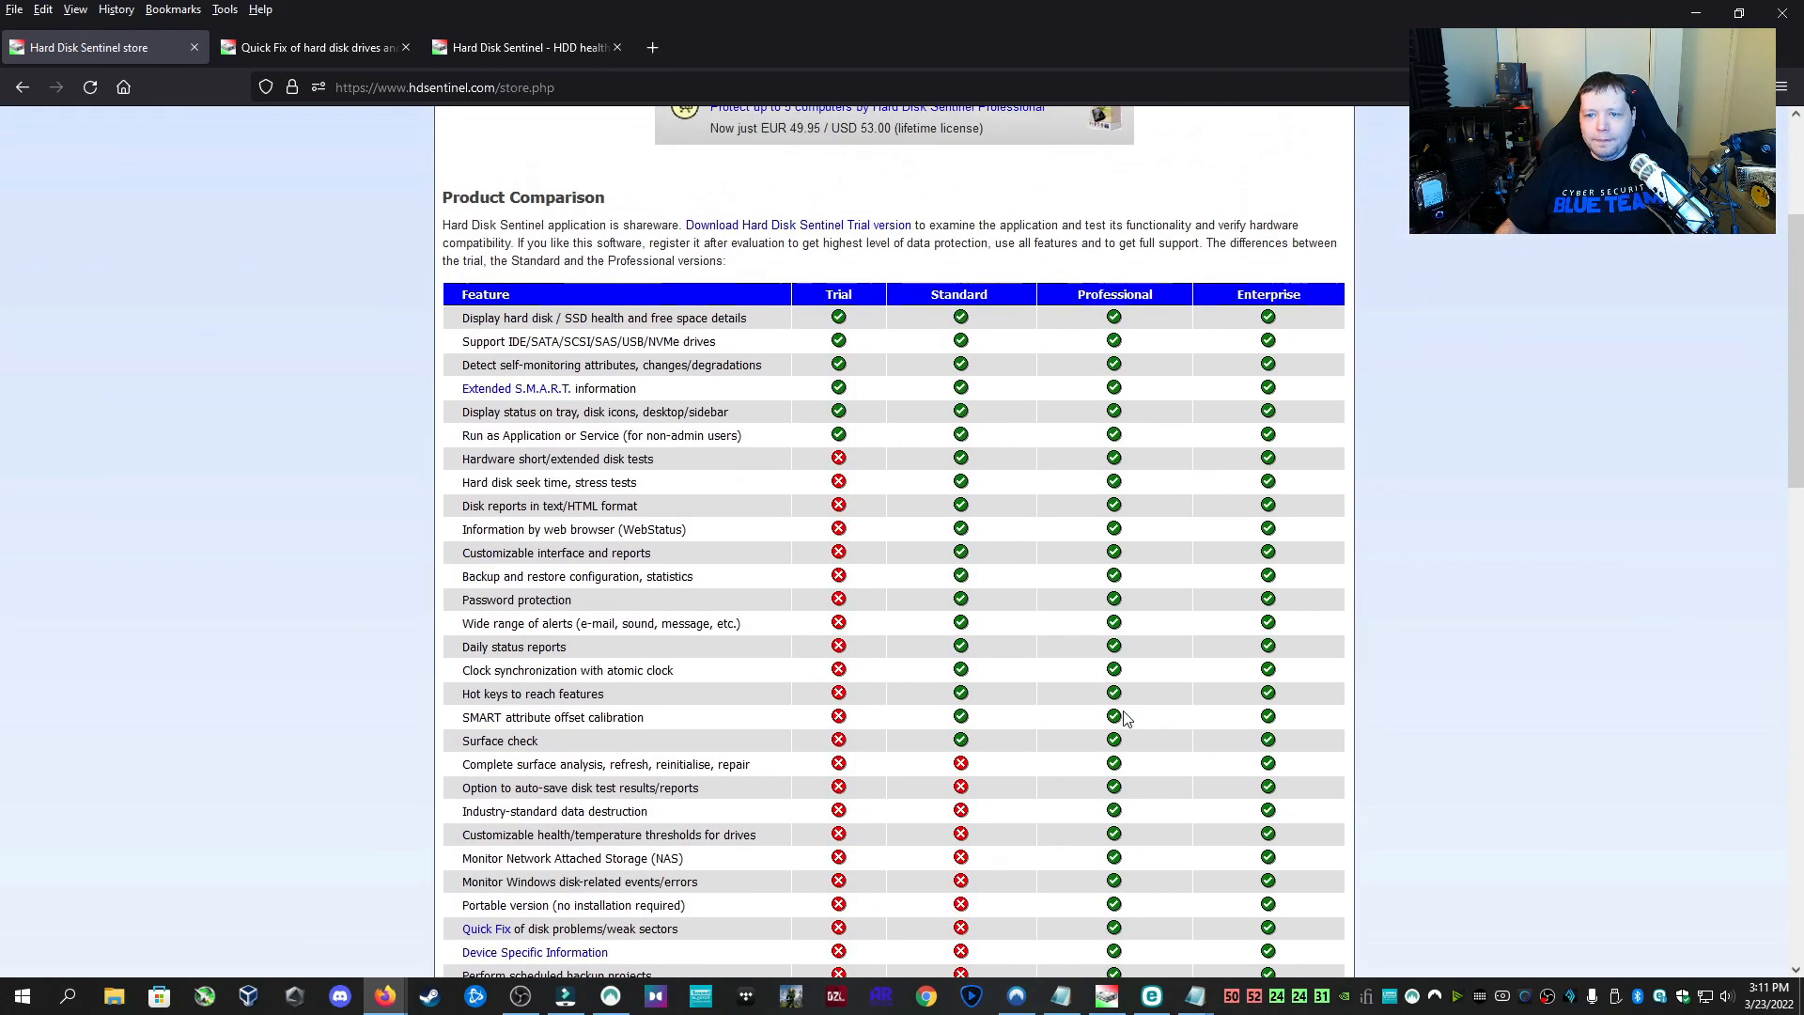
{"action": "scroll", "scroll_direction": "down", "scroll_amount": 3}
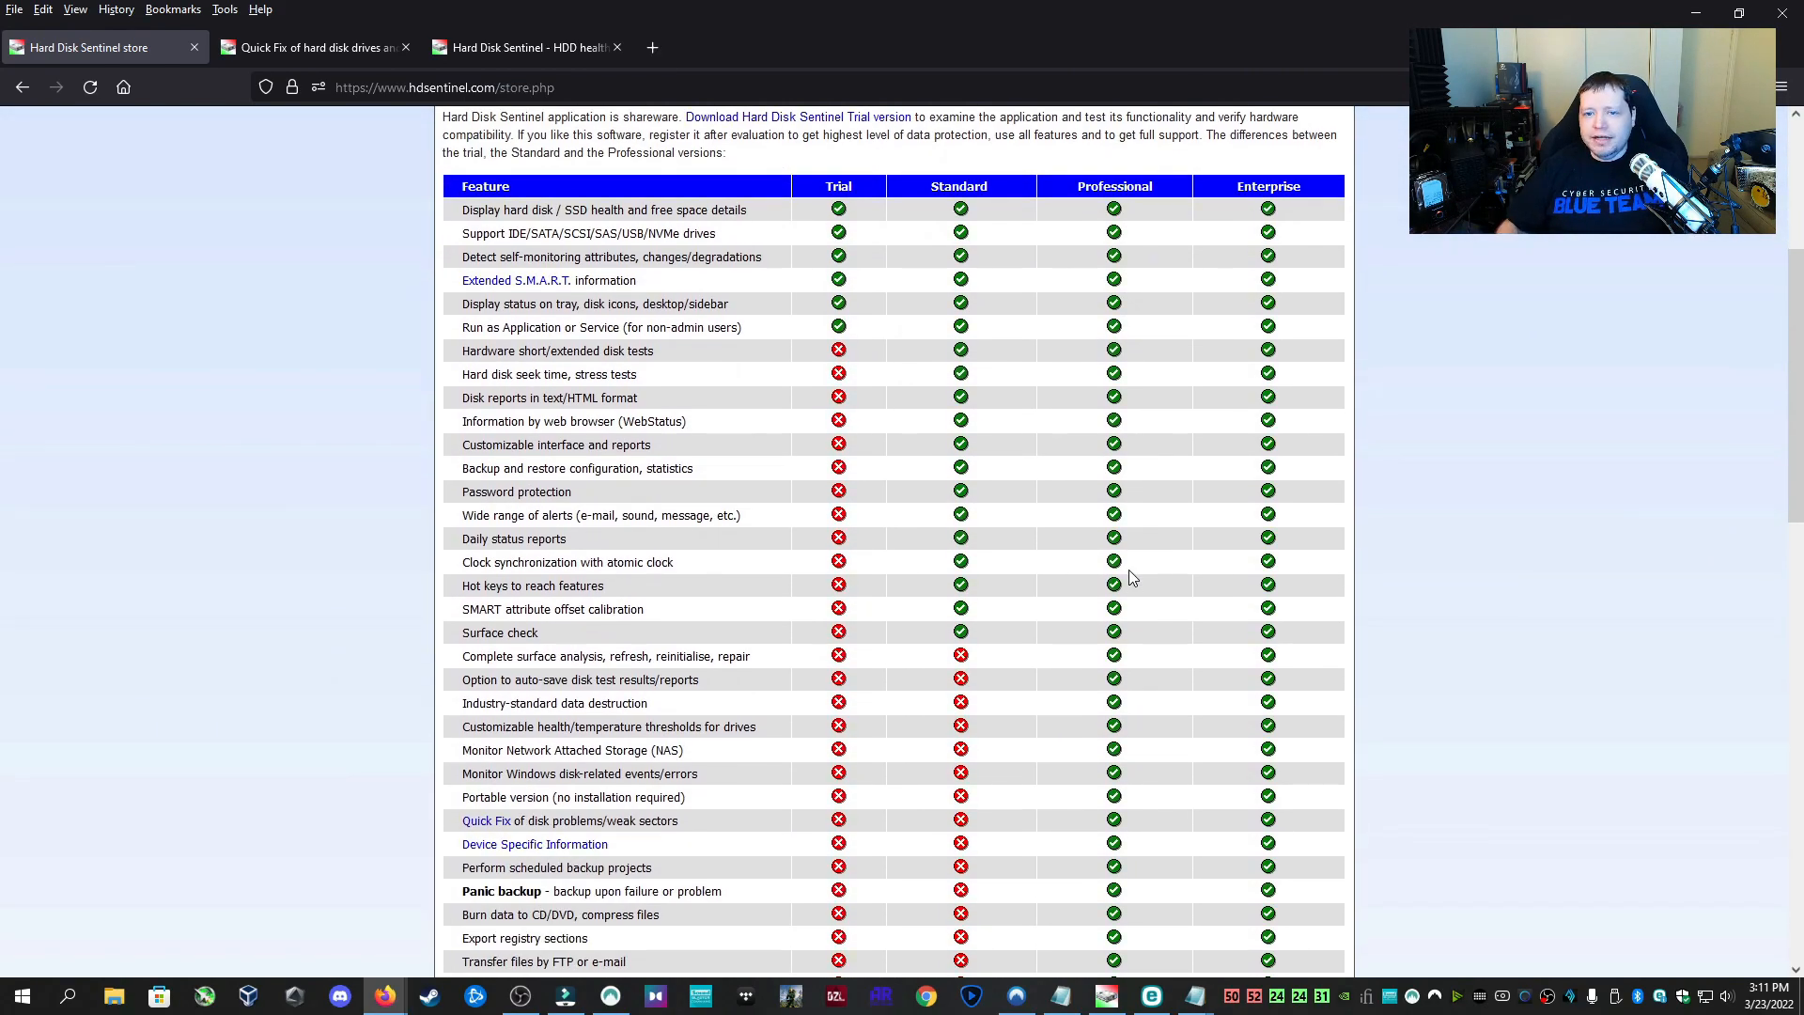
{"action": "scroll", "scroll_direction": "down", "scroll_amount": 3}
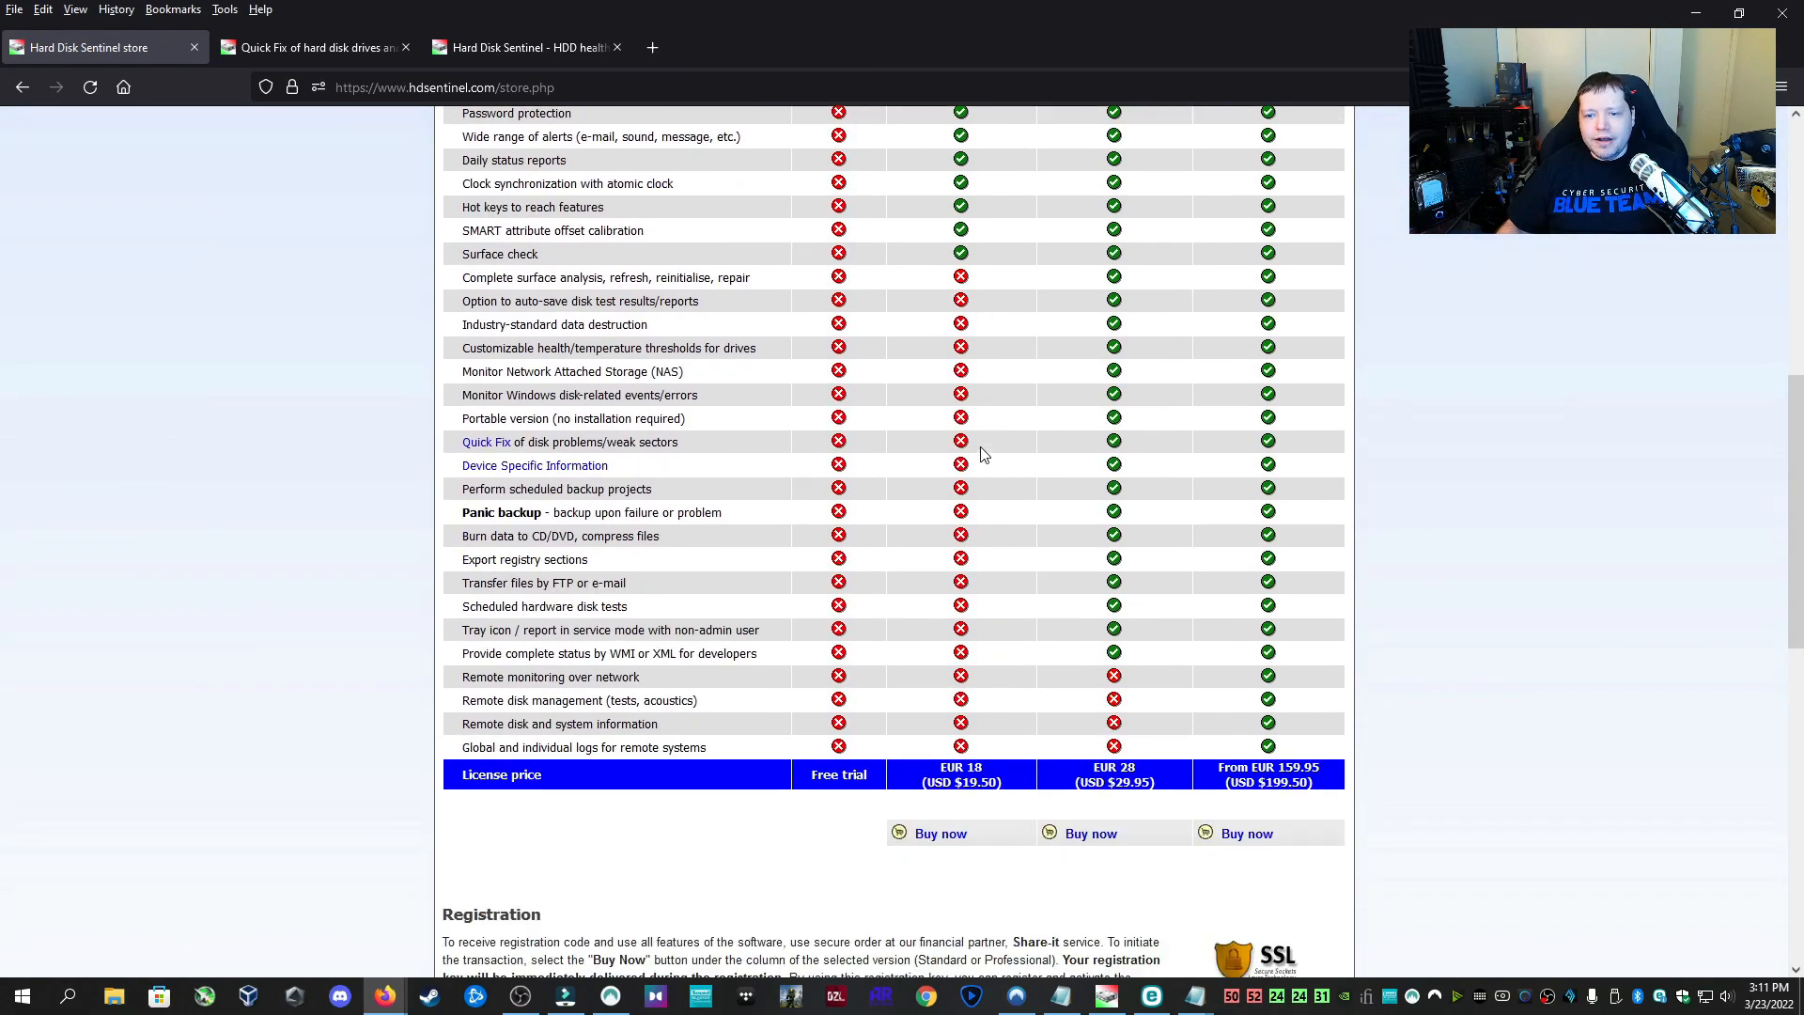
{"action": "scroll", "scroll_direction": "down", "scroll_amount": 3}
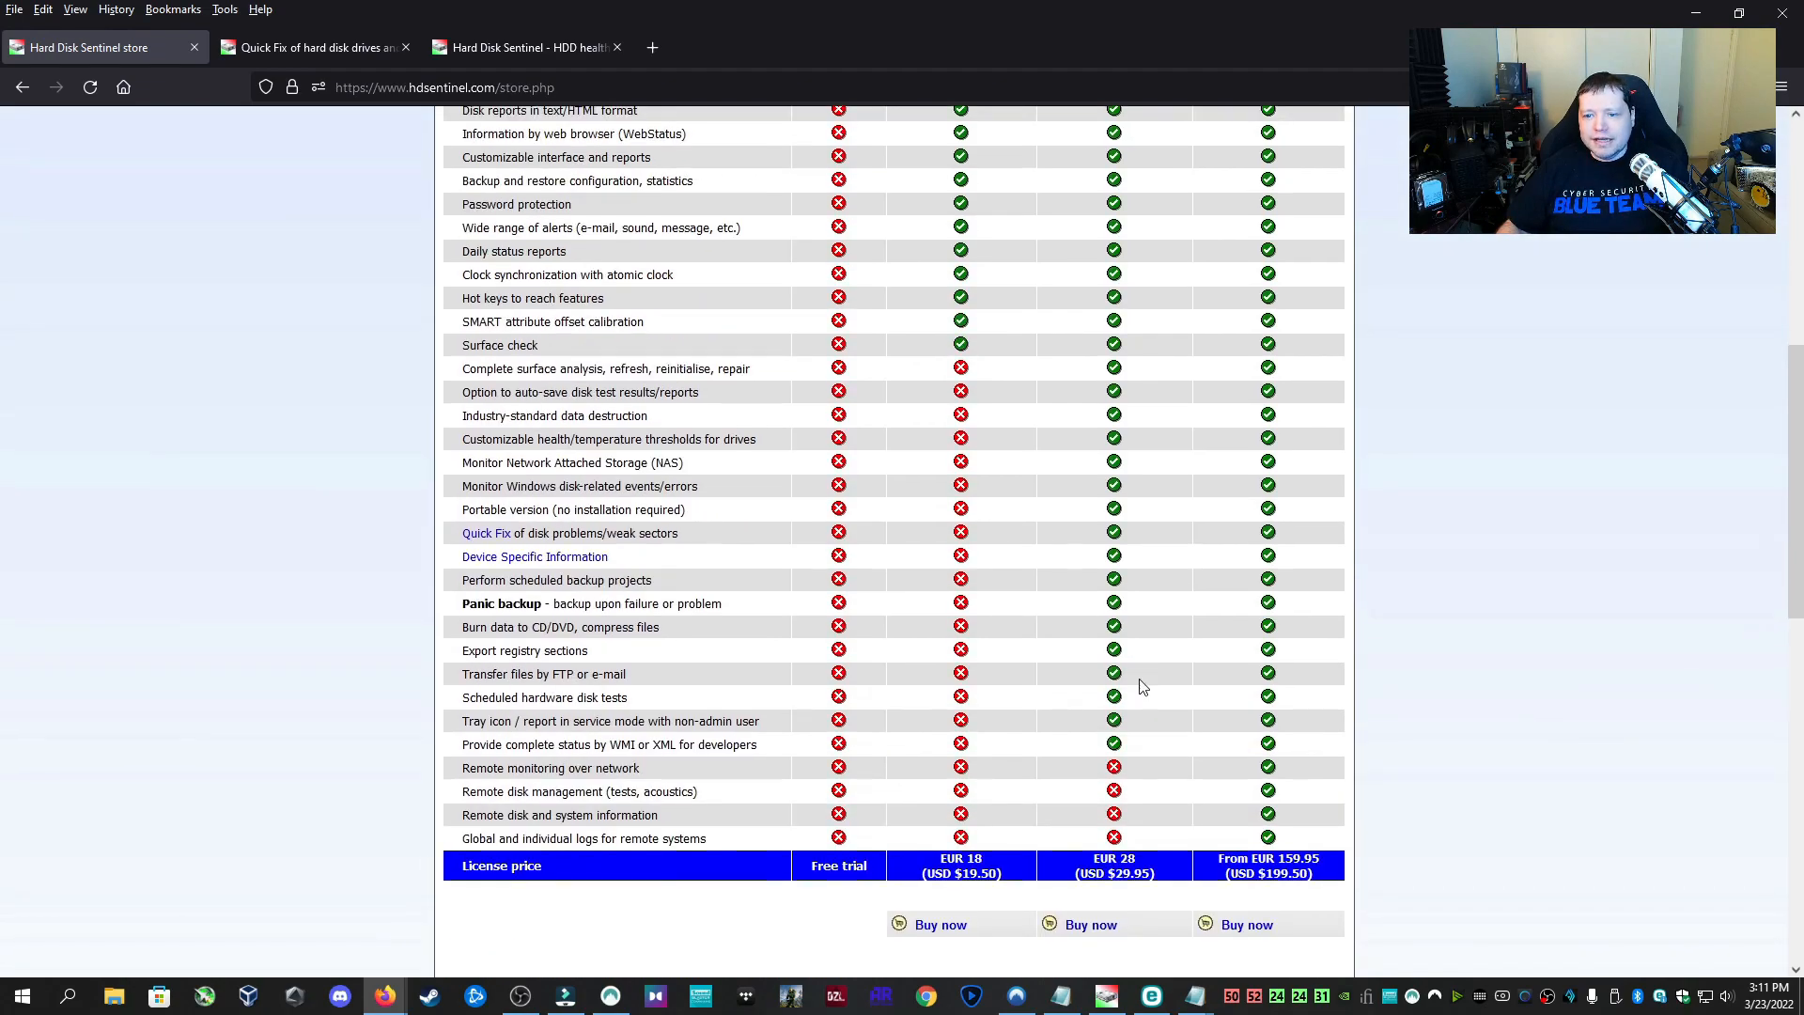
{"action": "mouse_move", "coordinate": [1127, 404]}
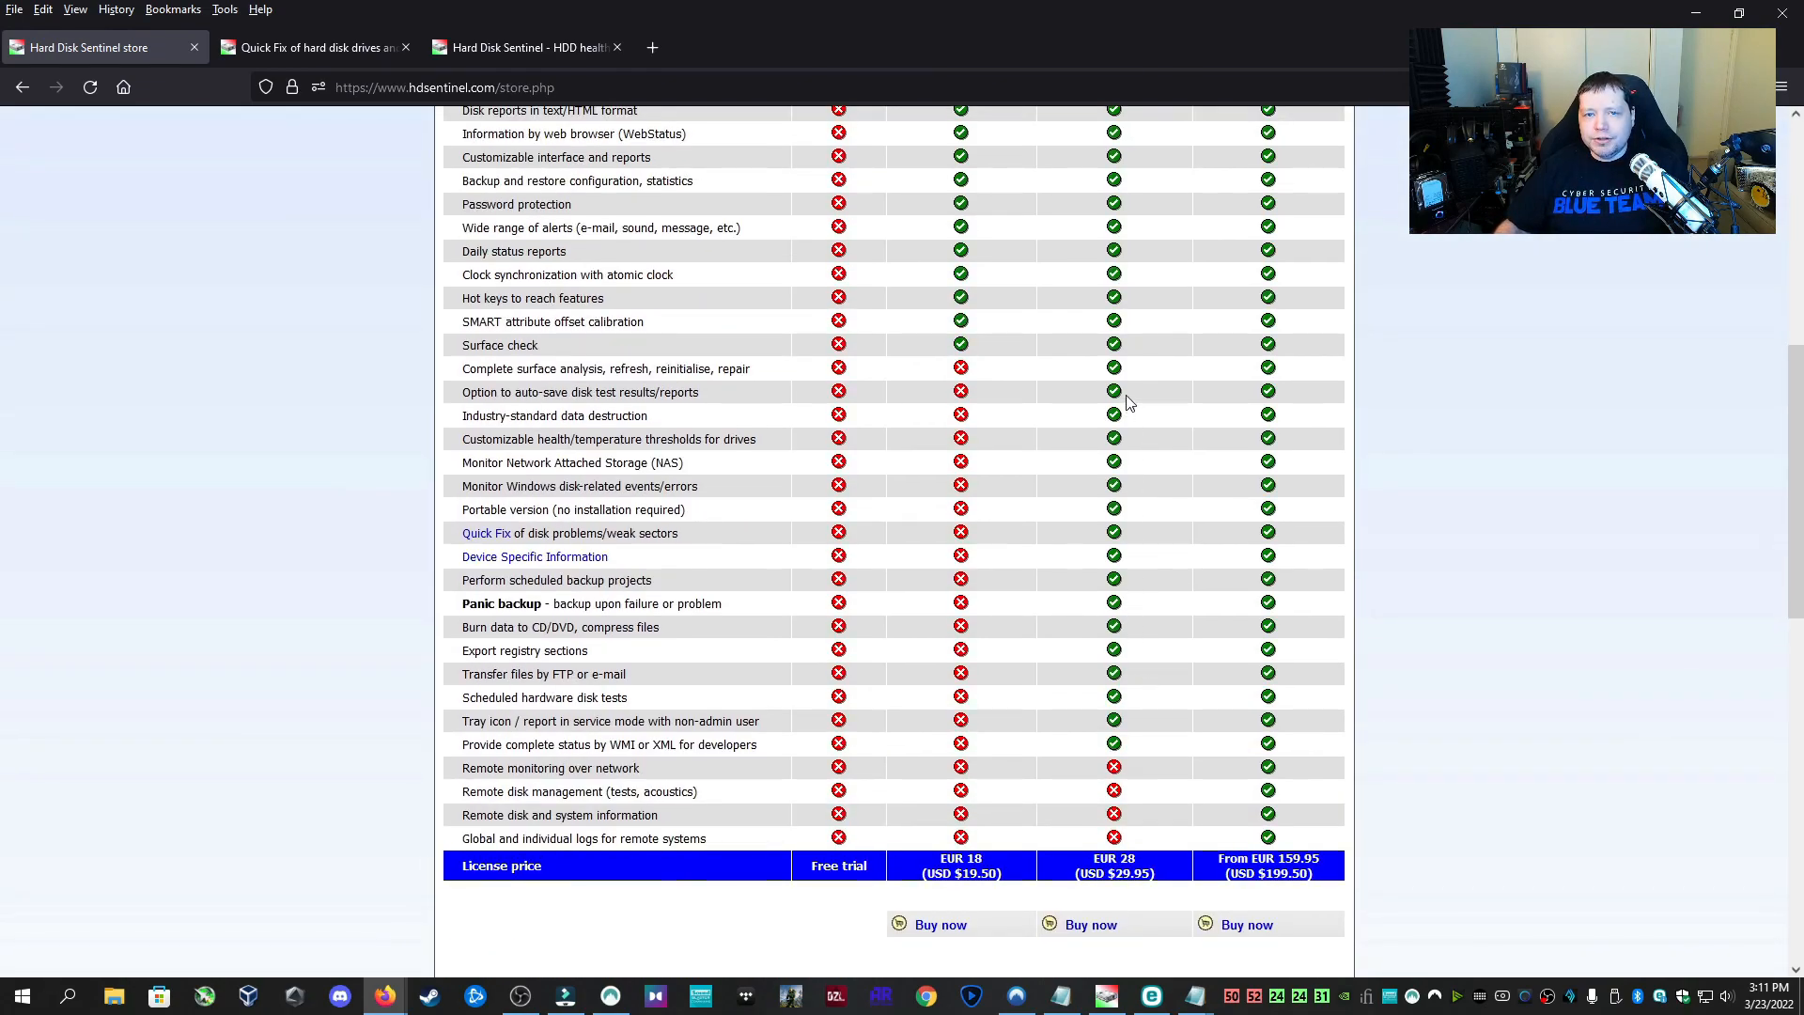